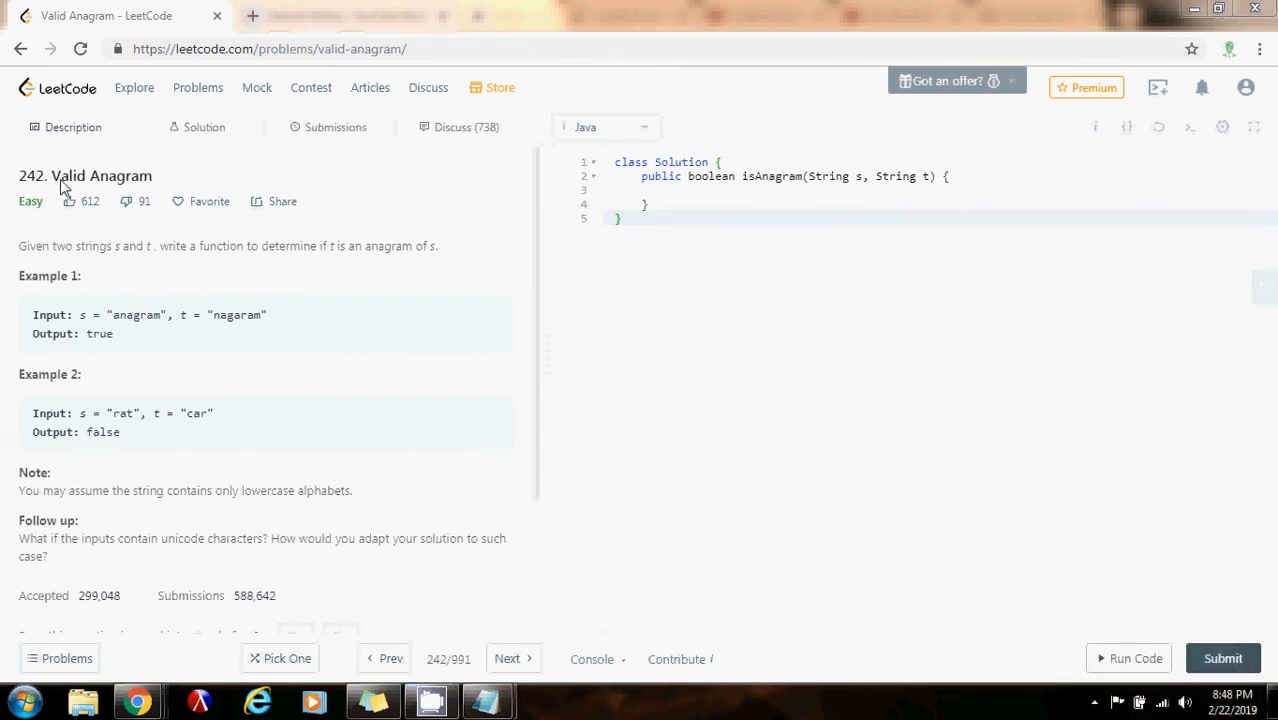
pyautogui.moveTo(8, 275)
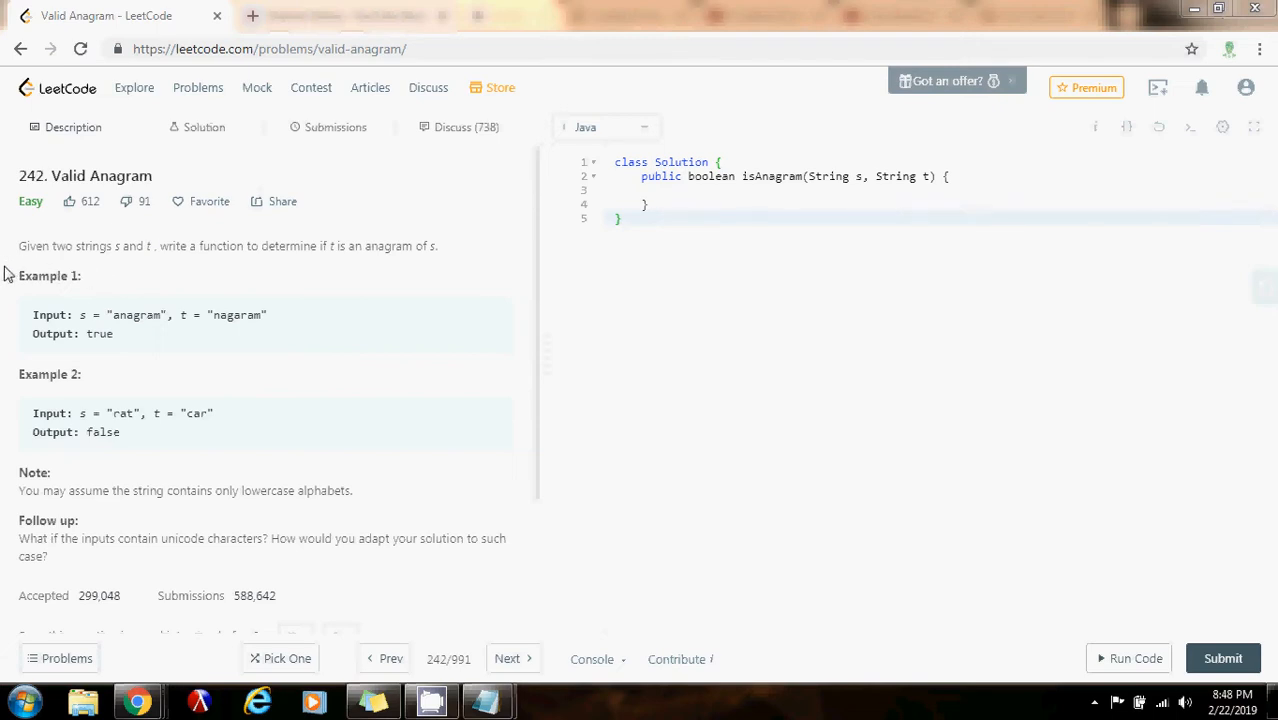
pyautogui.moveTo(147, 275)
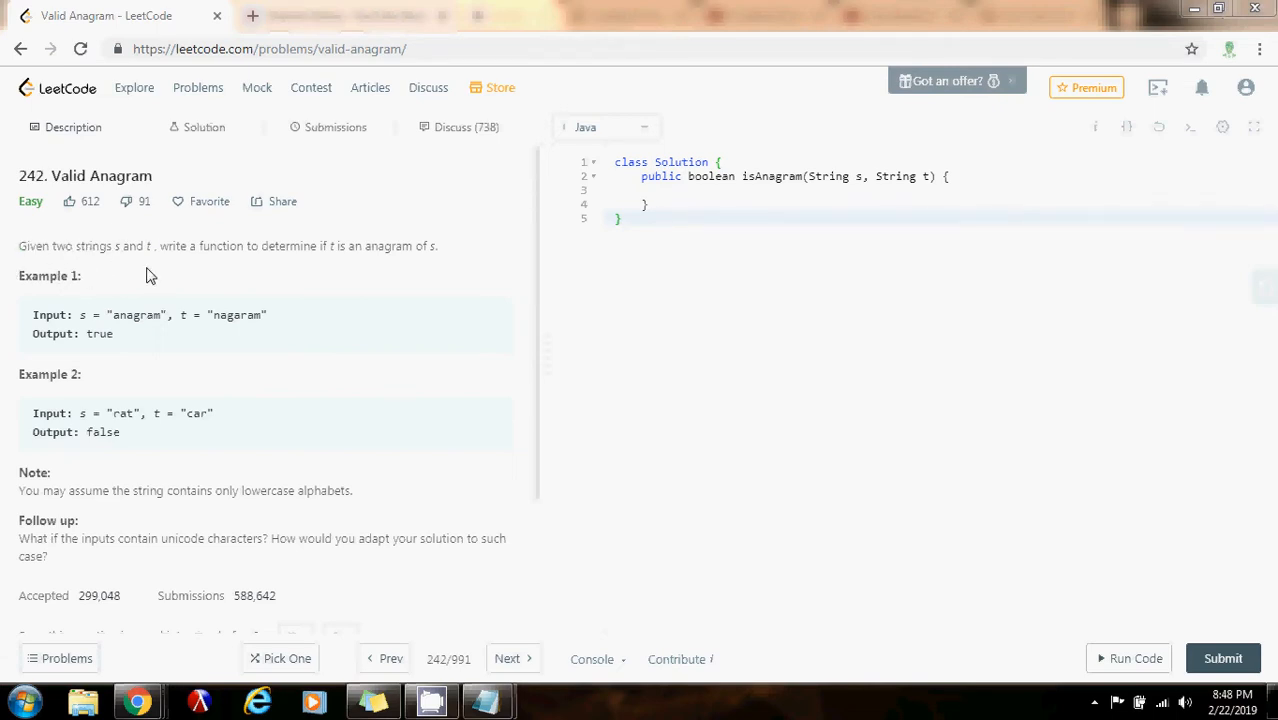
pyautogui.moveTo(329, 260)
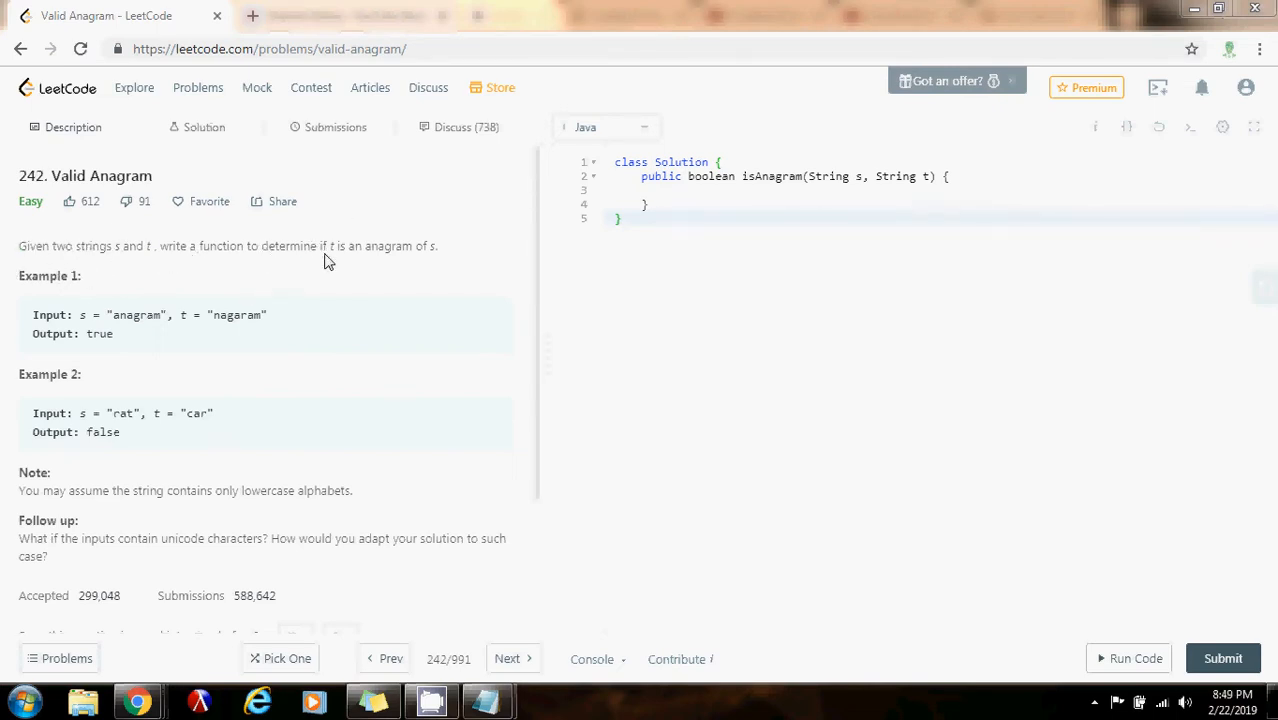
pyautogui.moveTo(431, 251)
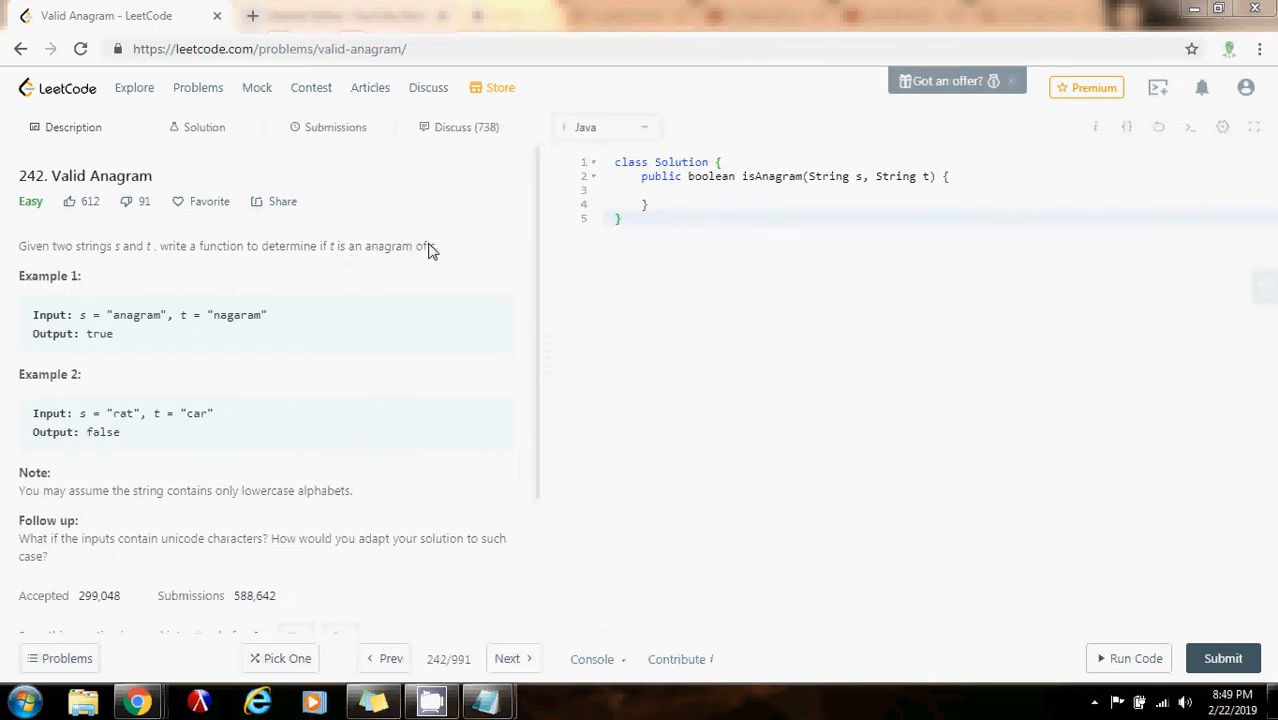
pyautogui.moveTo(371, 272)
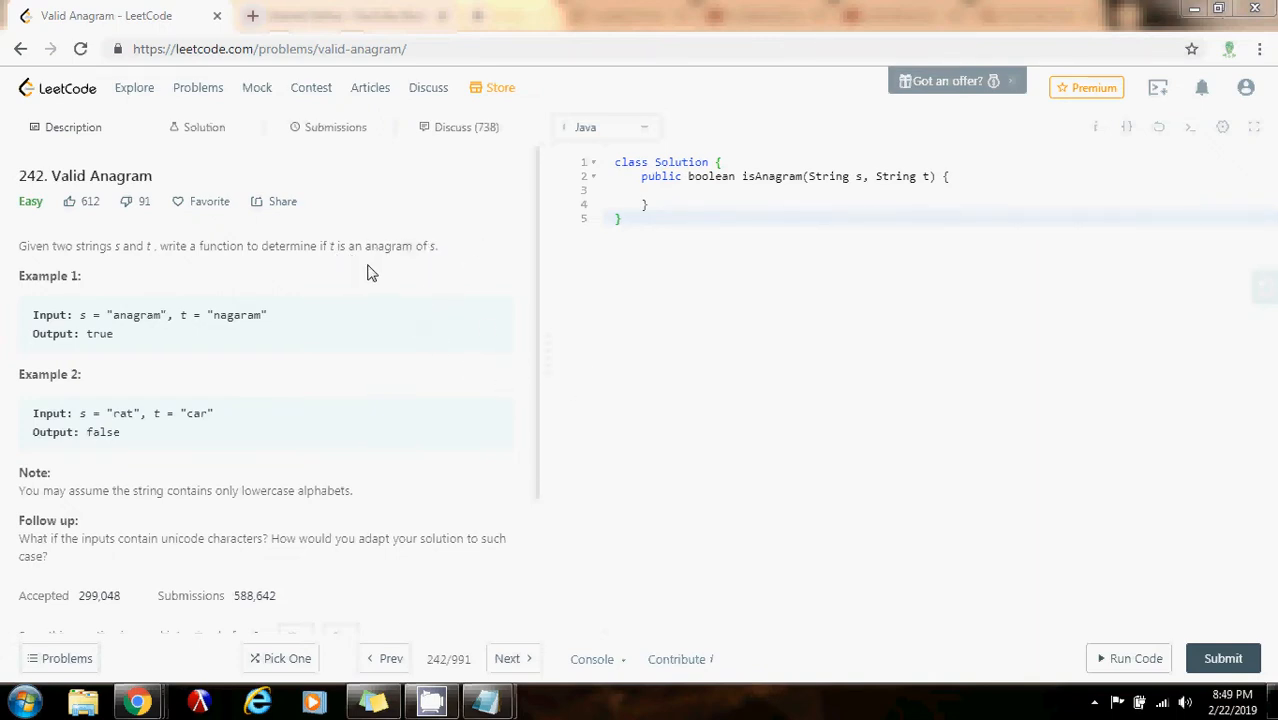
pyautogui.moveTo(352, 263)
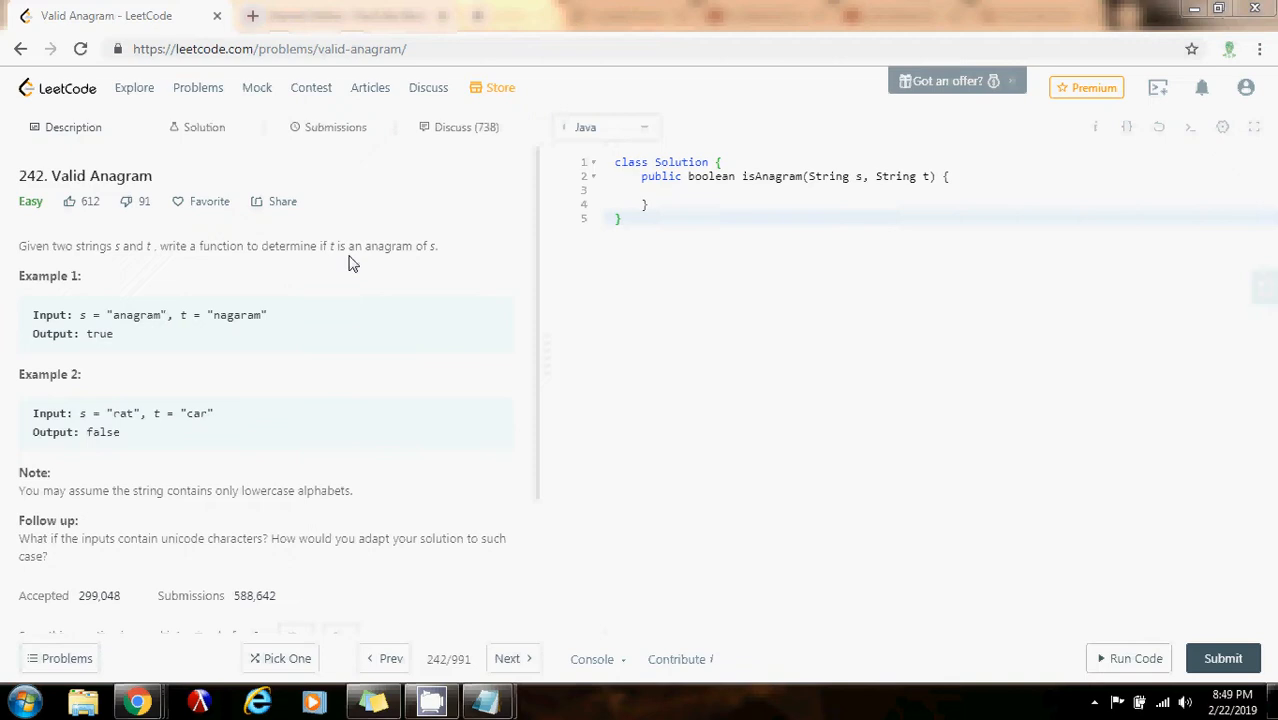
pyautogui.moveTo(57, 274)
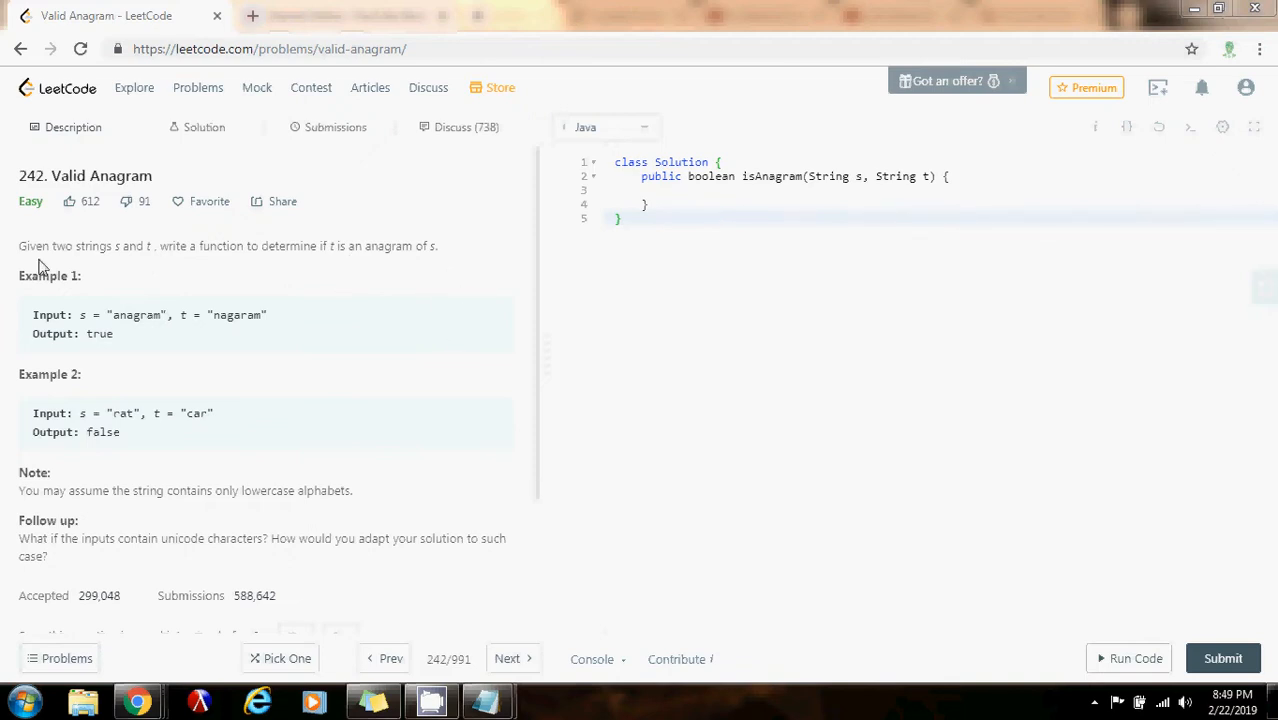
pyautogui.moveTo(107, 315)
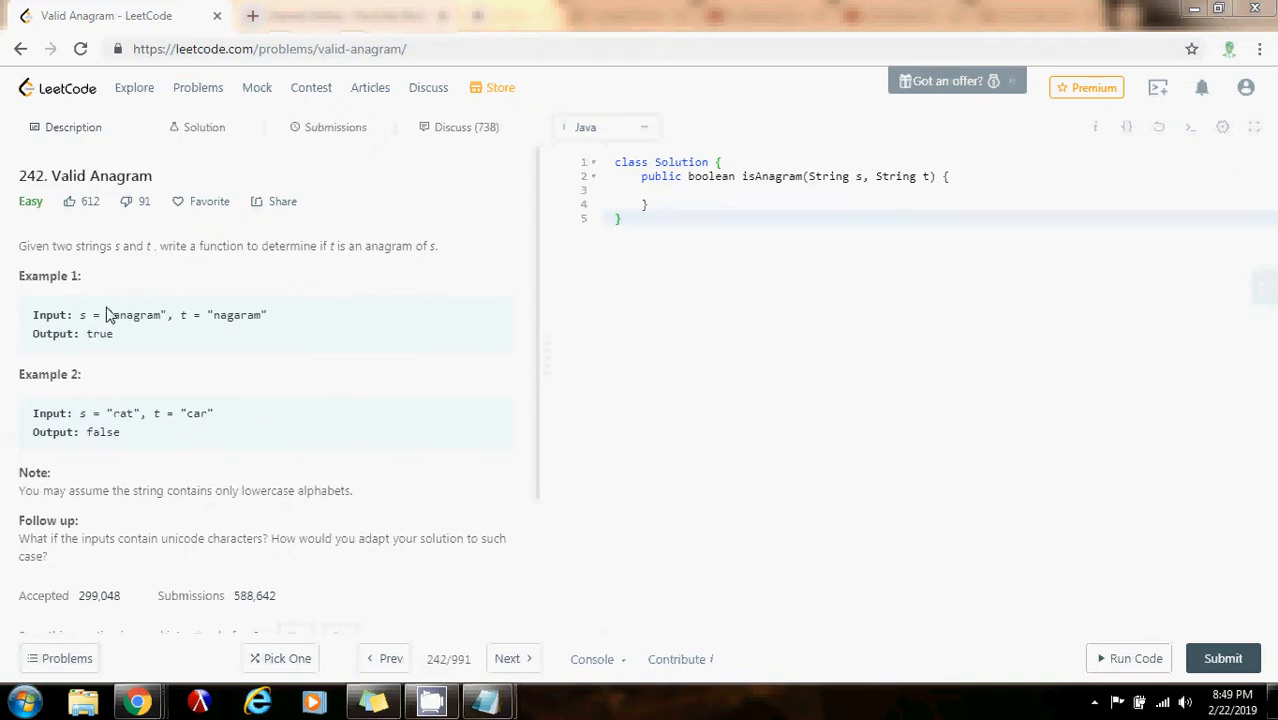
pyautogui.moveTo(291, 332)
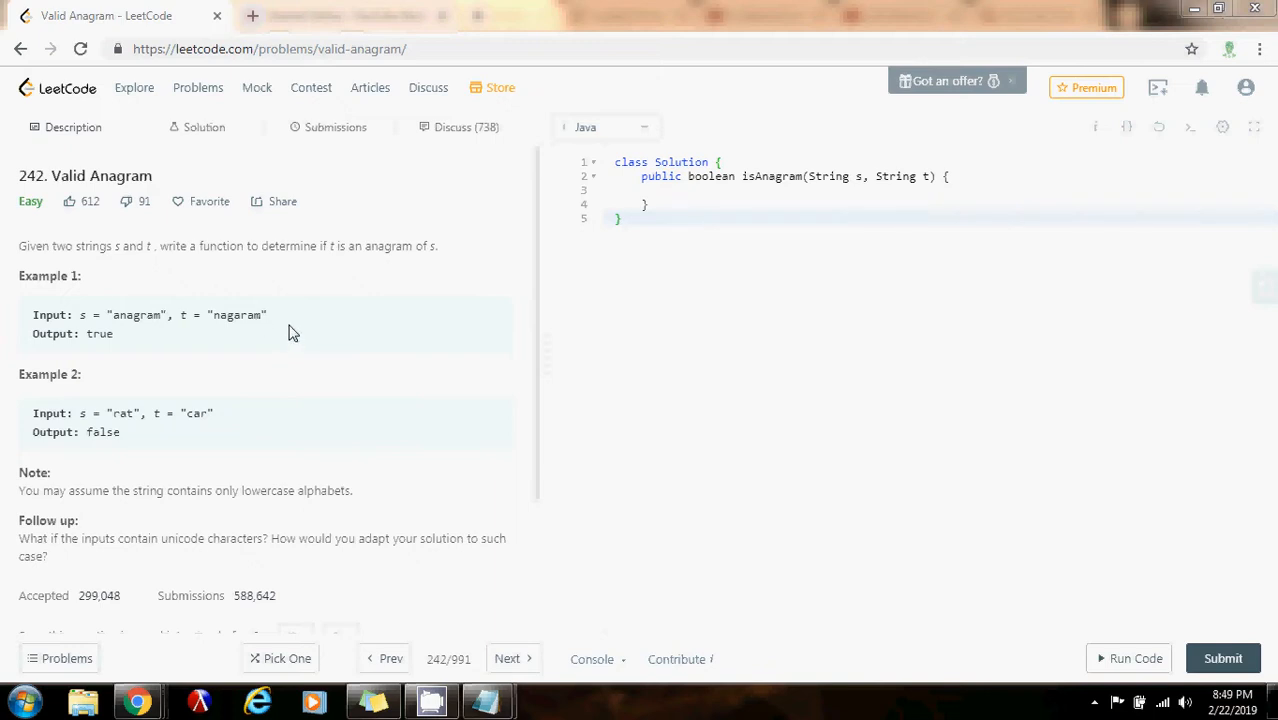
pyautogui.moveTo(110, 342)
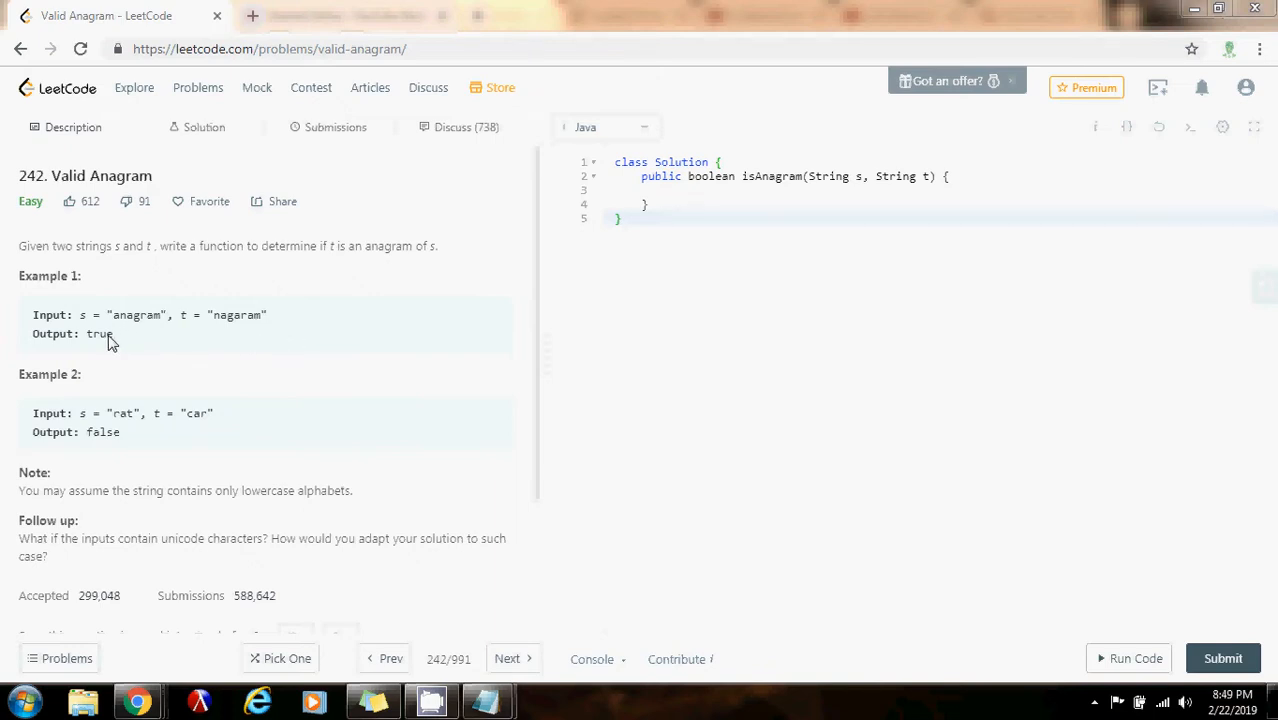
pyautogui.moveTo(213, 320)
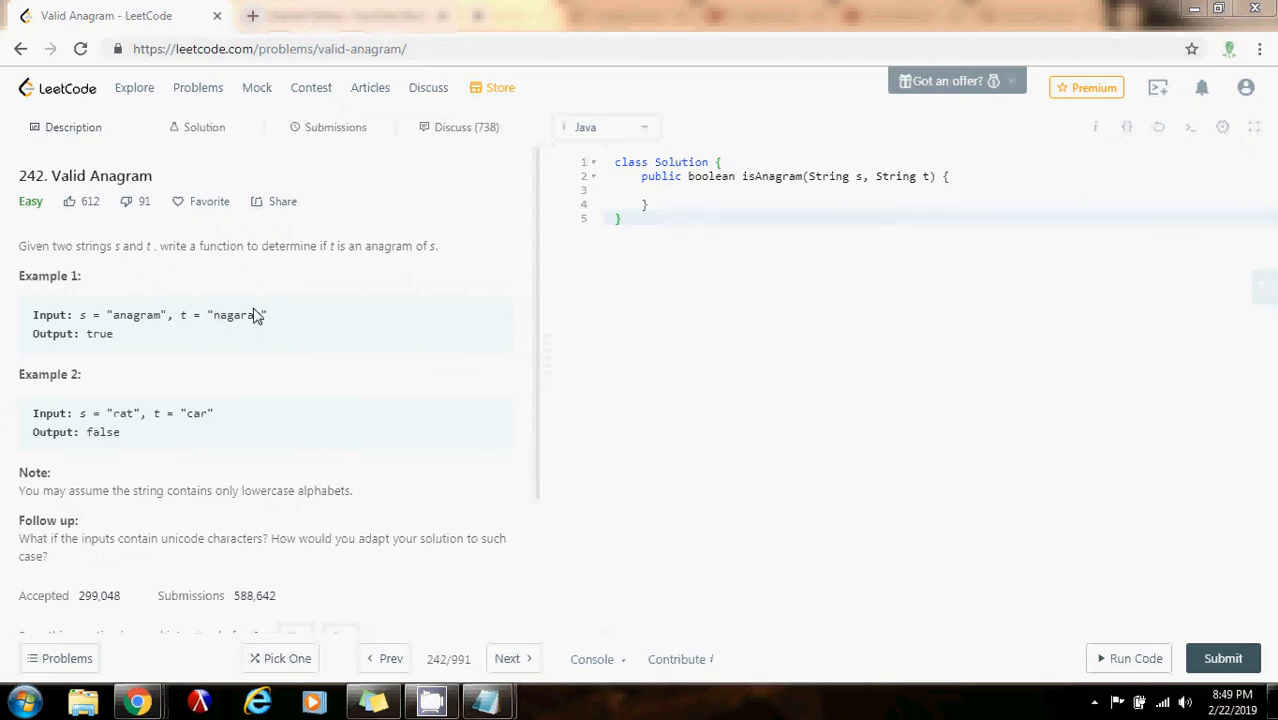
pyautogui.moveTo(112, 318)
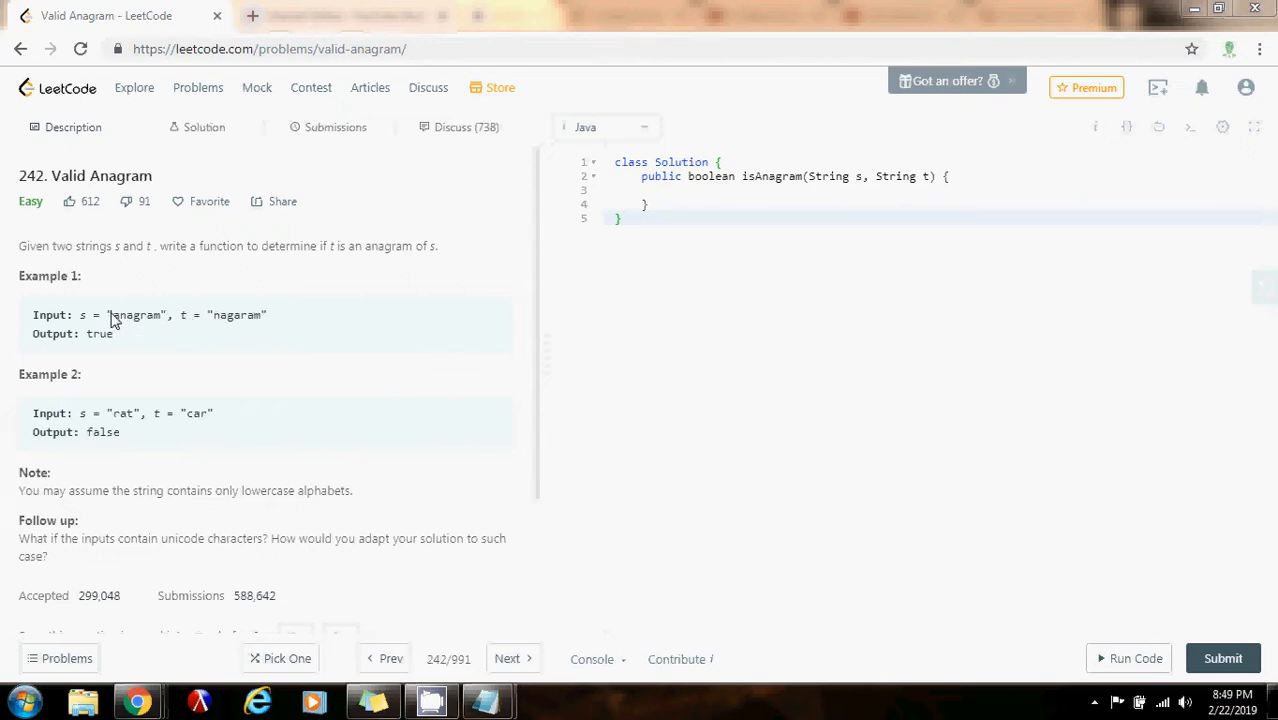
pyautogui.moveTo(207, 322)
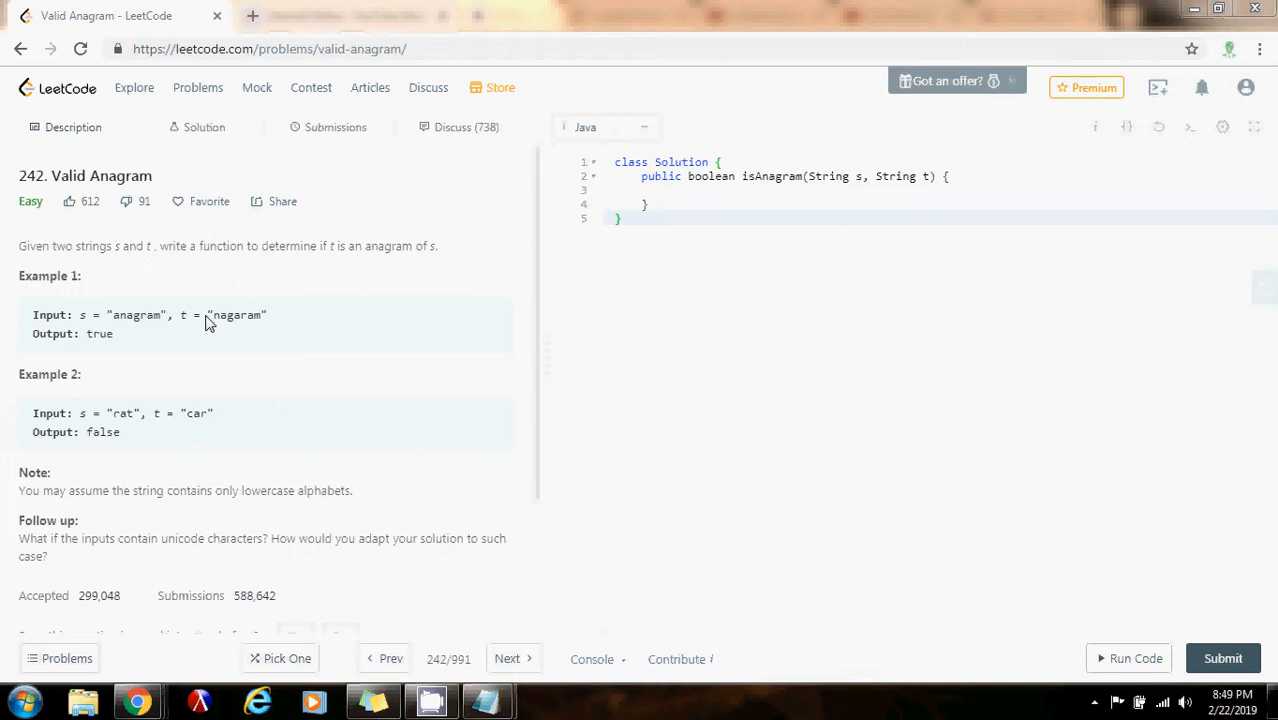
pyautogui.moveTo(265, 326)
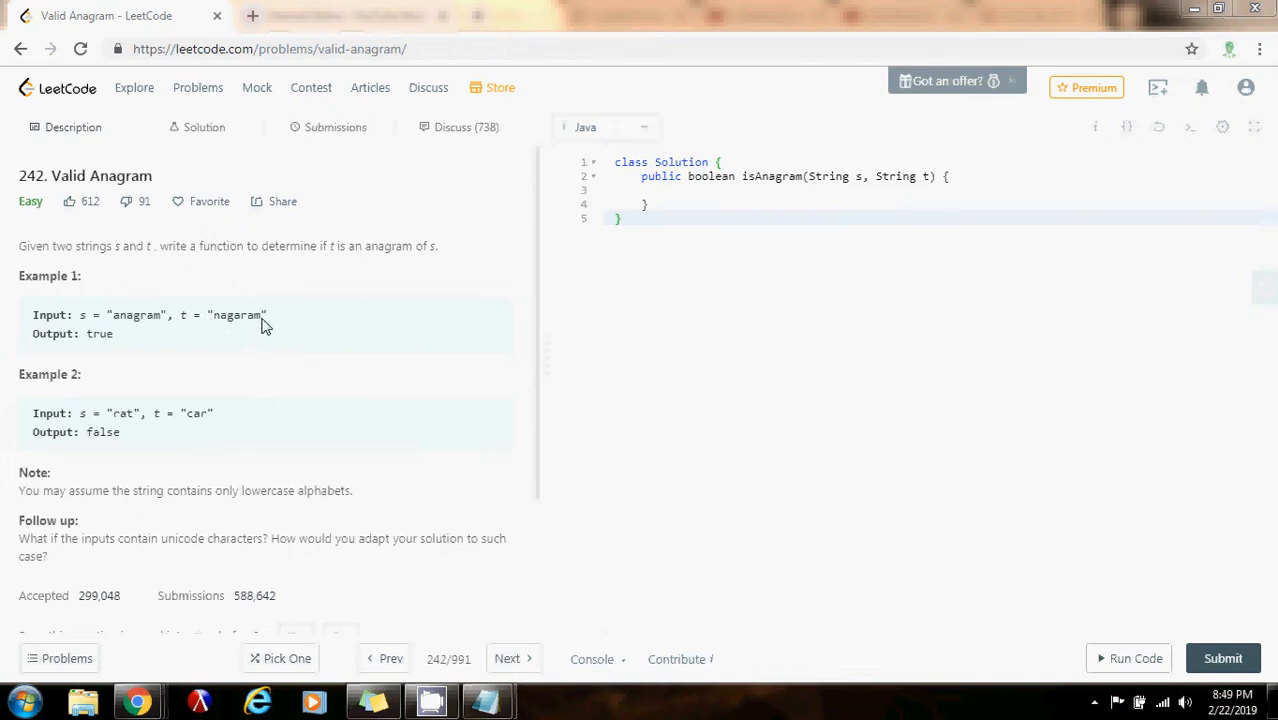
pyautogui.moveTo(212, 323)
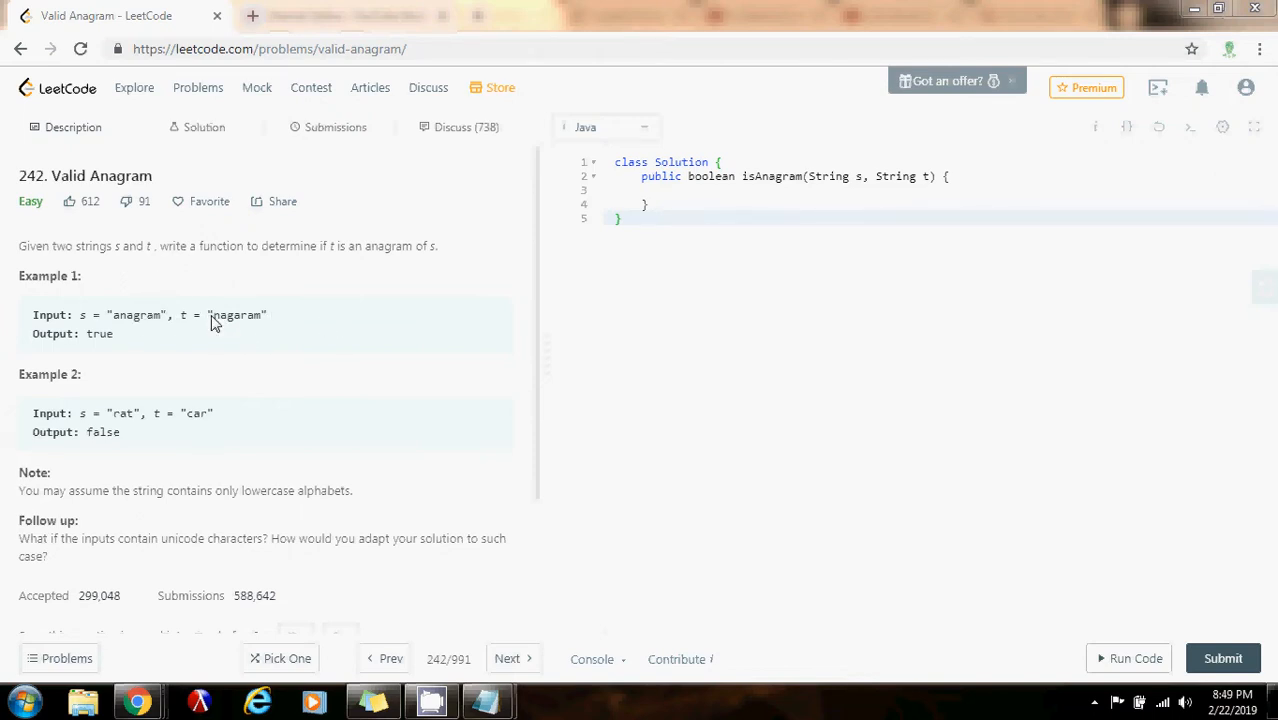
pyautogui.moveTo(100, 402)
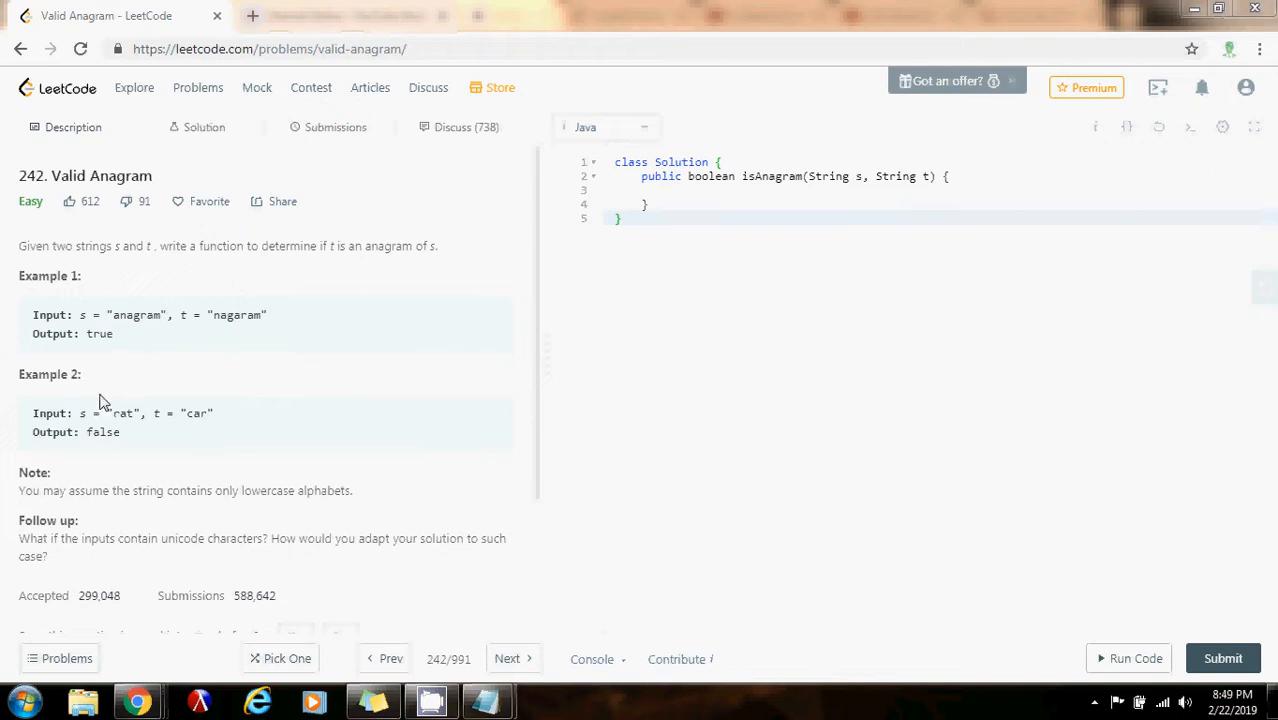
pyautogui.moveTo(128, 427)
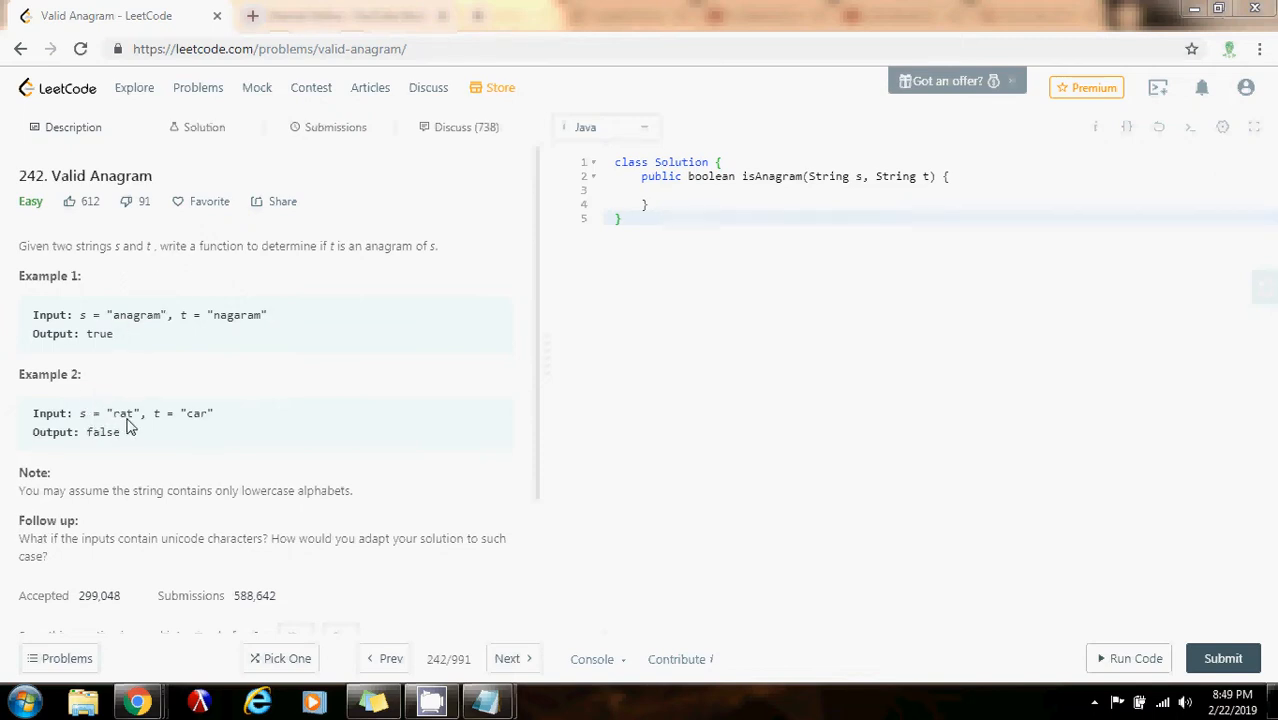
pyautogui.moveTo(256, 425)
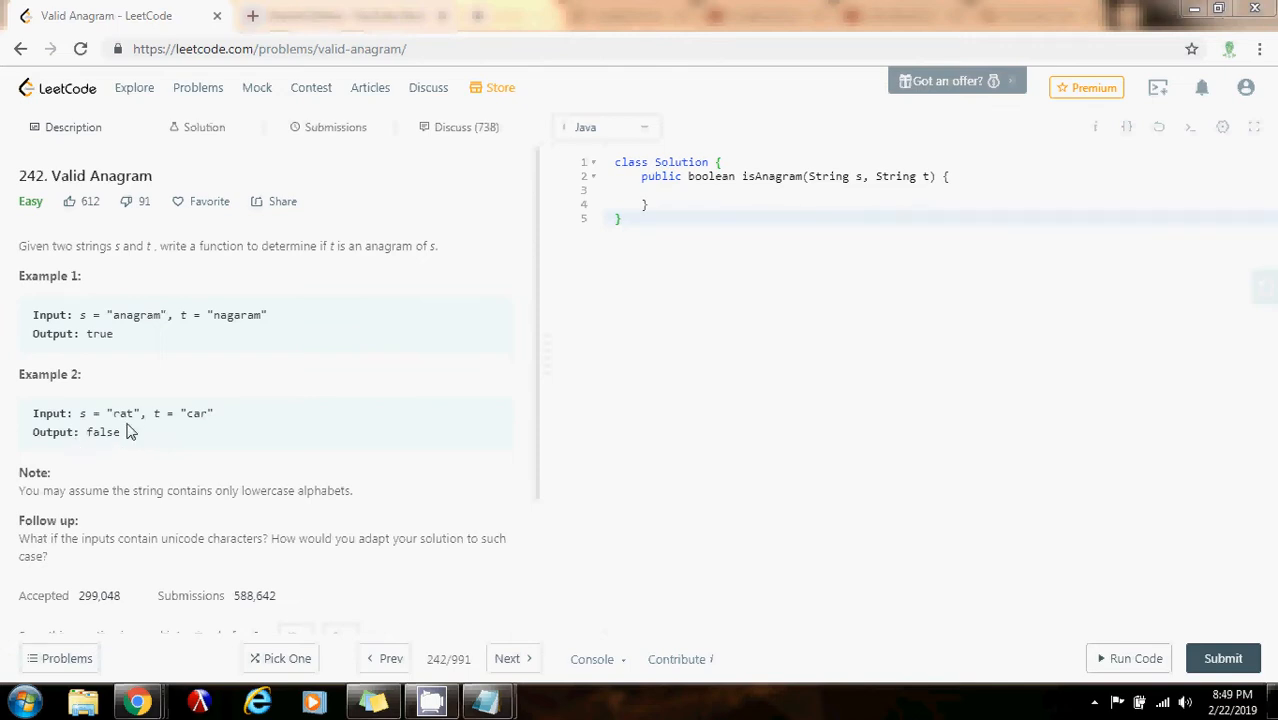
pyautogui.moveTo(240, 418)
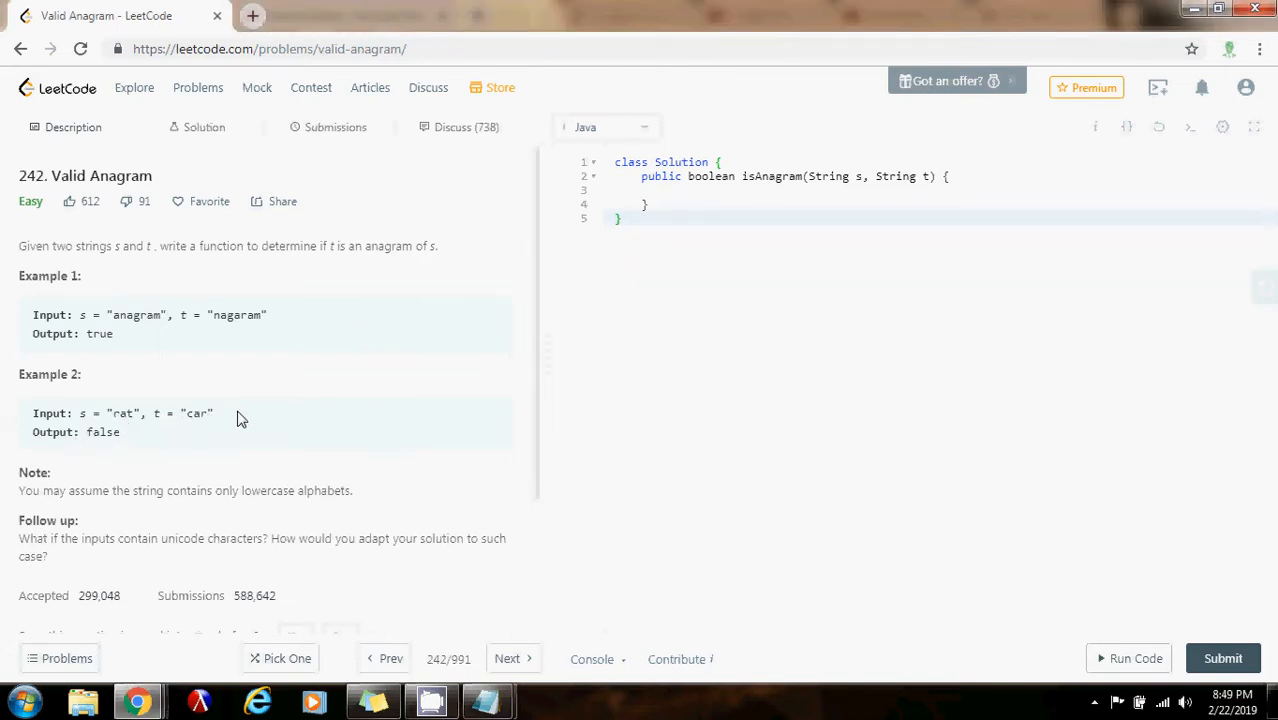
pyautogui.moveTo(151, 438)
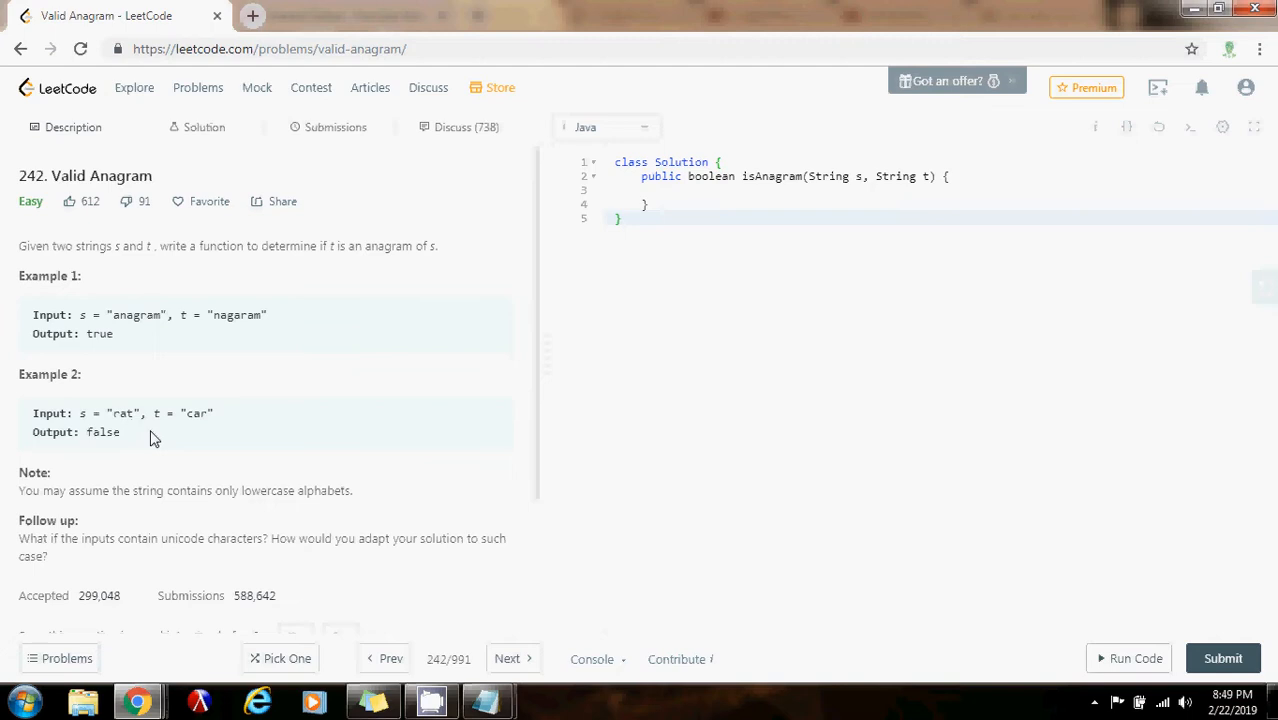
pyautogui.moveTo(7, 505)
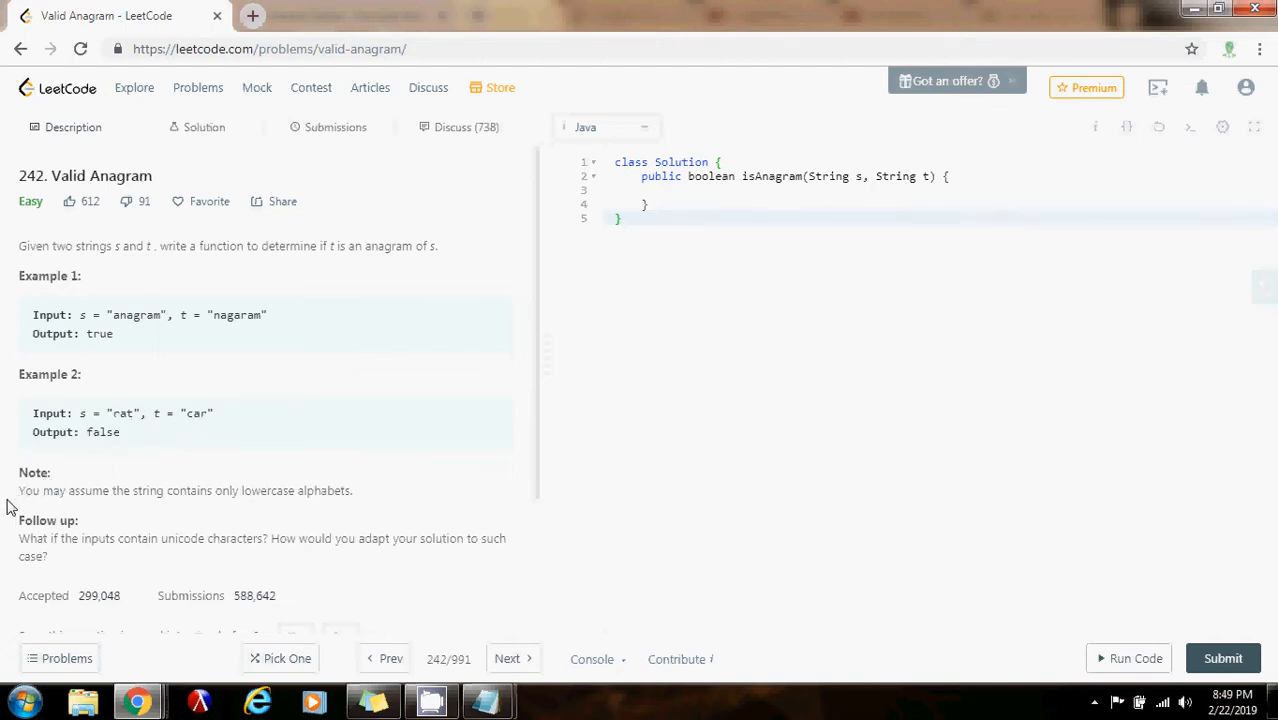
pyautogui.moveTo(231, 555)
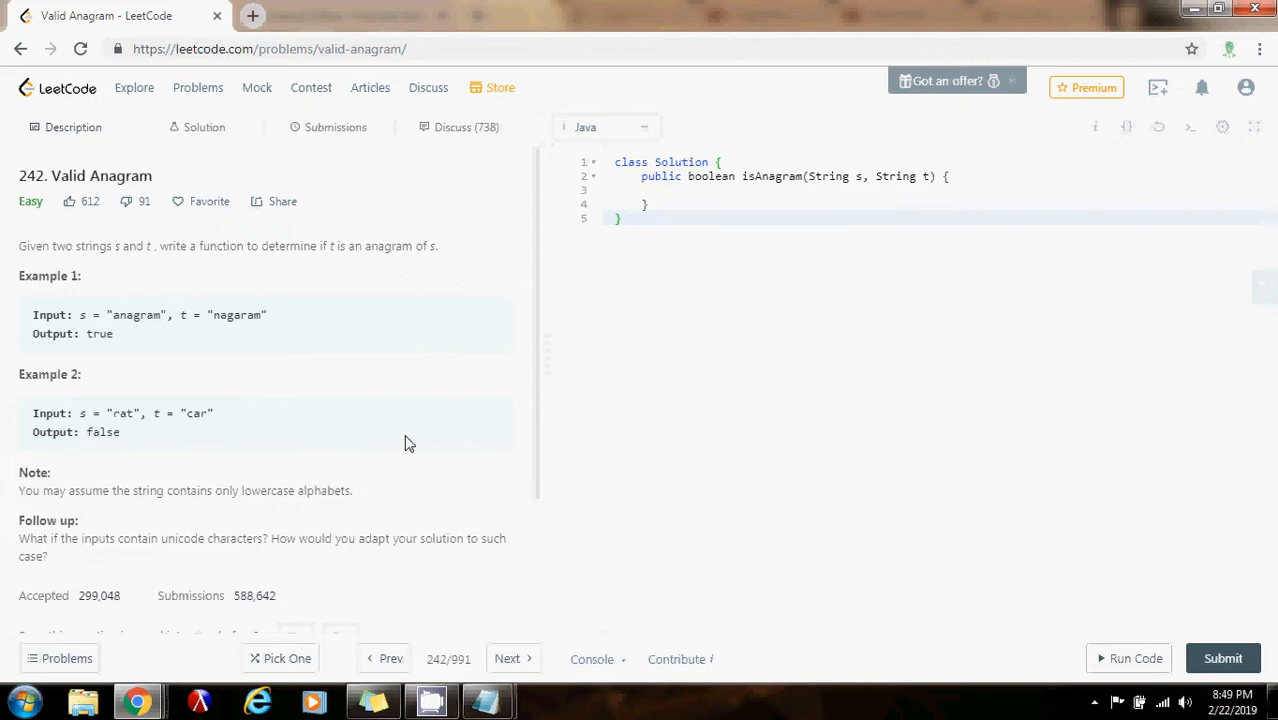
pyautogui.moveTo(259, 449)
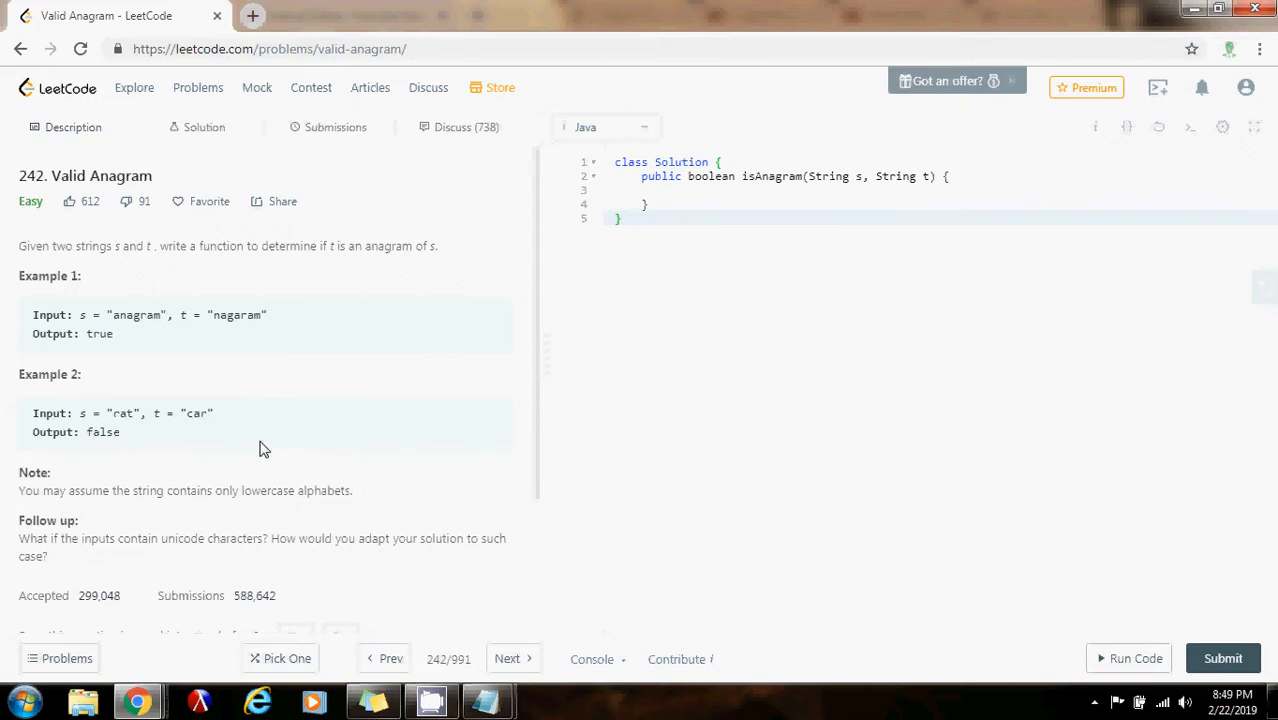
pyautogui.moveTo(322, 307)
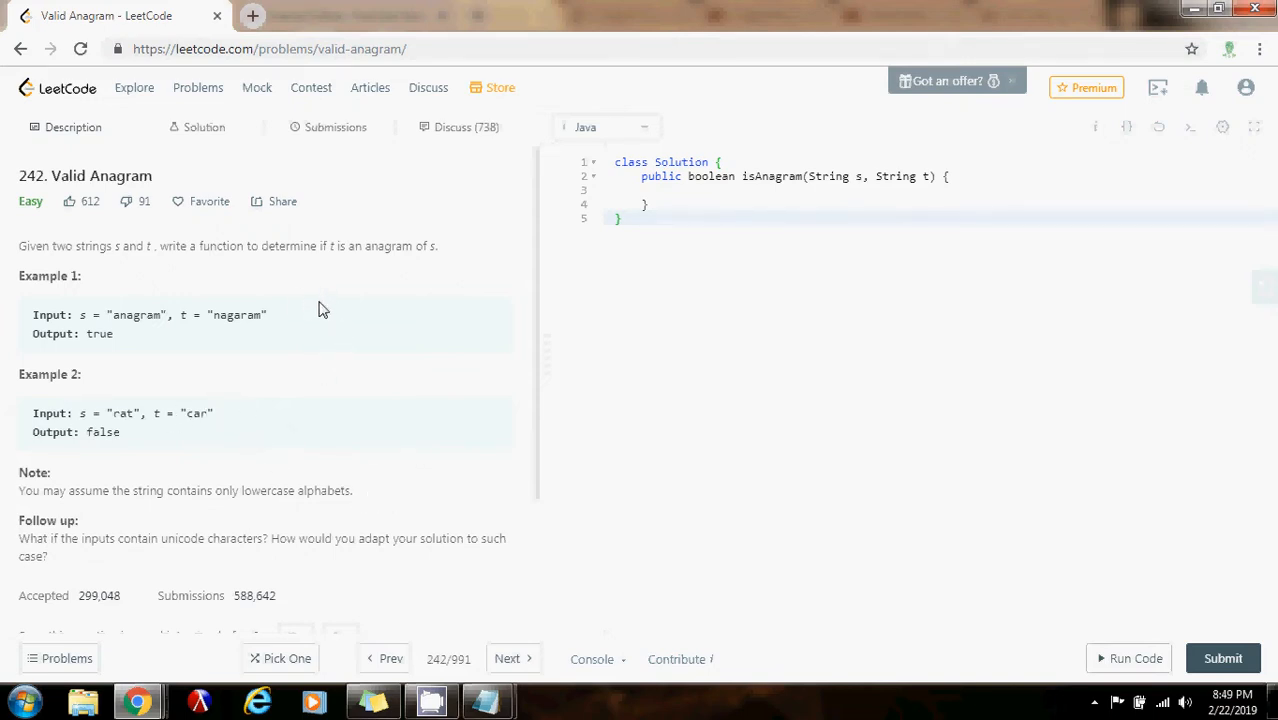
pyautogui.moveTo(165, 315)
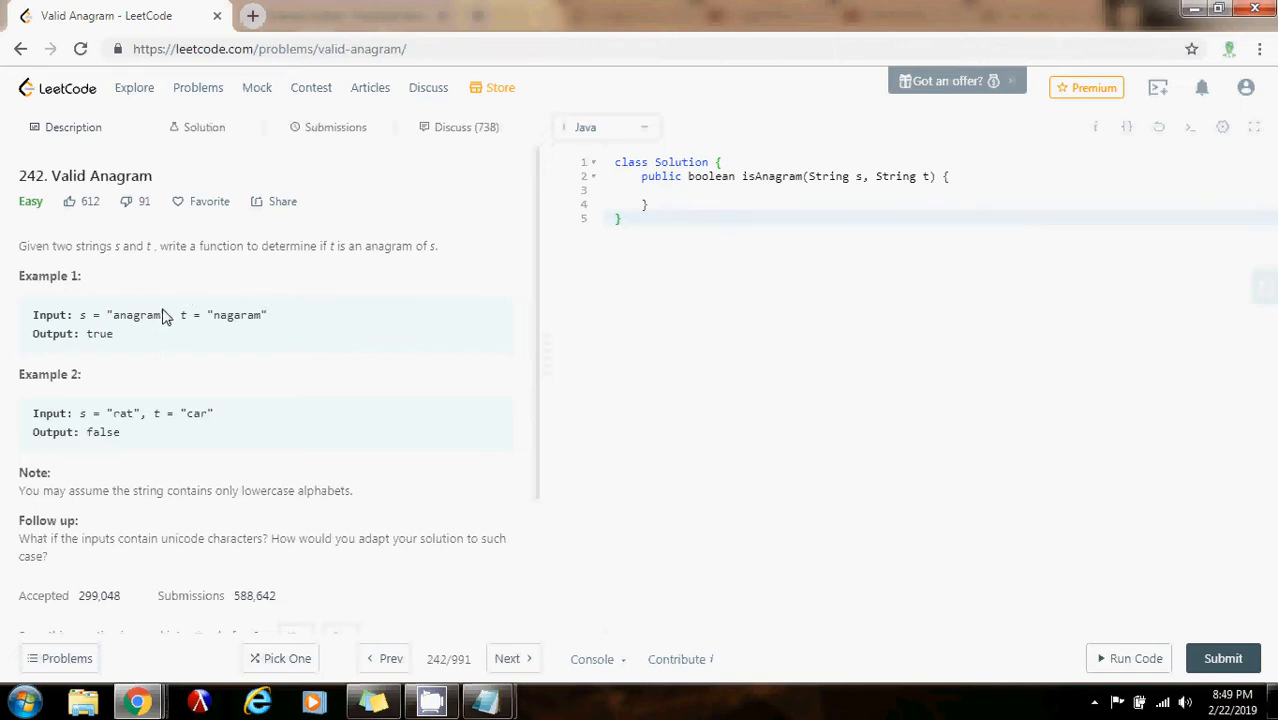
pyautogui.moveTo(167, 344)
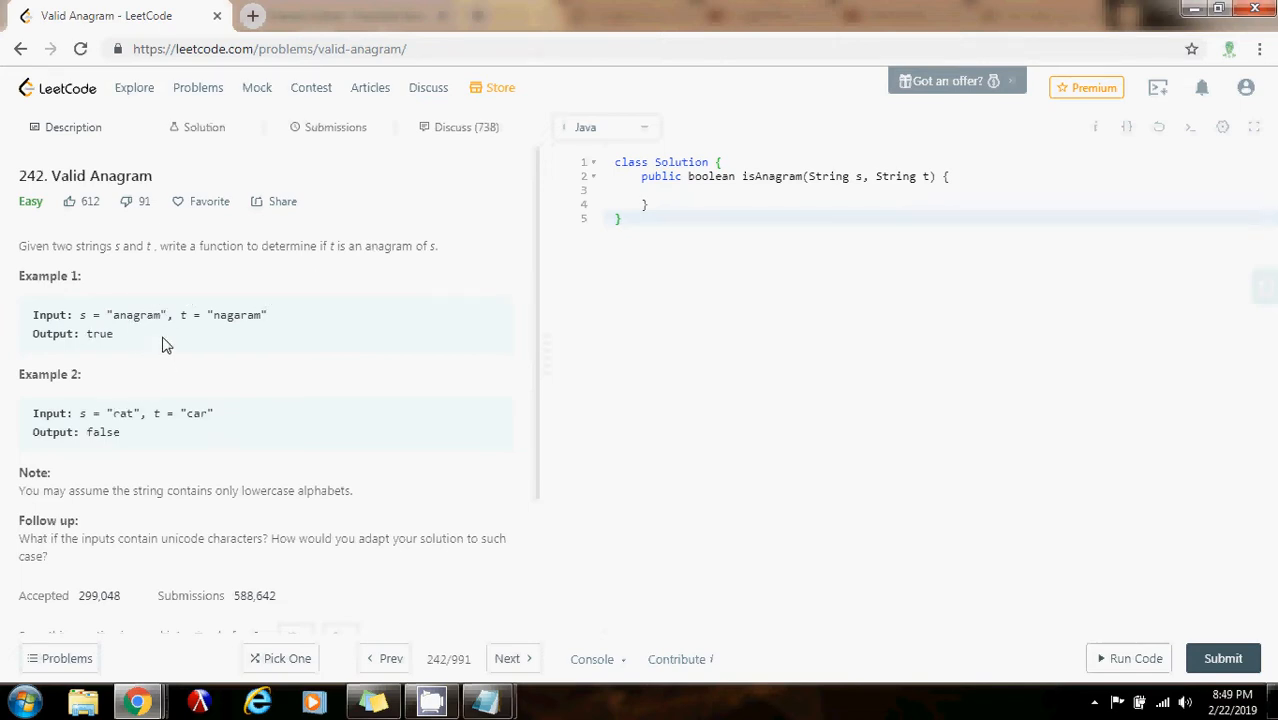
pyautogui.moveTo(155, 372)
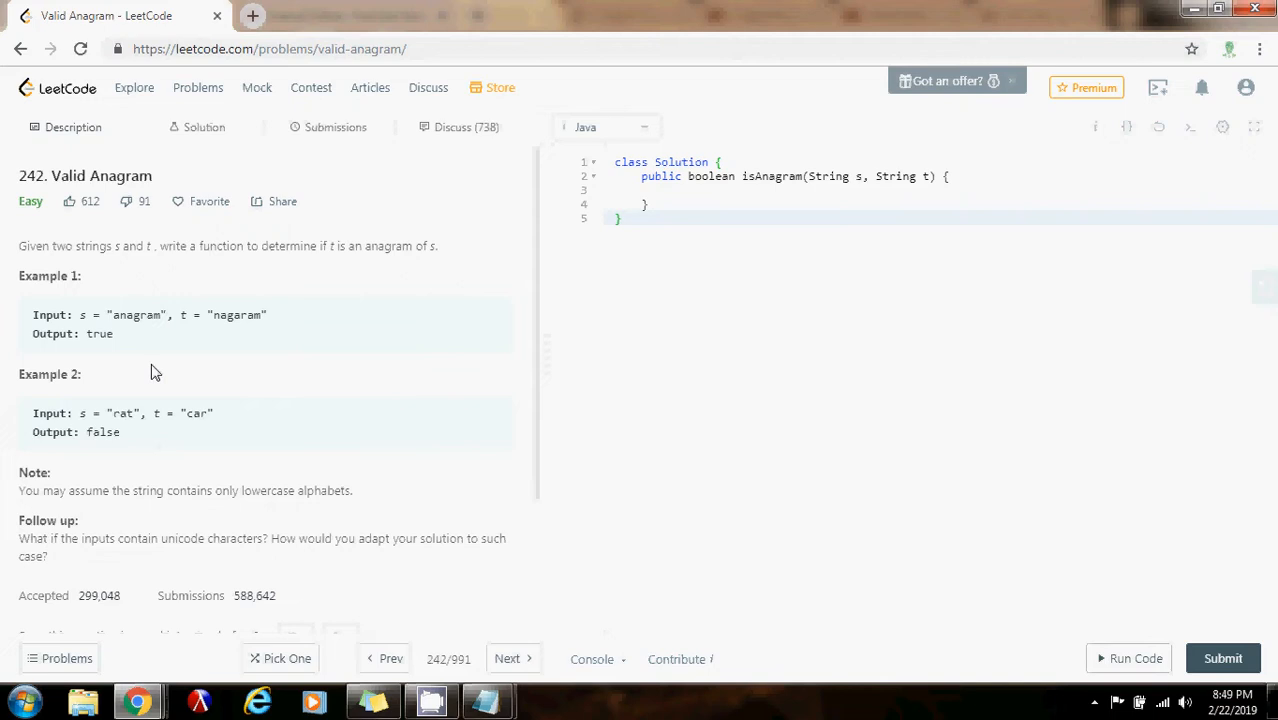
pyautogui.moveTo(140, 320)
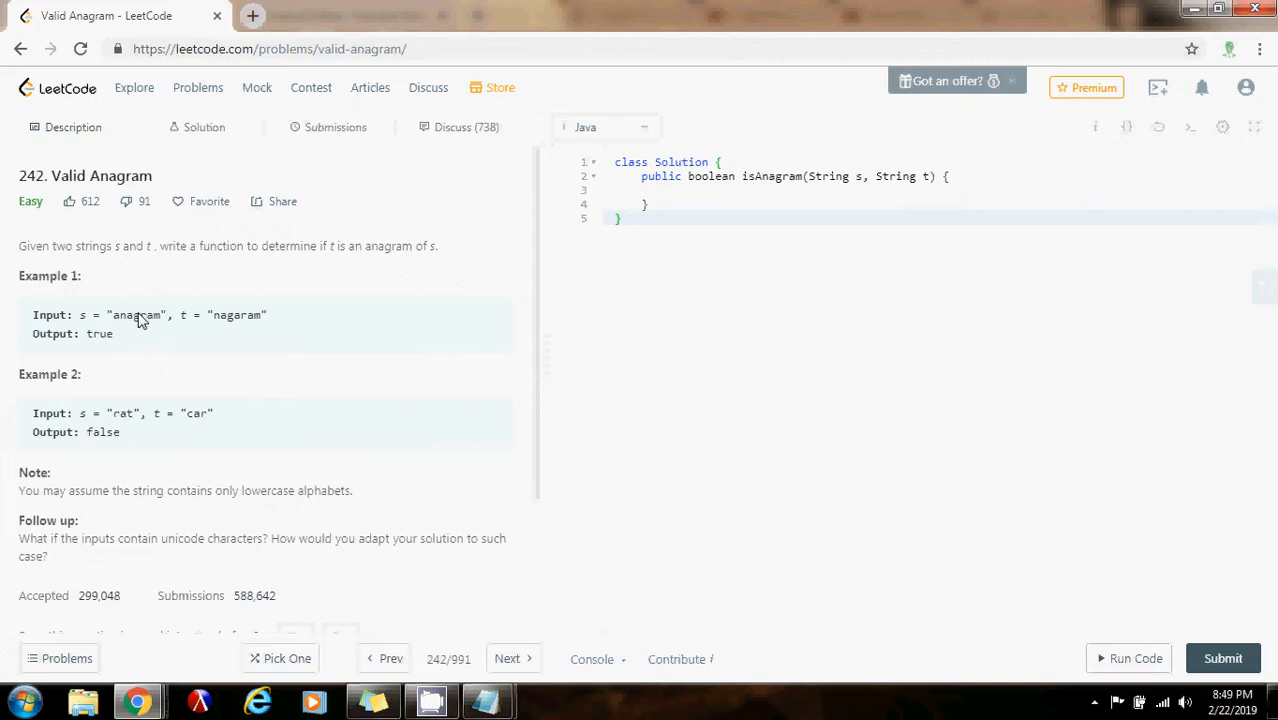
pyautogui.moveTo(108, 340)
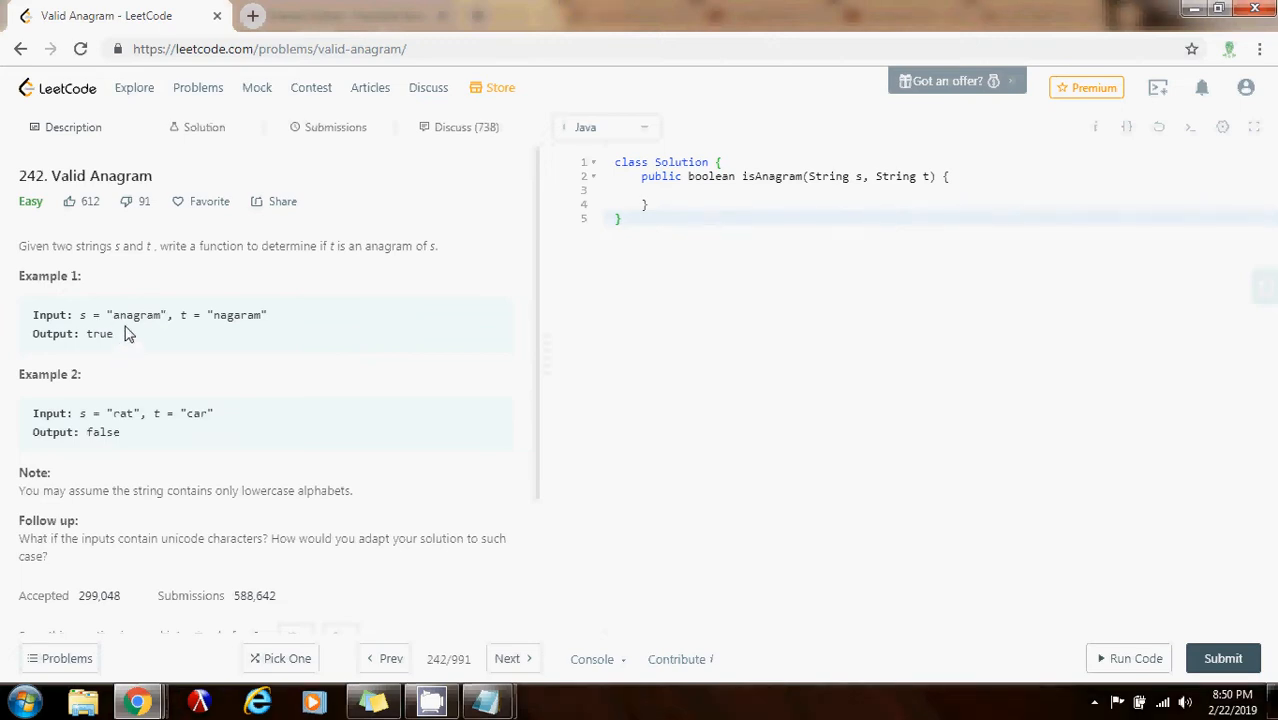
pyautogui.moveTo(178, 316)
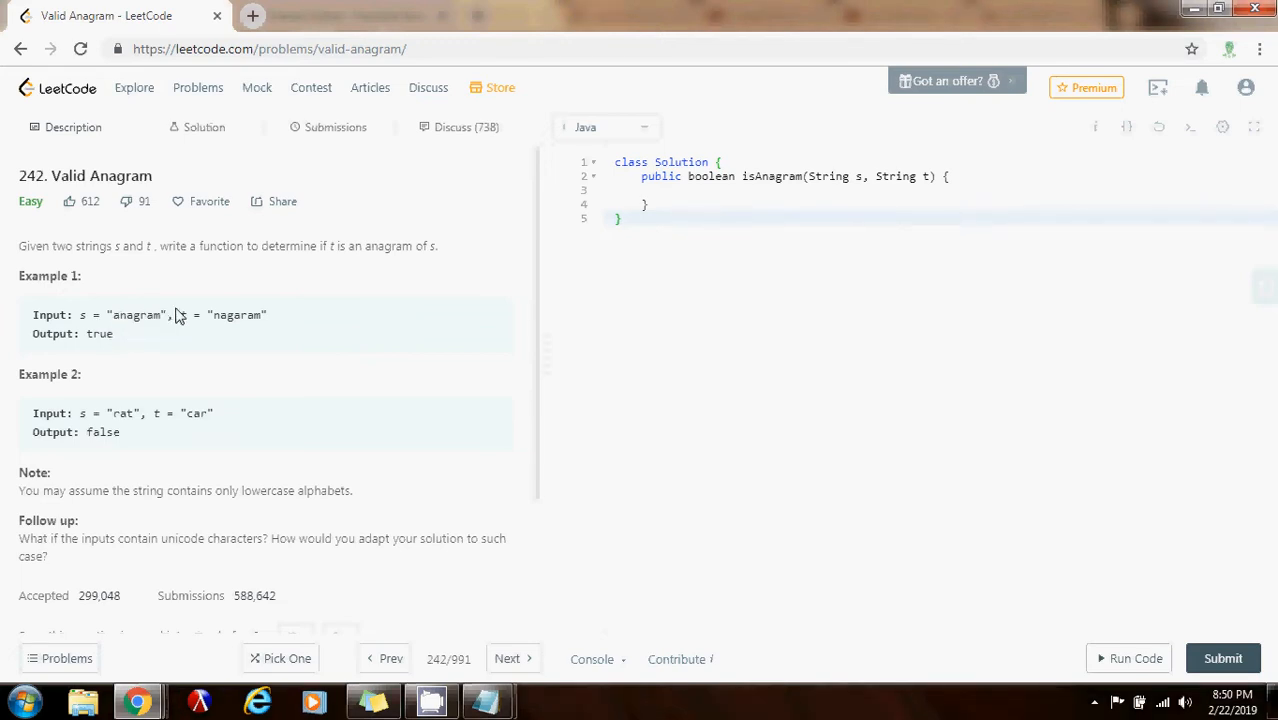
pyautogui.moveTo(203, 332)
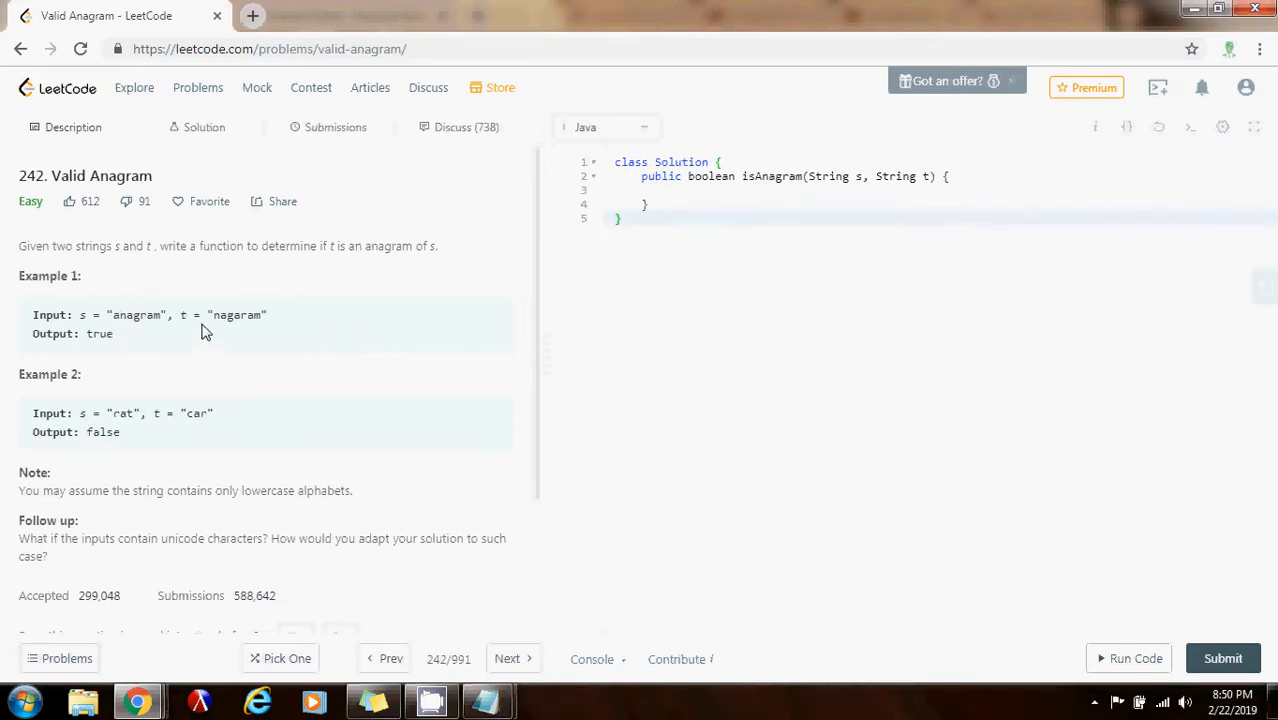
pyautogui.moveTo(231, 322)
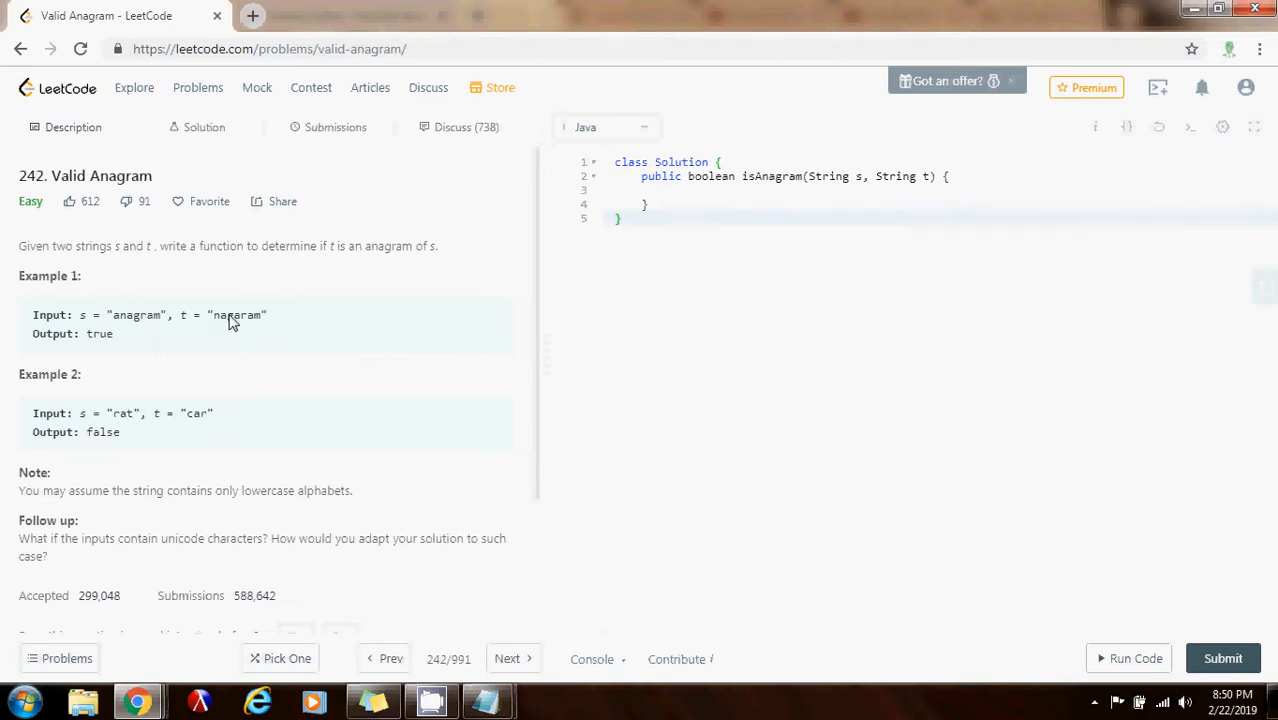
pyautogui.moveTo(221, 331)
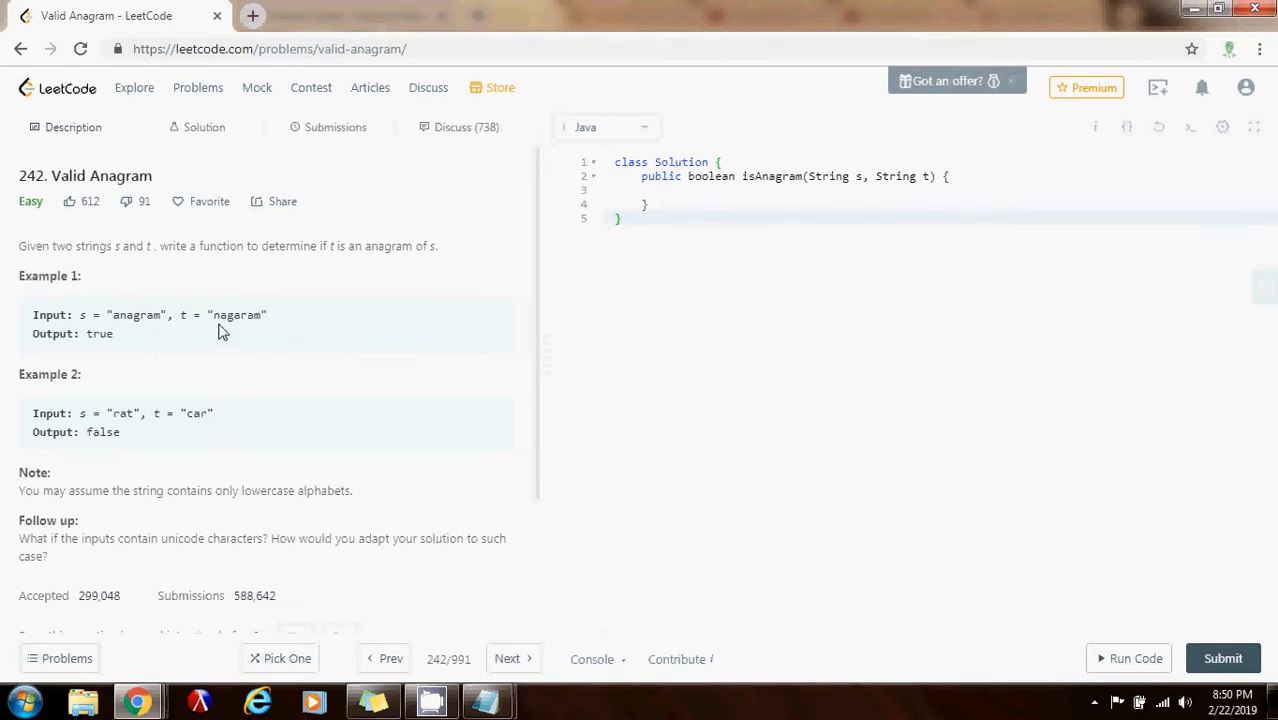
pyautogui.moveTo(300, 345)
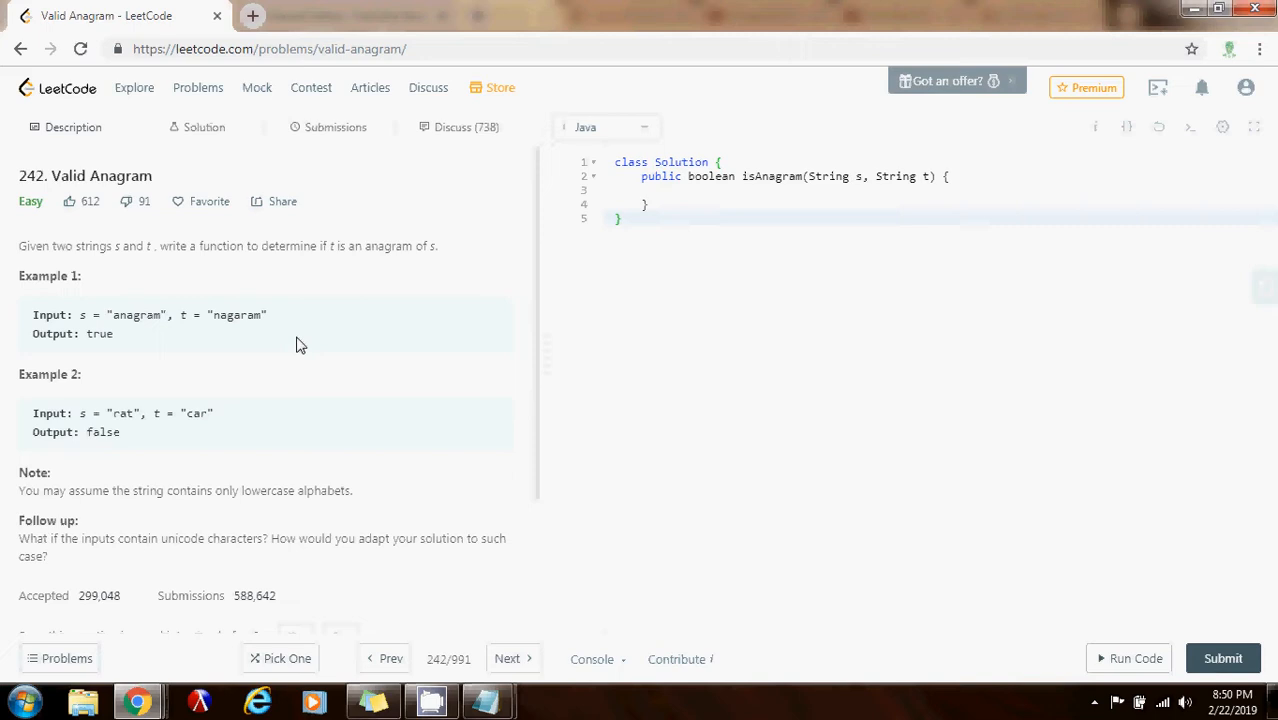
pyautogui.moveTo(247, 322)
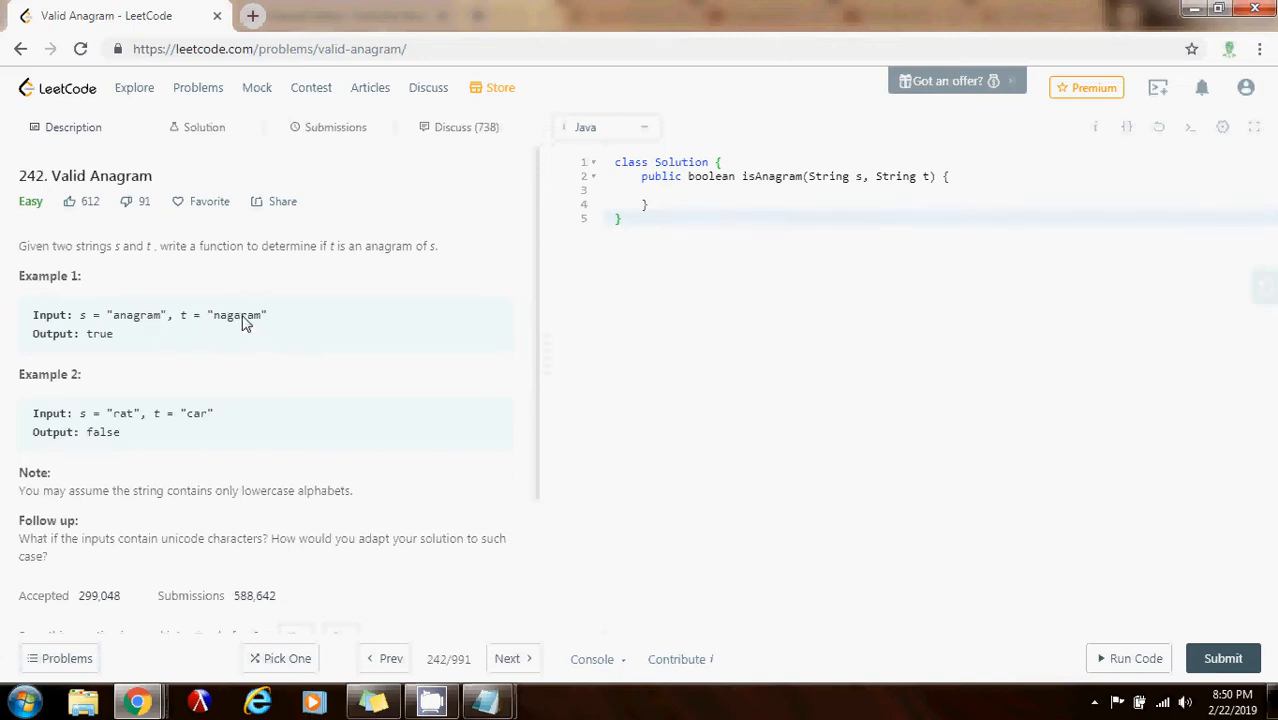
pyautogui.moveTo(199, 325)
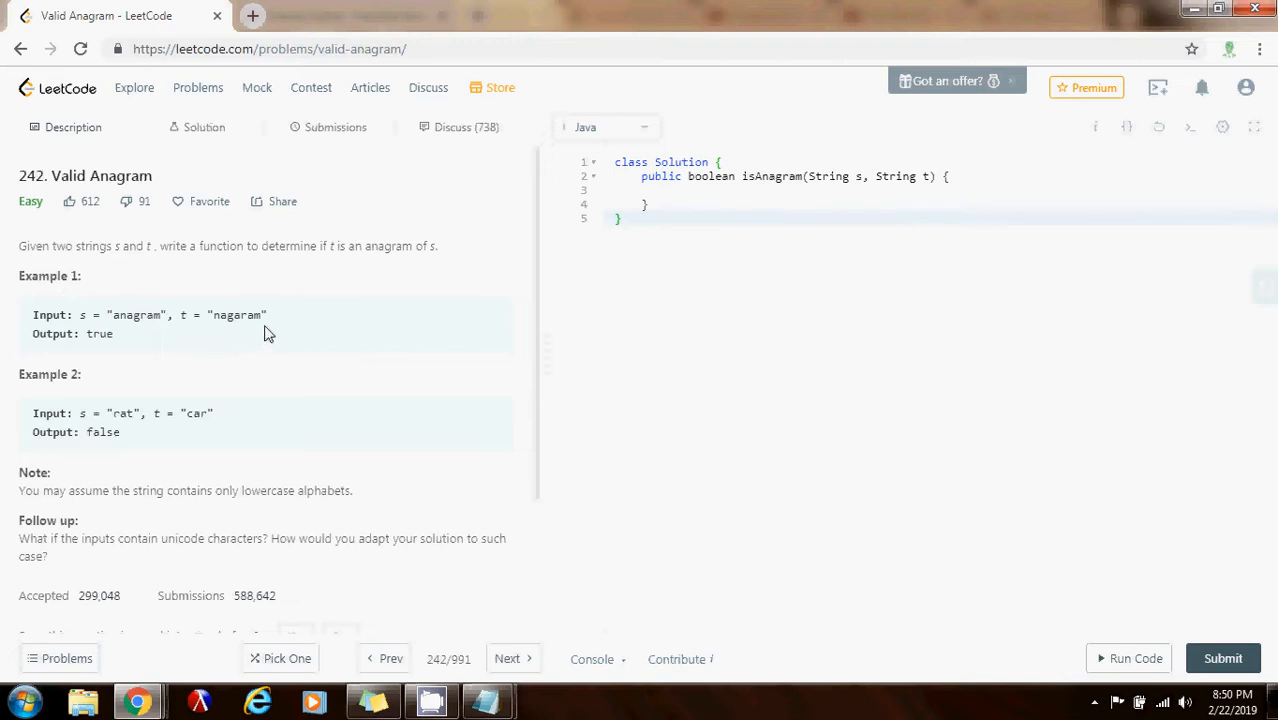
pyautogui.moveTo(268, 284)
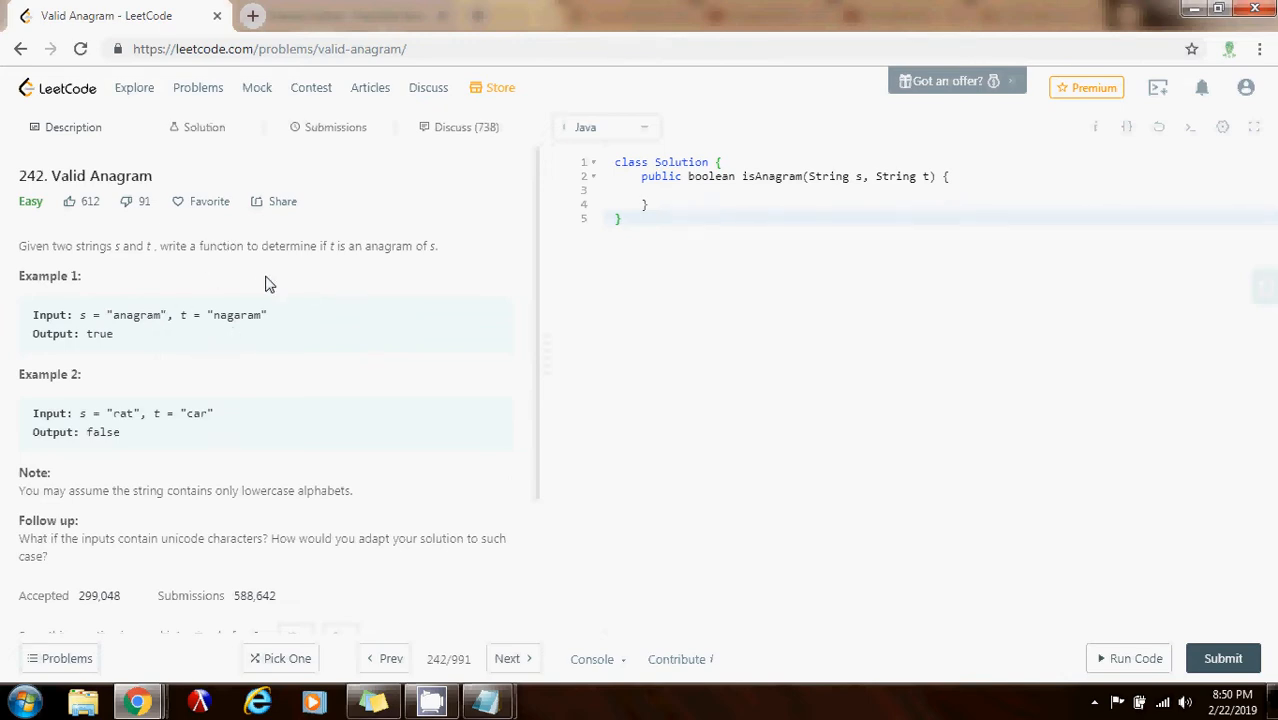
pyautogui.moveTo(174, 284)
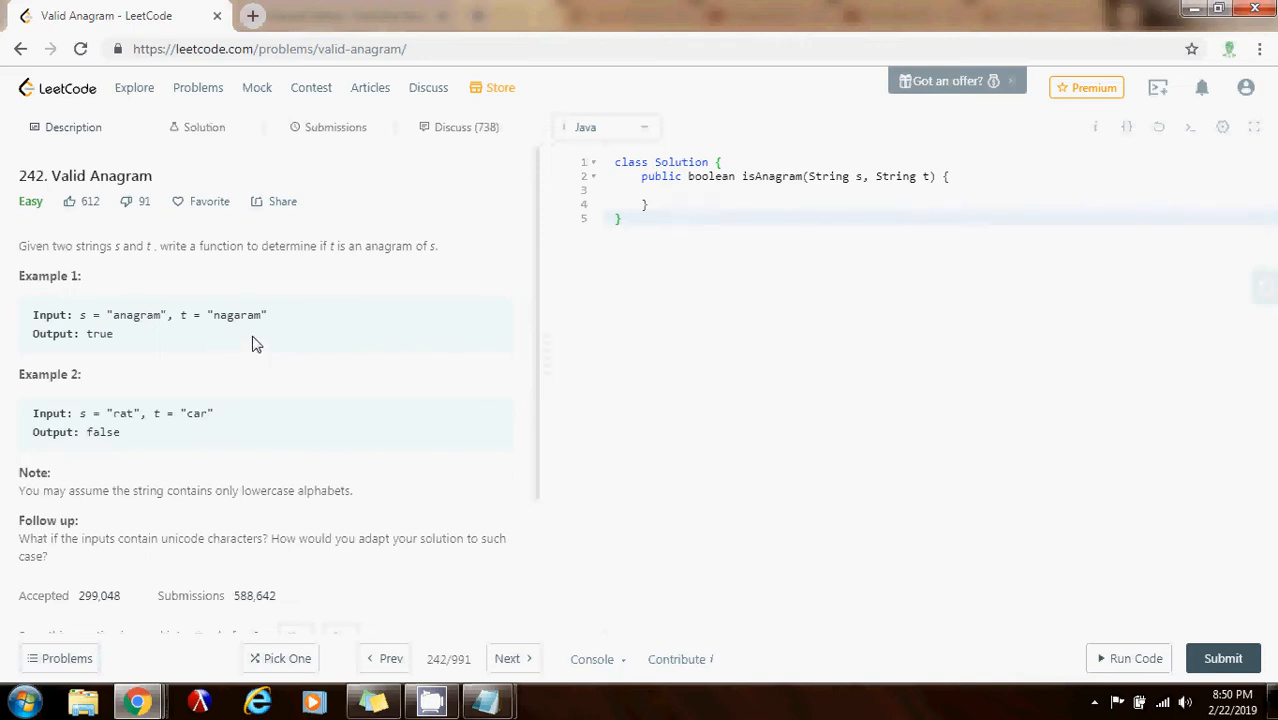
pyautogui.moveTo(784, 211)
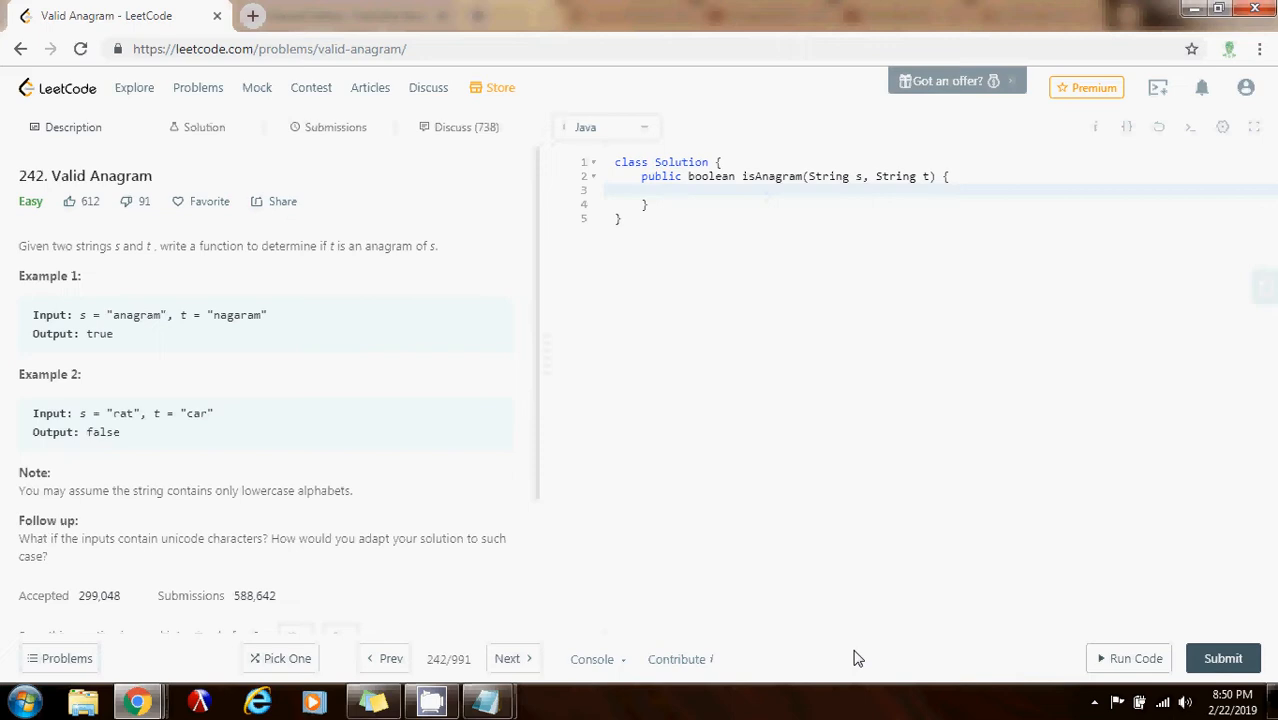
# Add the guard 'if (s == null || t == null || s.length() != t.length()) return false;'.
pyautogui.write('if (s == )')
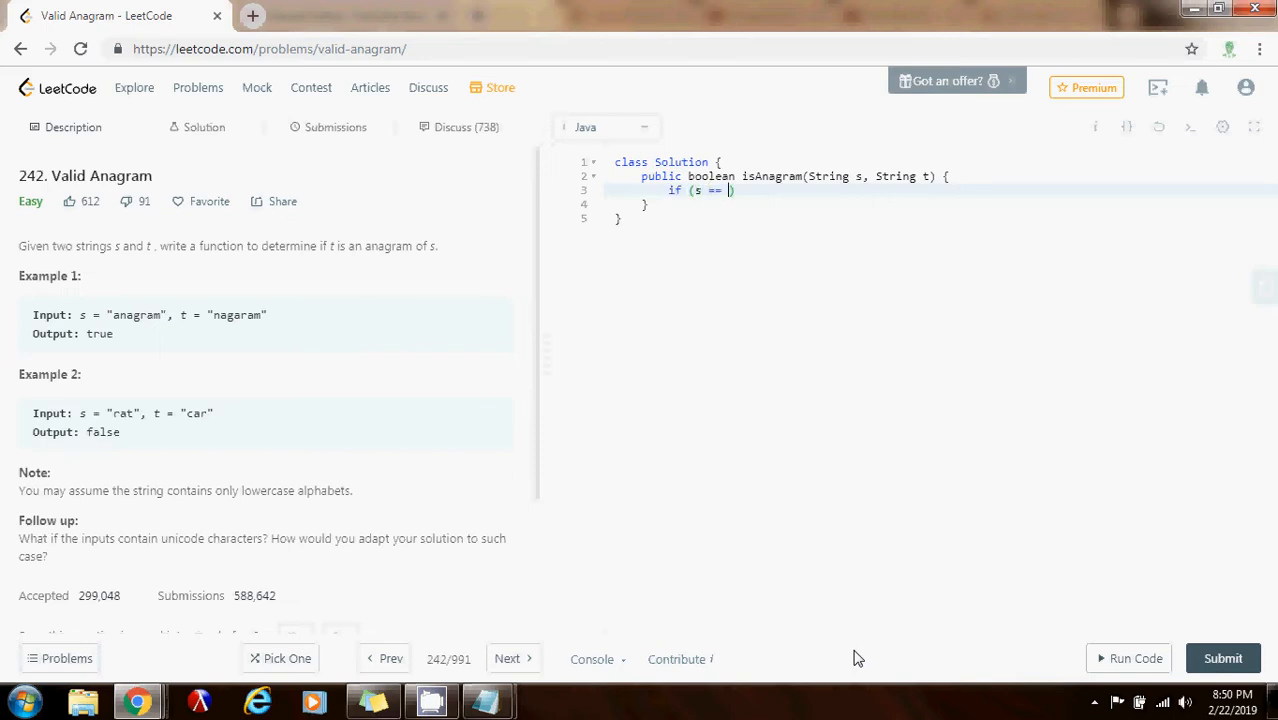
pyautogui.write('null || t == null || s.le')
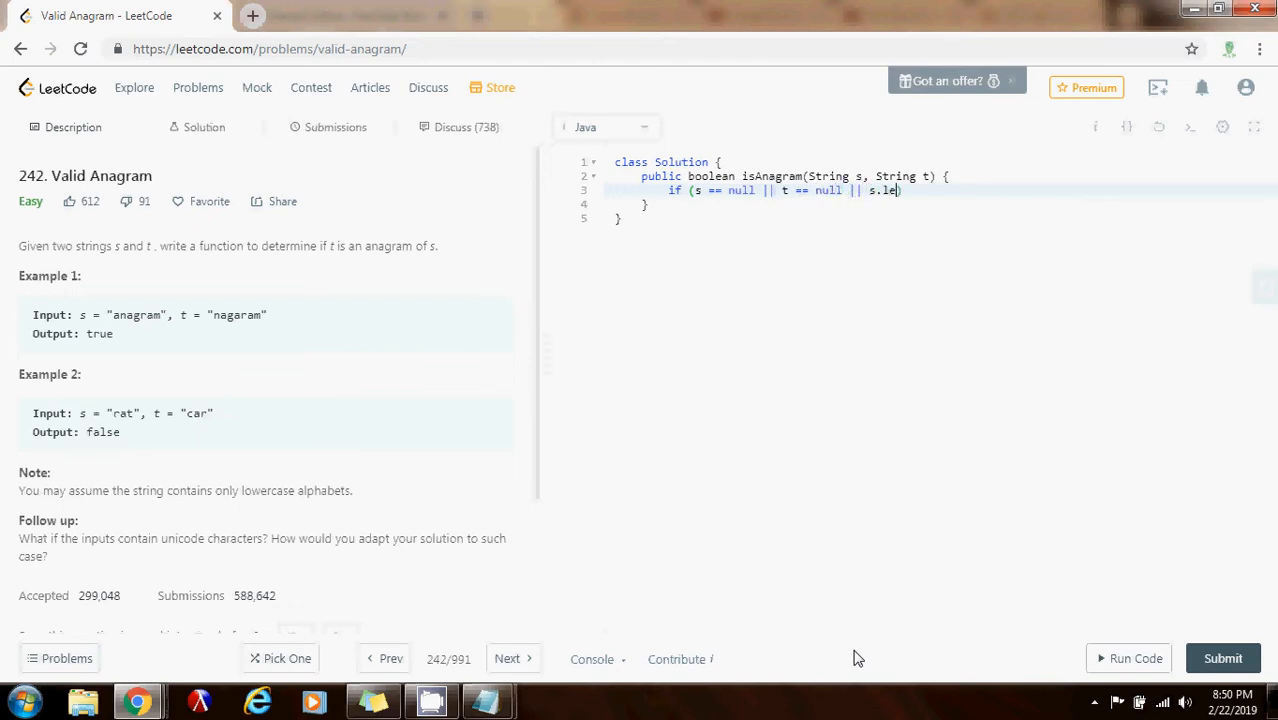
pyautogui.write('ngth() != )')
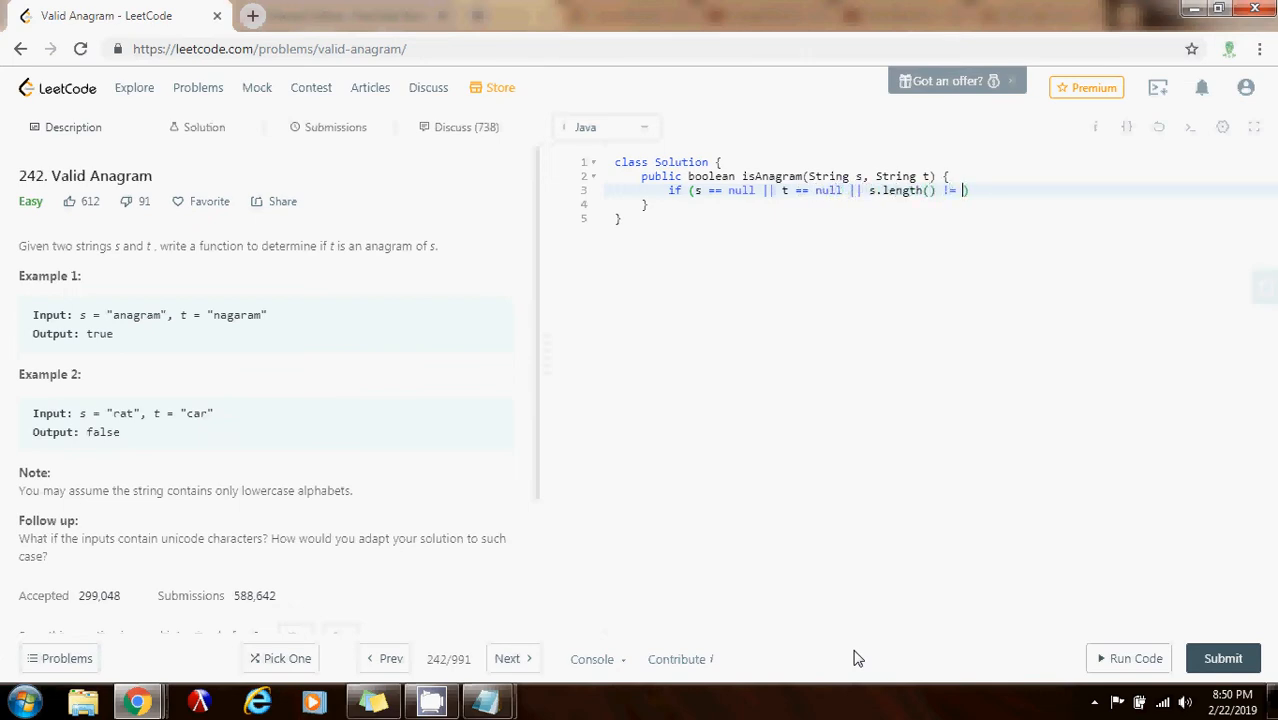
pyautogui.write('t.')
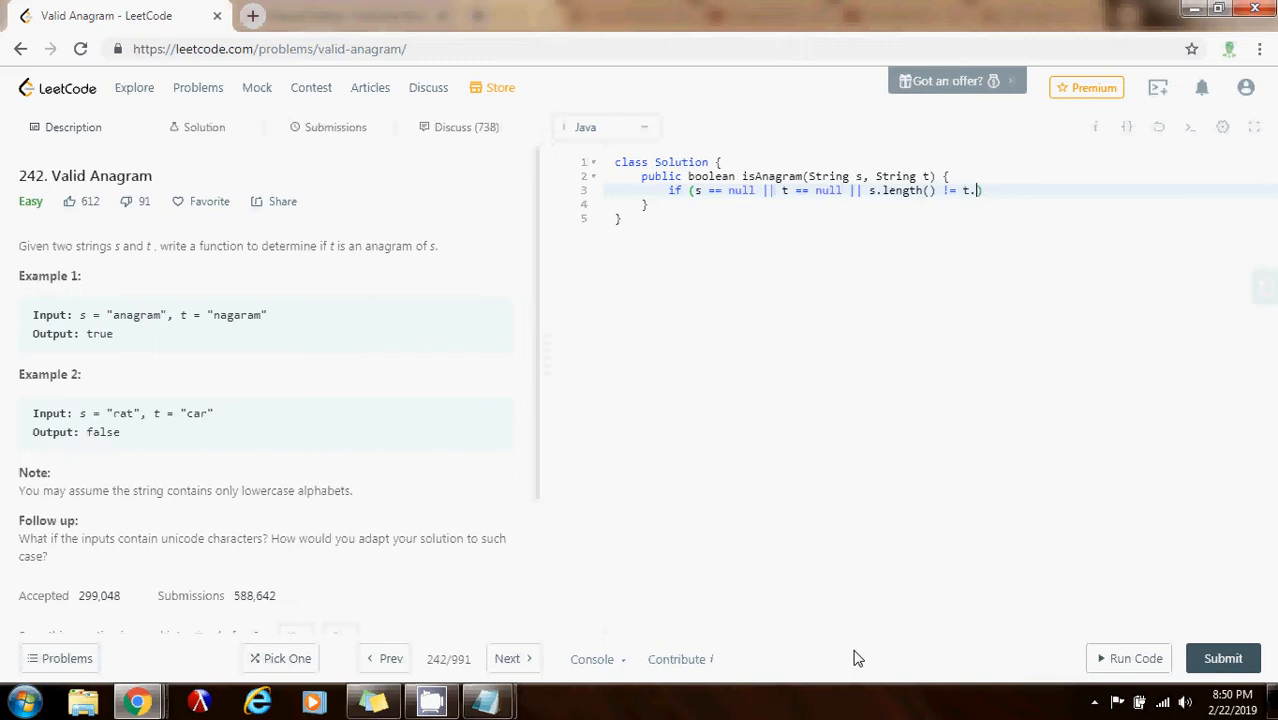
pyautogui.write('length())')
pyautogui.write('return false;')
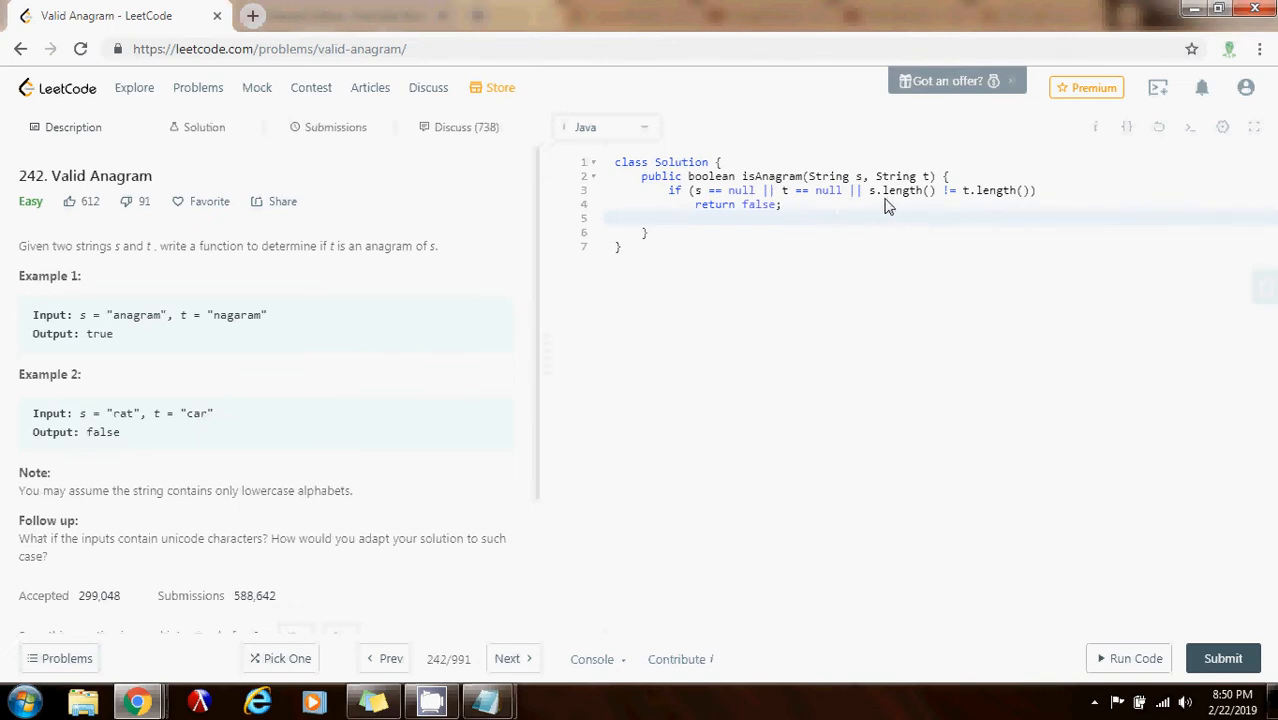
pyautogui.moveTo(891, 285)
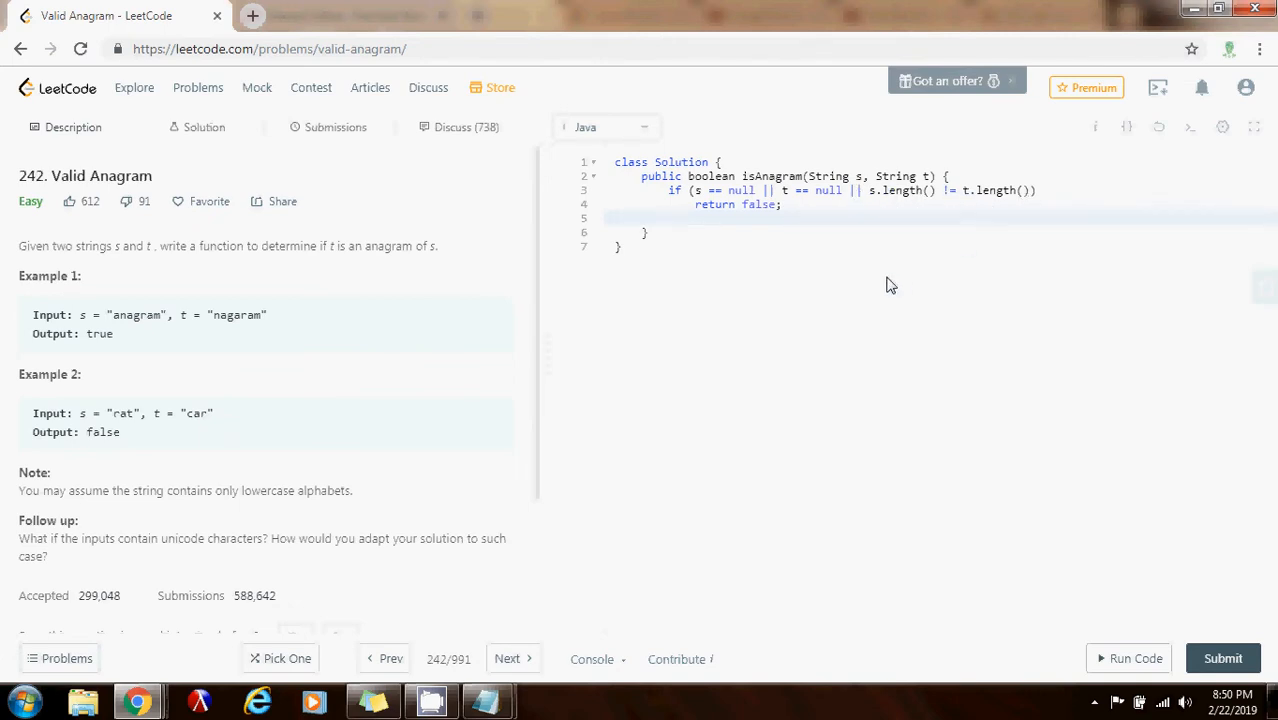
pyautogui.moveTo(838, 225)
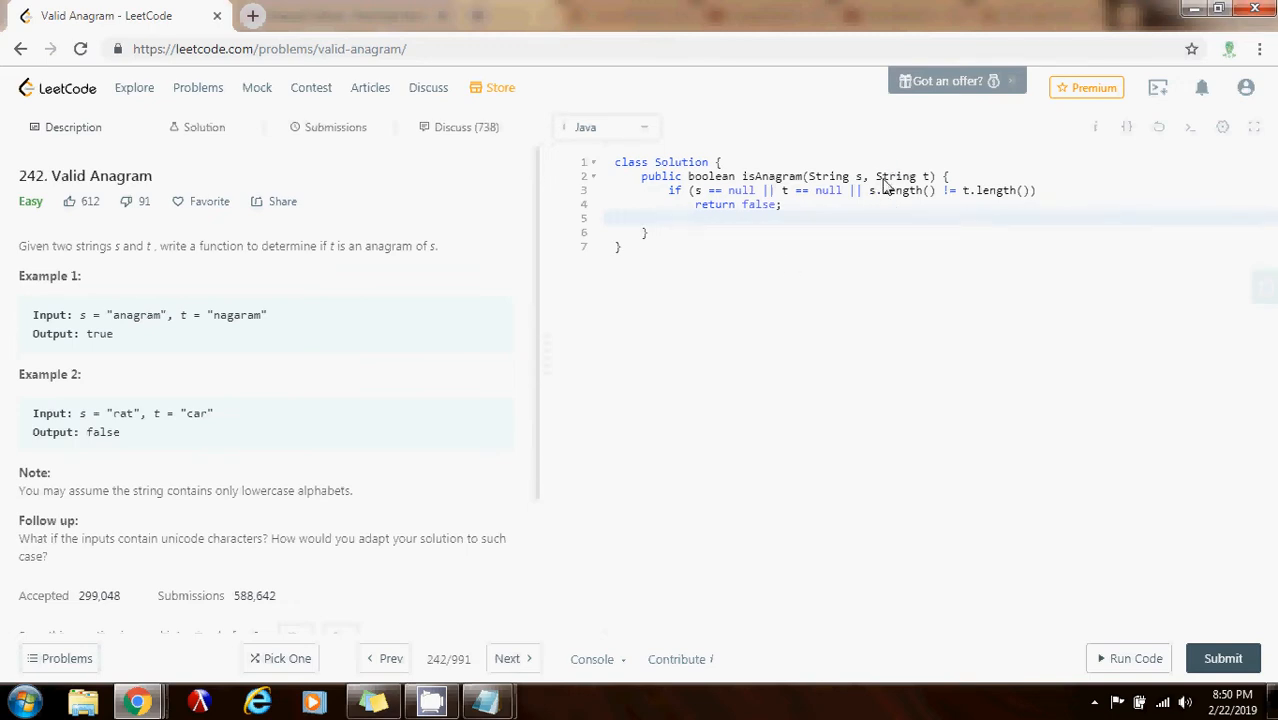
pyautogui.moveTo(302, 255)
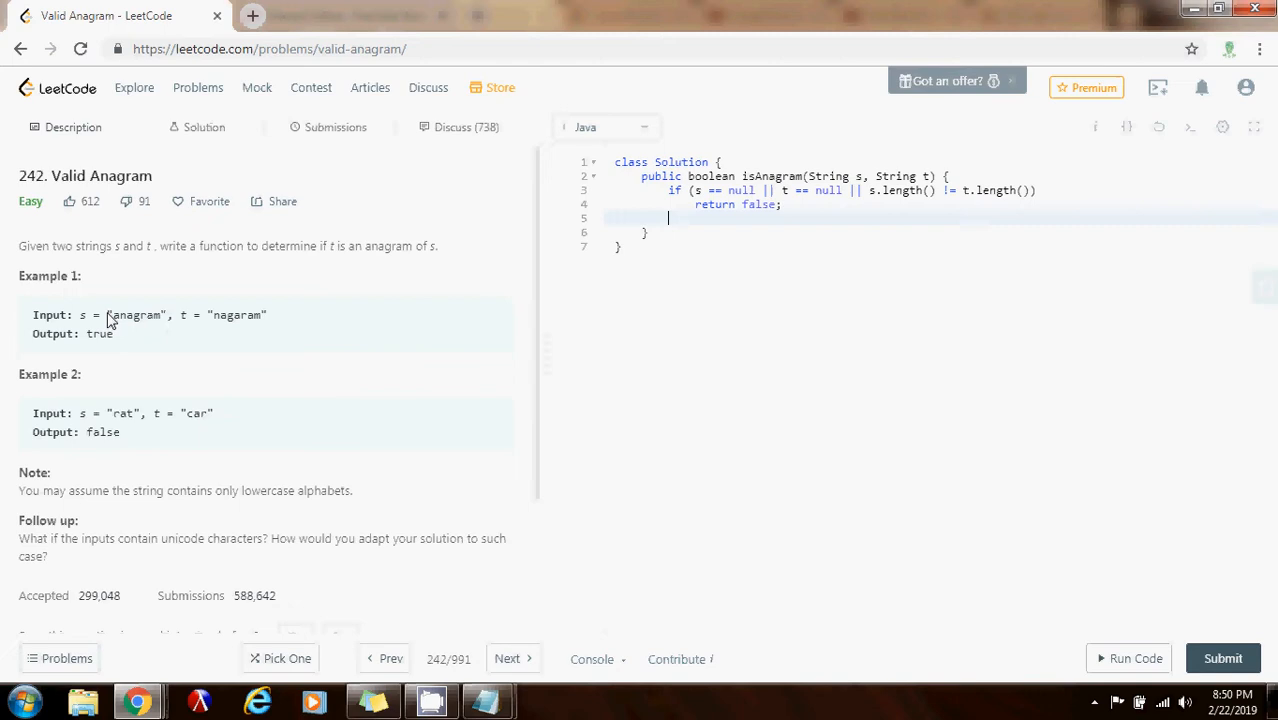
pyautogui.moveTo(708, 334)
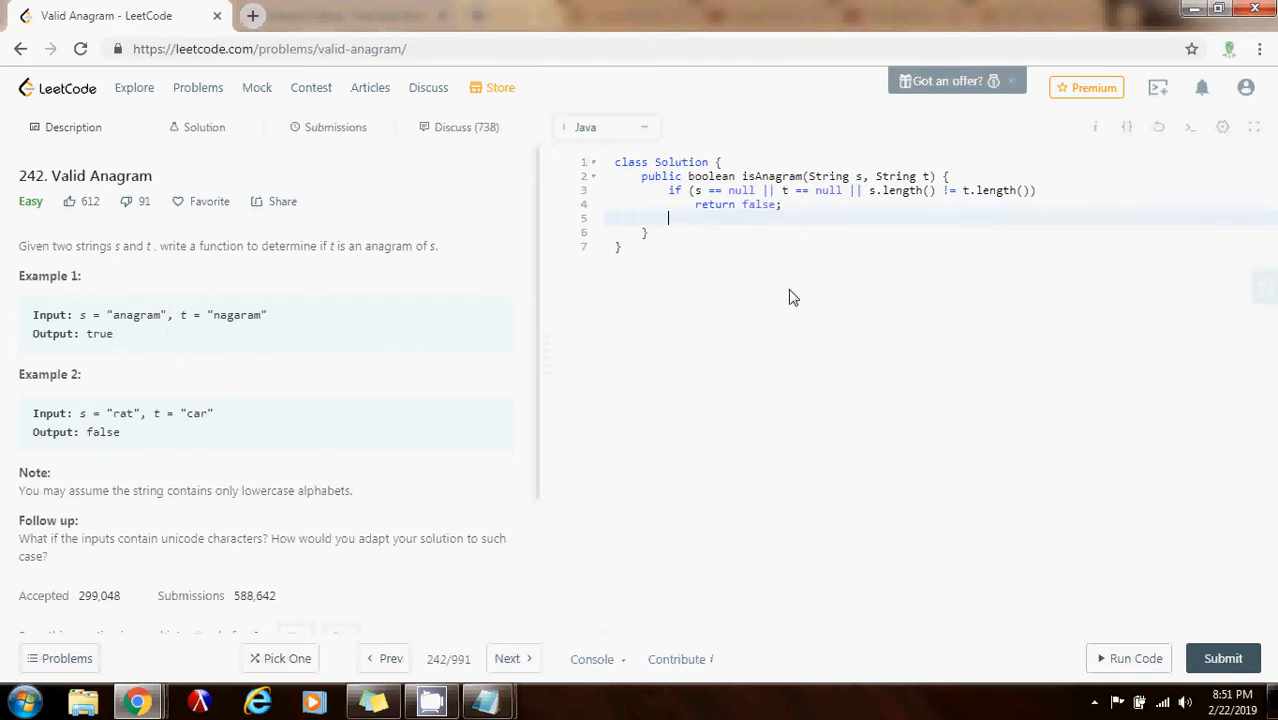
pyautogui.moveTo(900, 622)
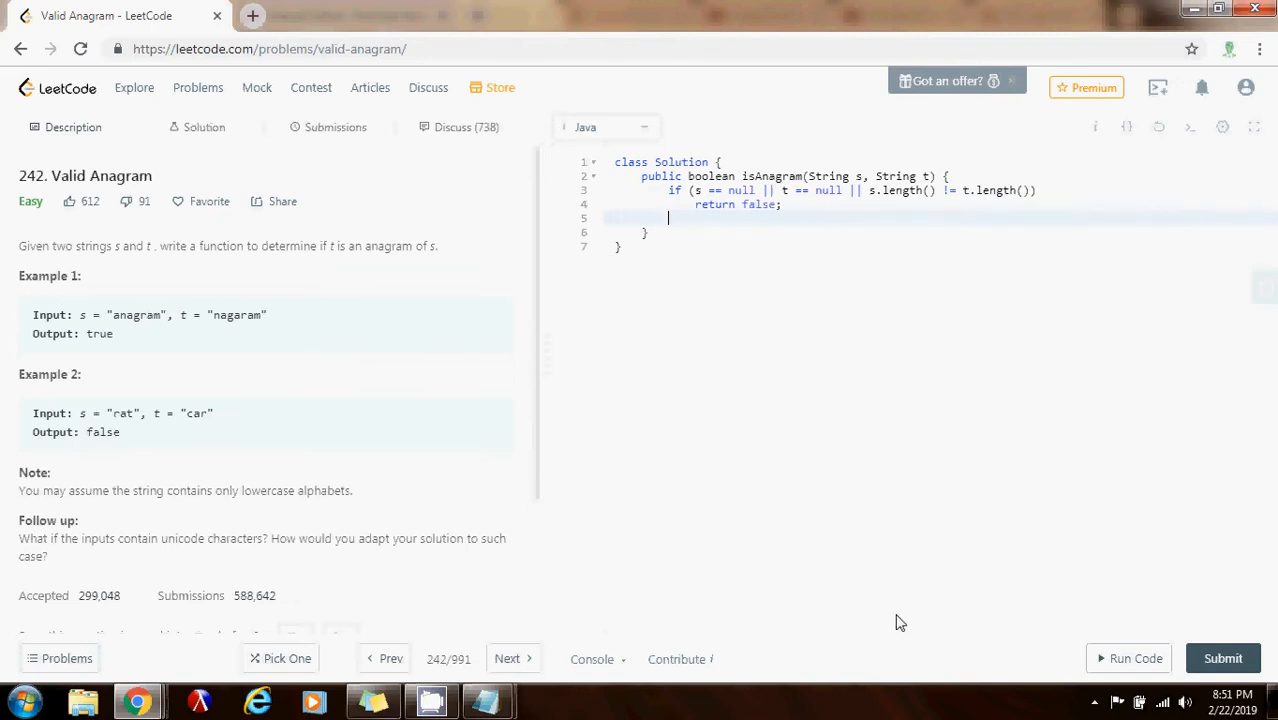
# Declare 'int[] letters = new int[26];' below the guard.
pyautogui.write('int')
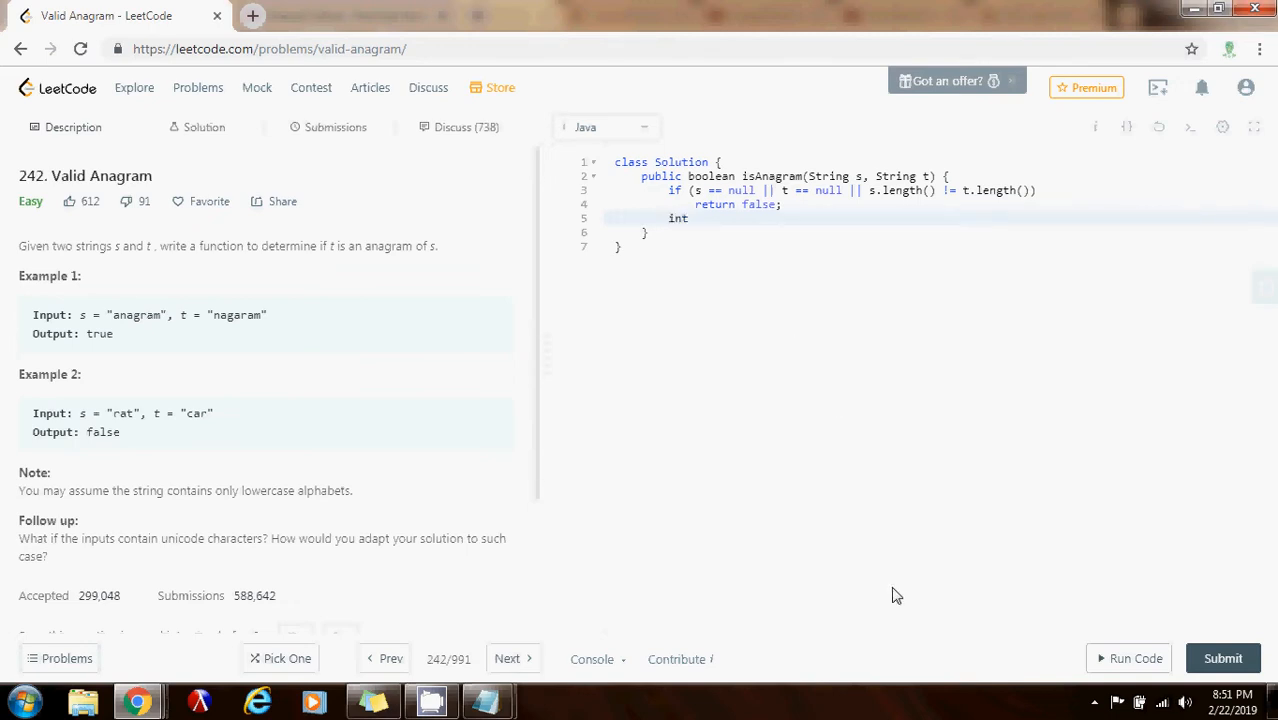
pyautogui.write('[] lett')
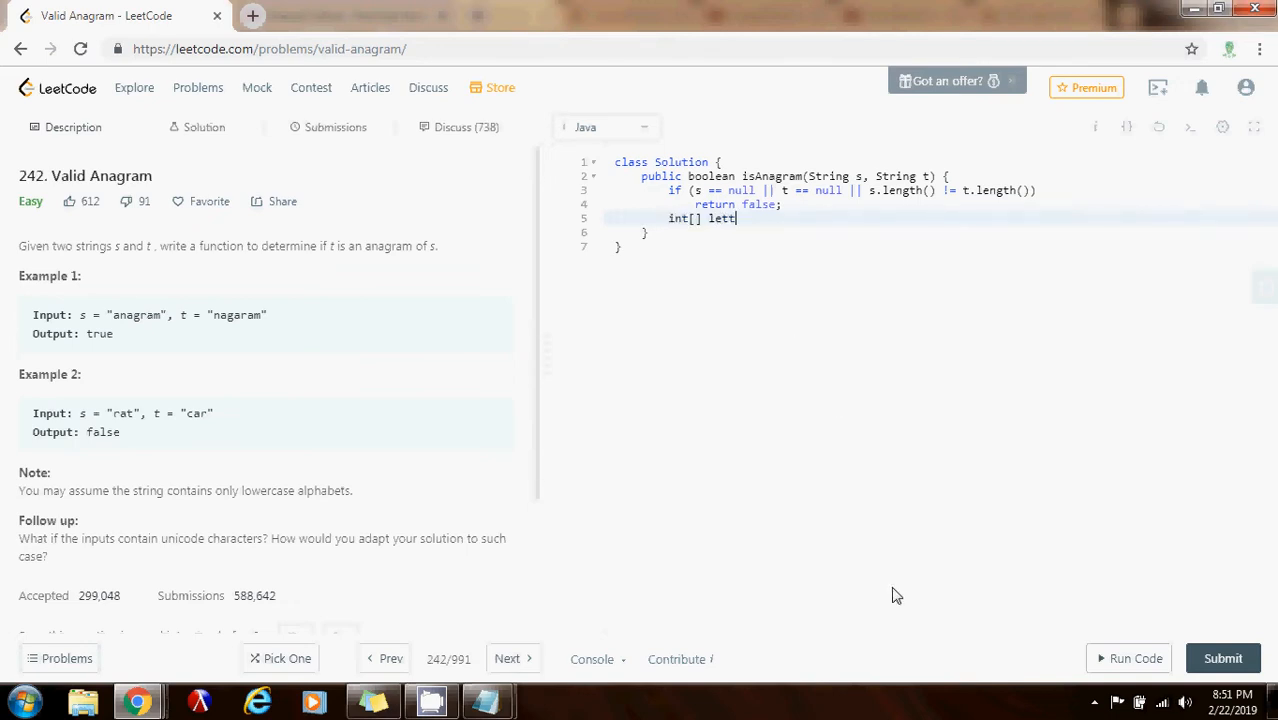
pyautogui.write('ers =')
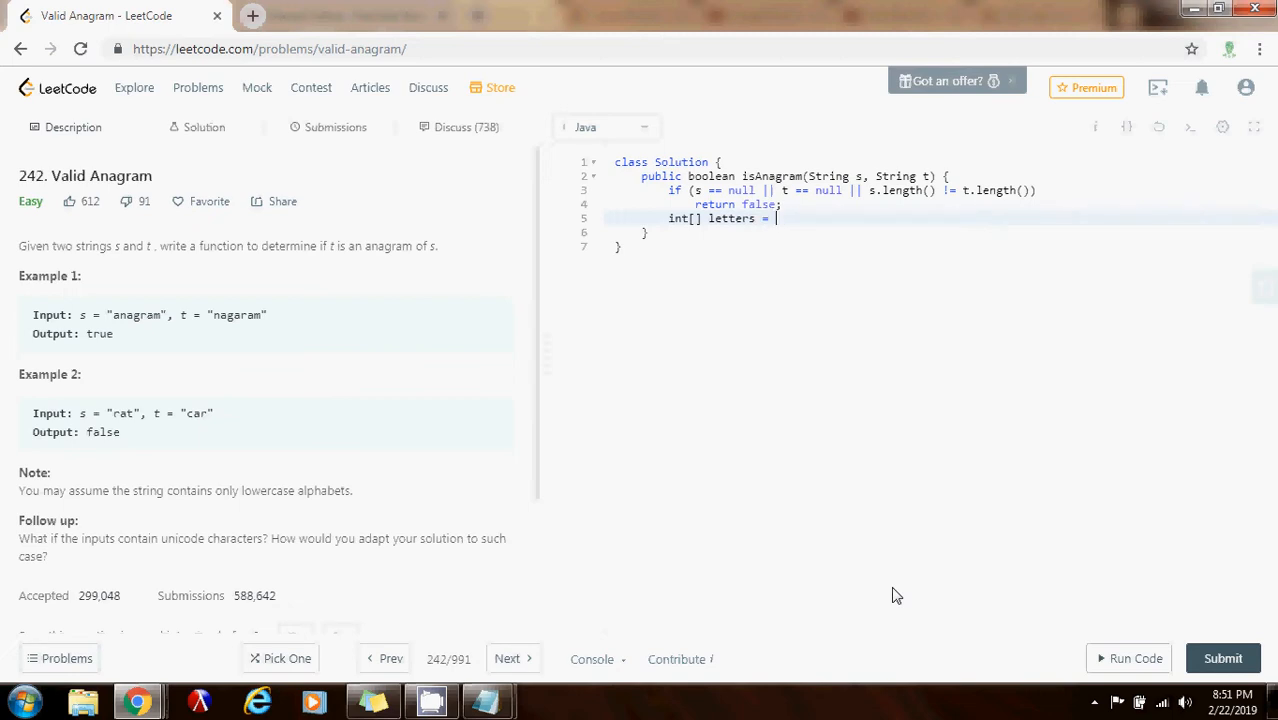
pyautogui.write('new')
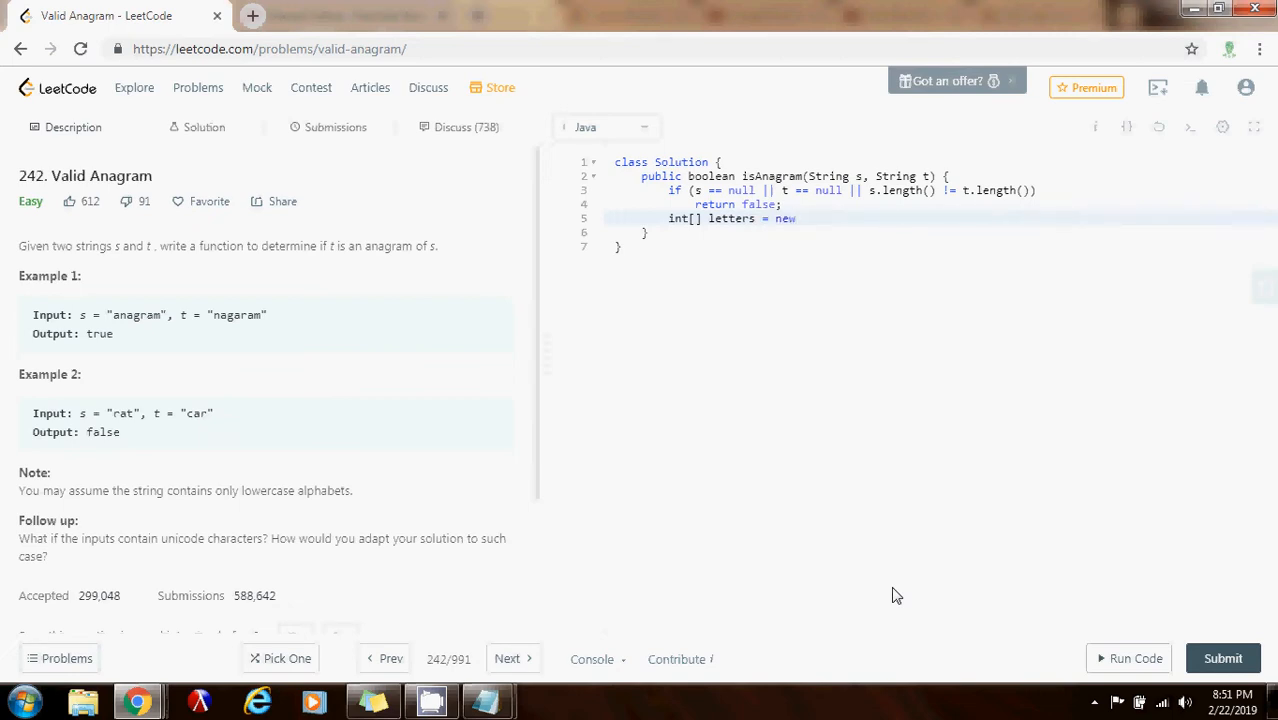
pyautogui.write('int[26];')
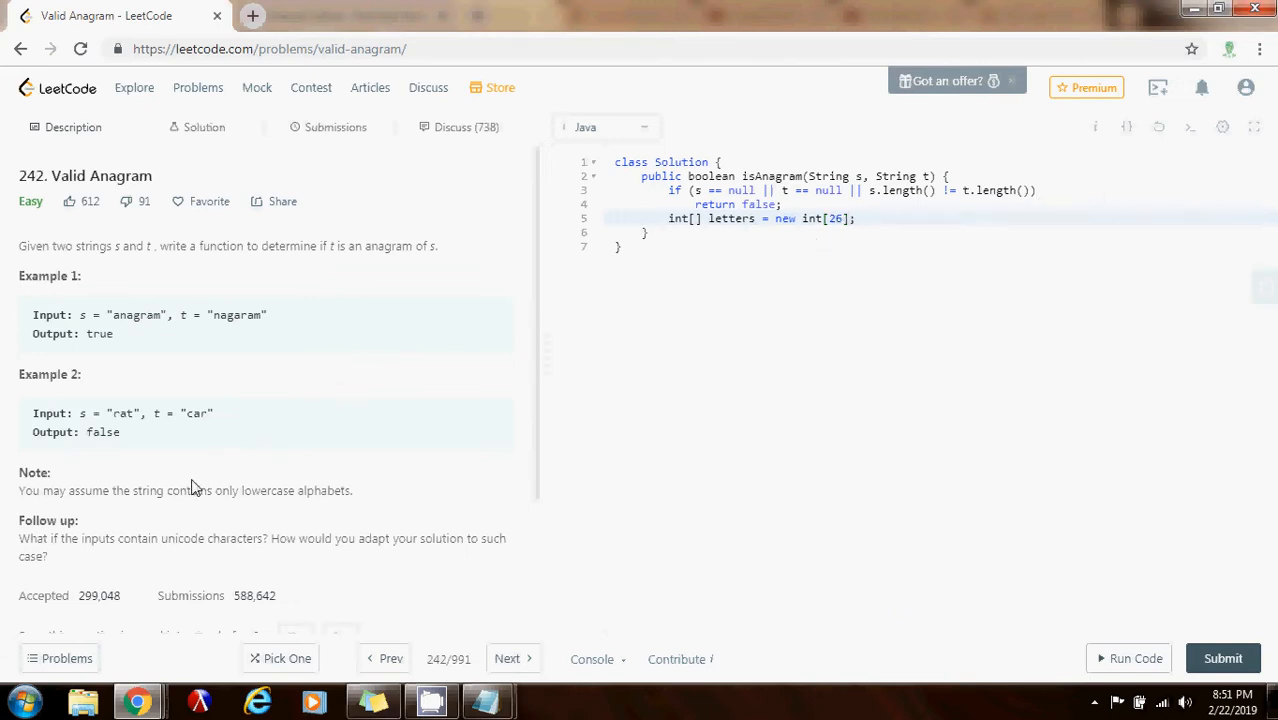
pyautogui.moveTo(252, 500)
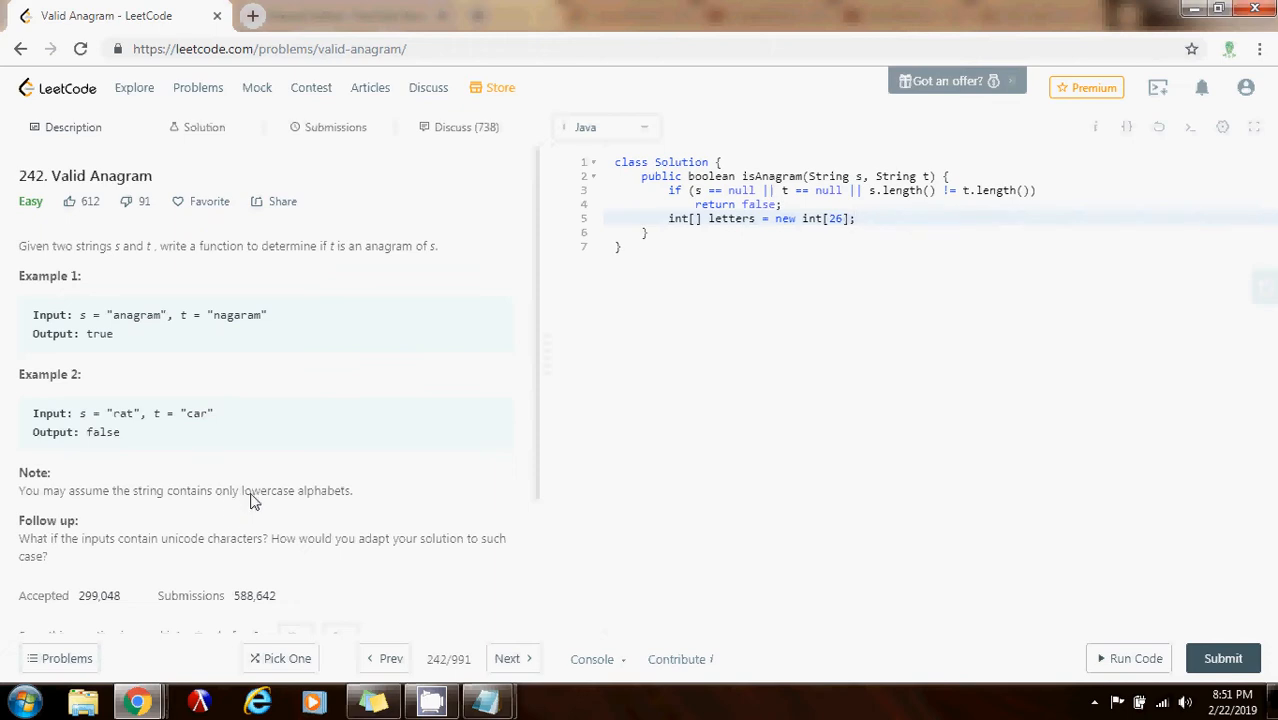
pyautogui.click(857, 218)
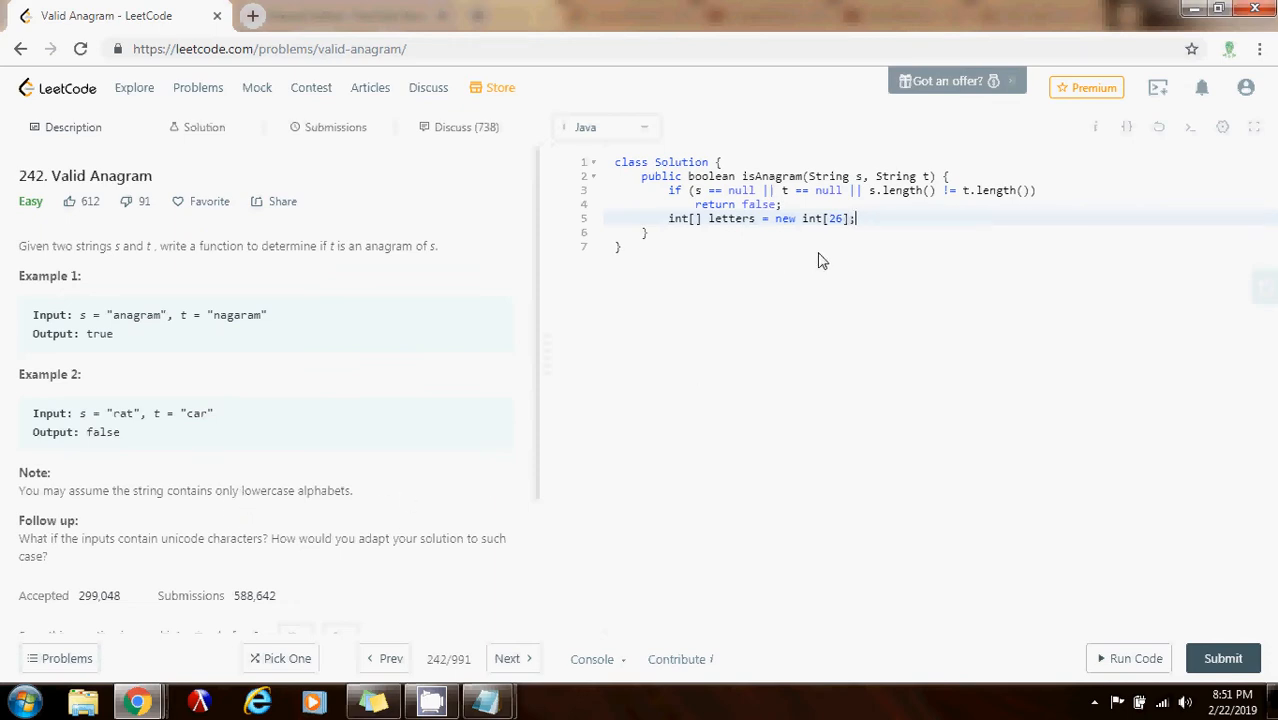
pyautogui.moveTo(840, 257)
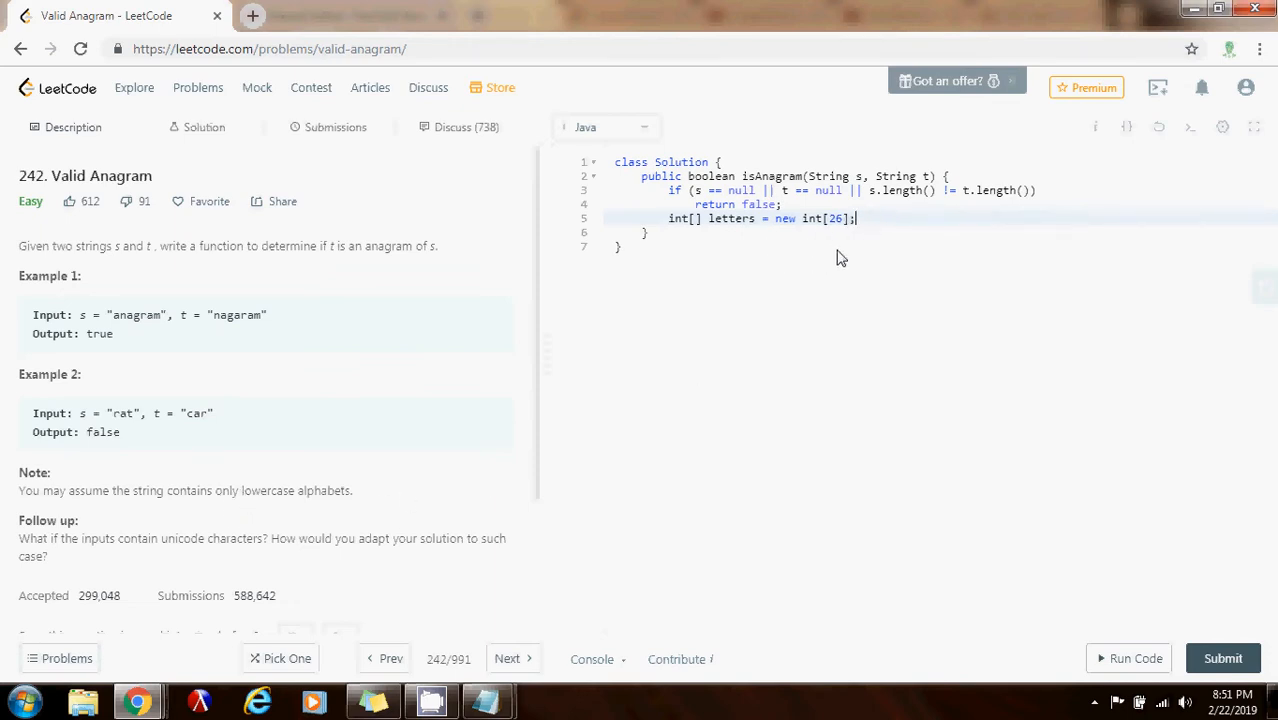
pyautogui.moveTo(259, 464)
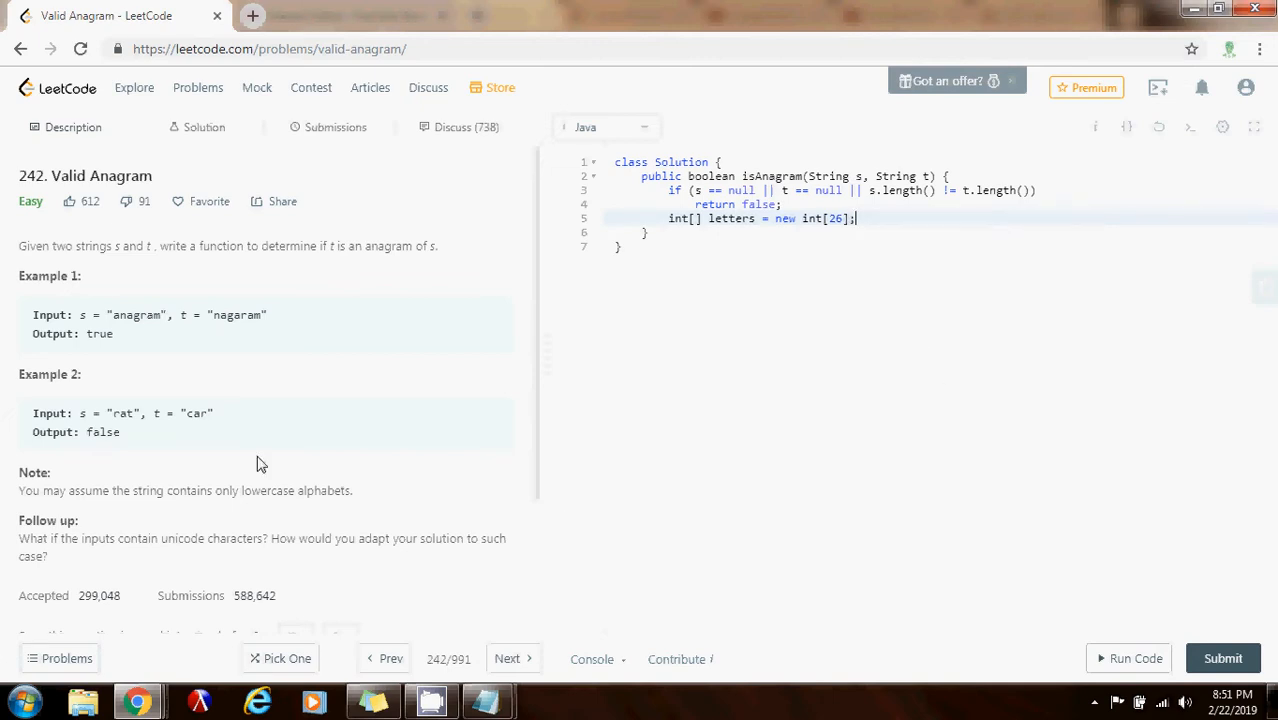
pyautogui.moveTo(103, 316)
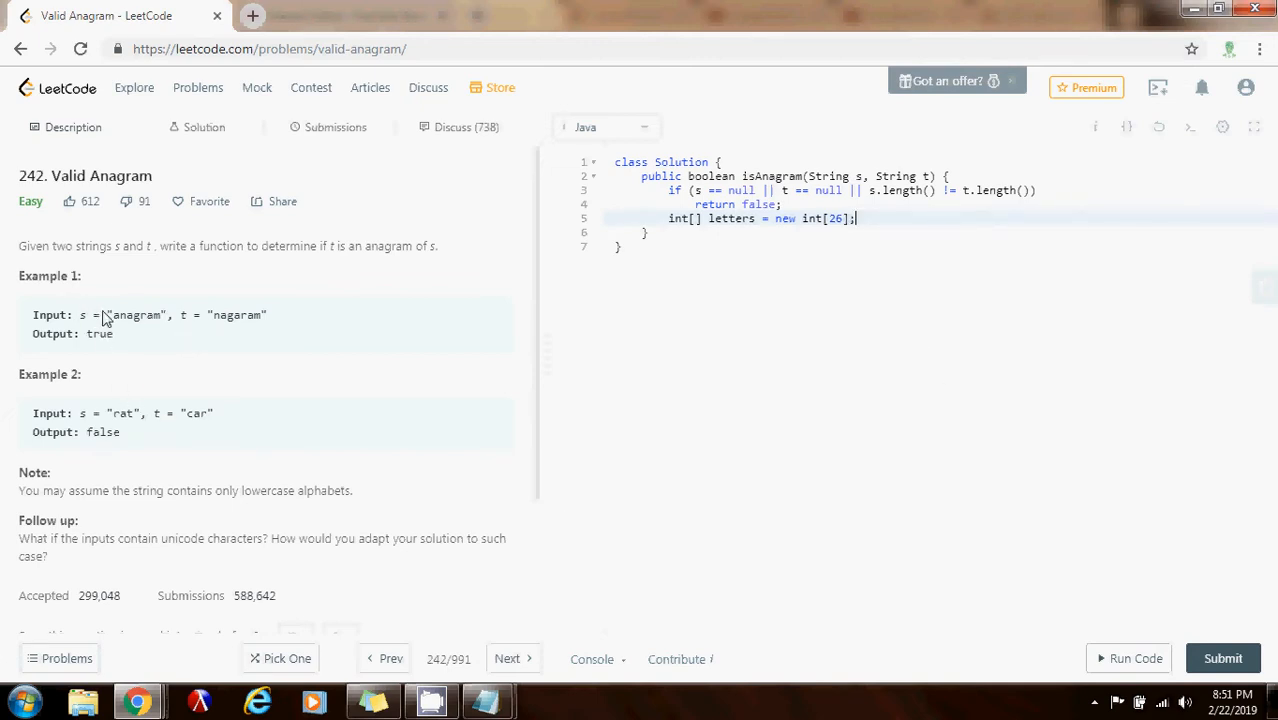
# Add 'for (char c : s.toCharArray()) ++letters[c - 'a'];' after the array.
pyautogui.press('Enter')
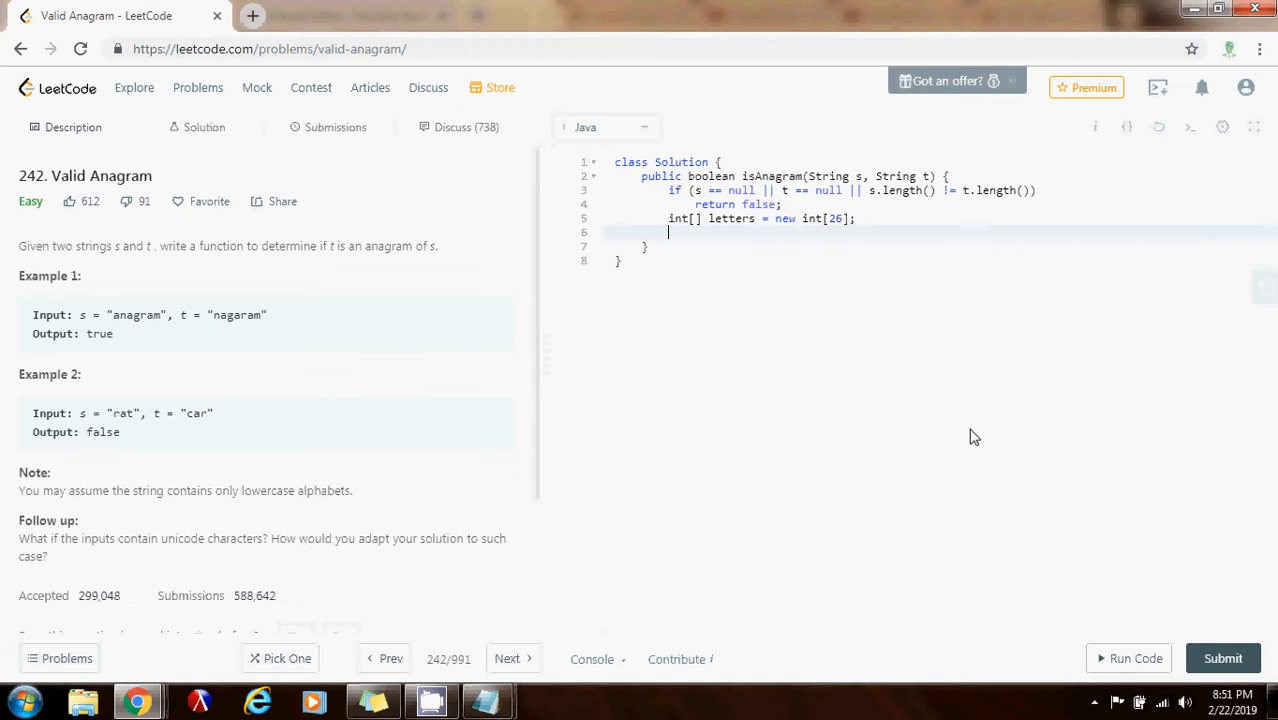
pyautogui.write('for (')
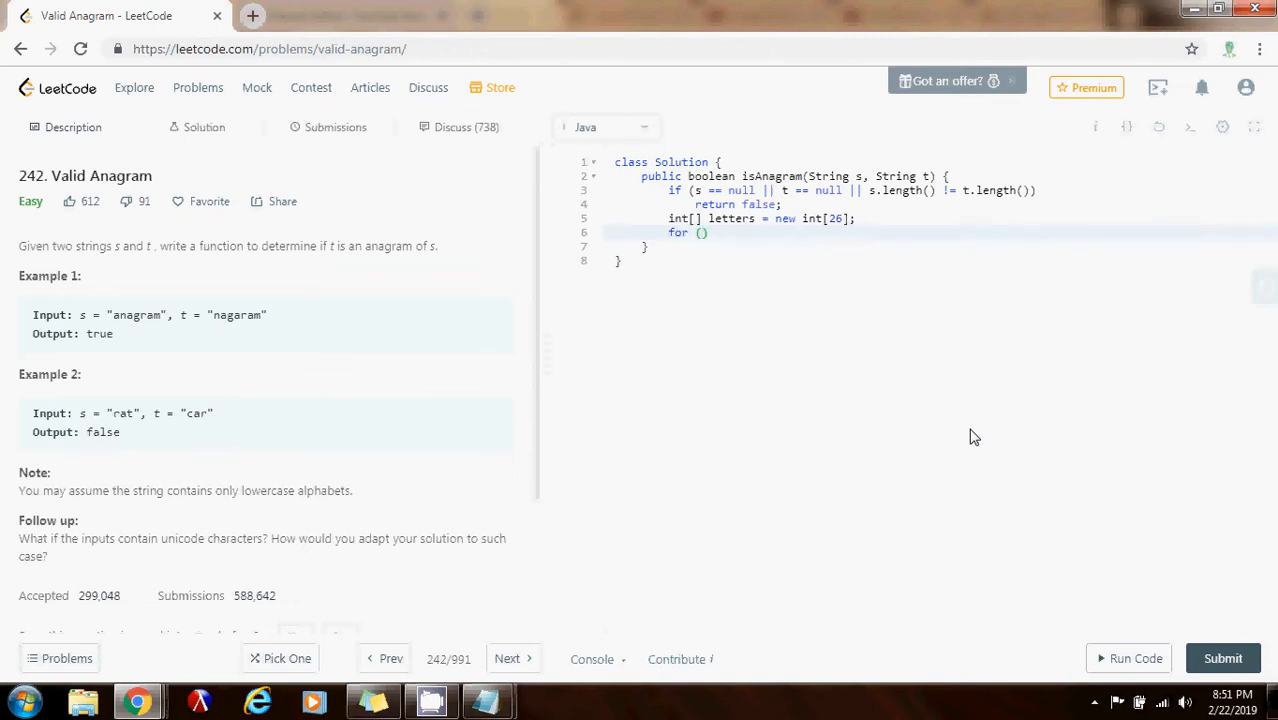
pyautogui.write('char c')
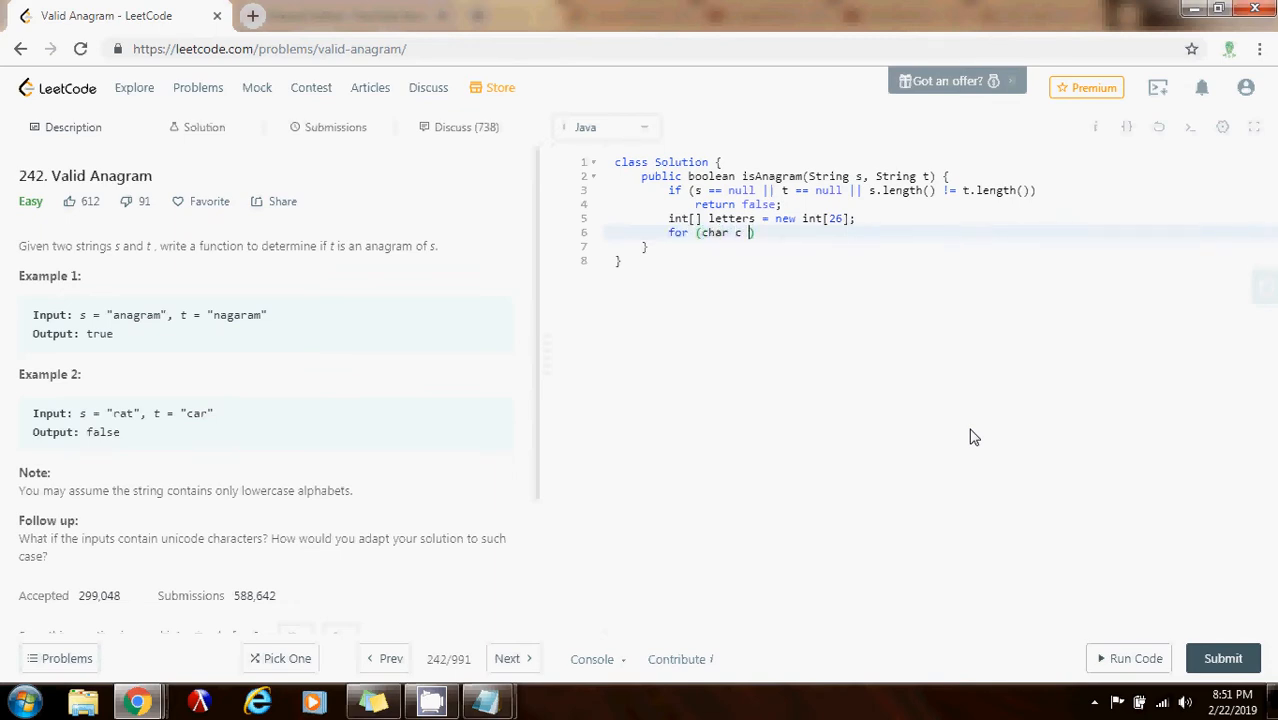
pyautogui.write(':')
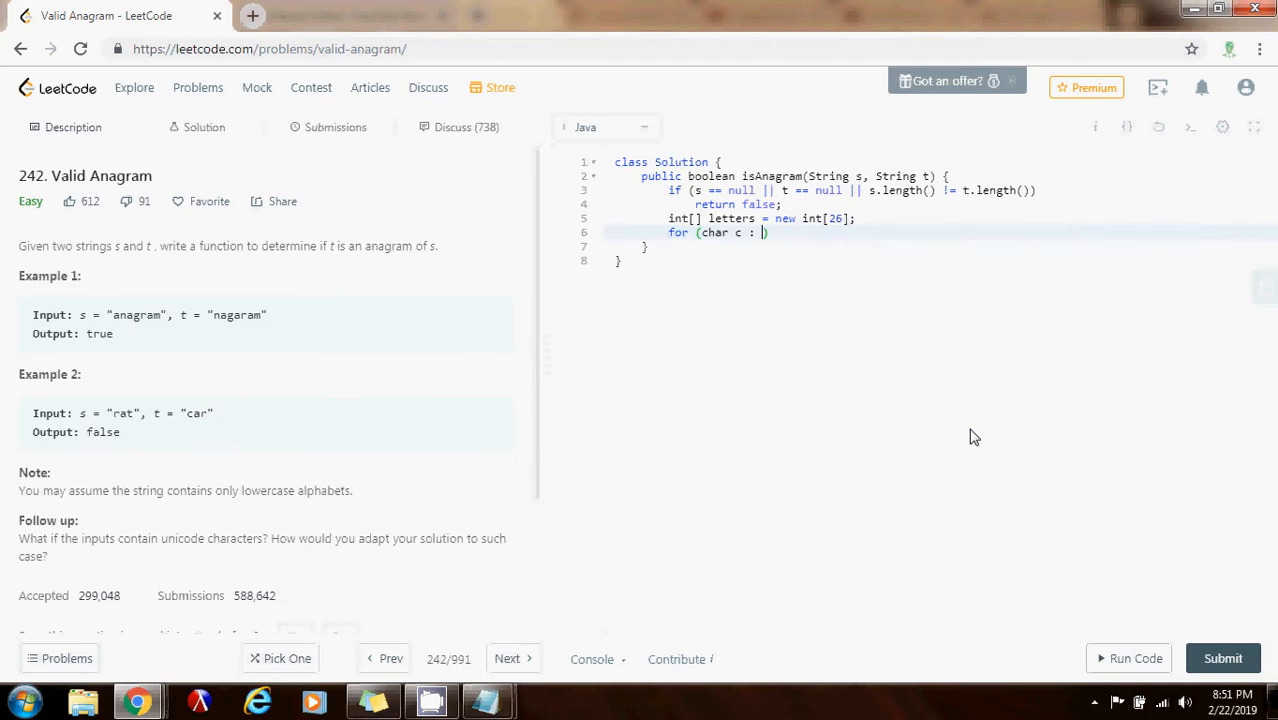
pyautogui.write('s.toCharAr')
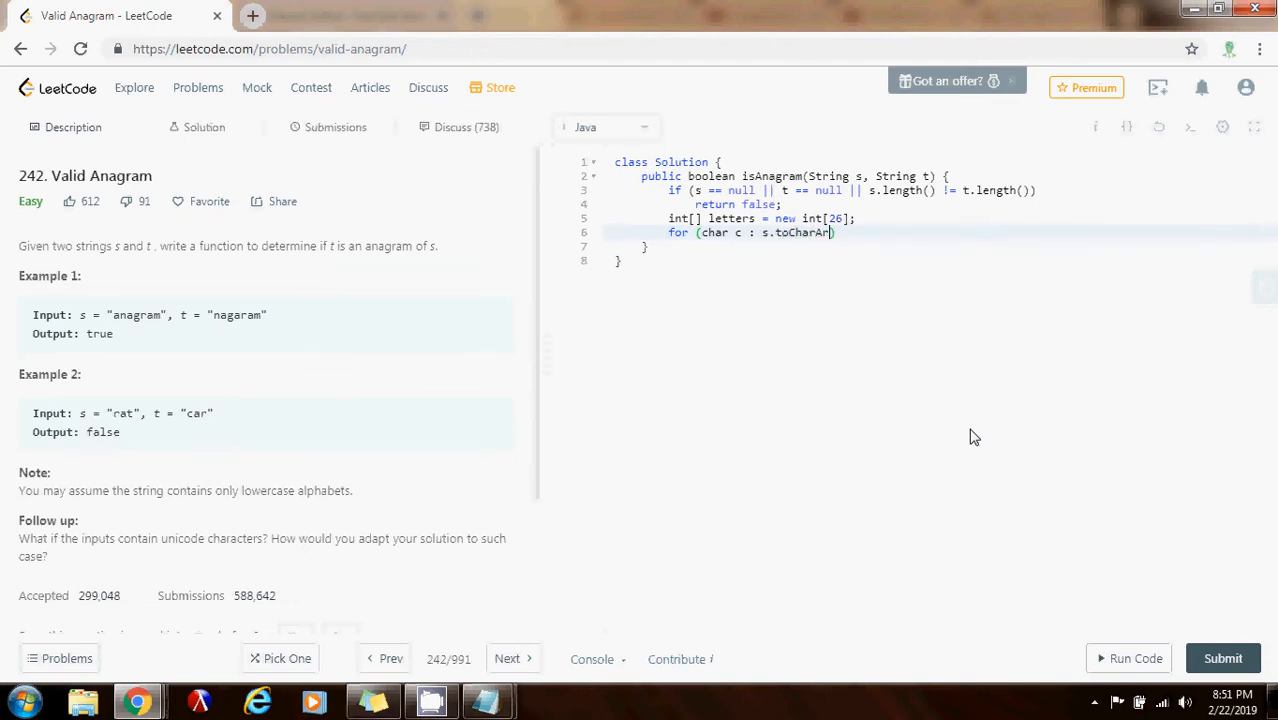
pyautogui.write('ray())')
pyautogui.write('++')
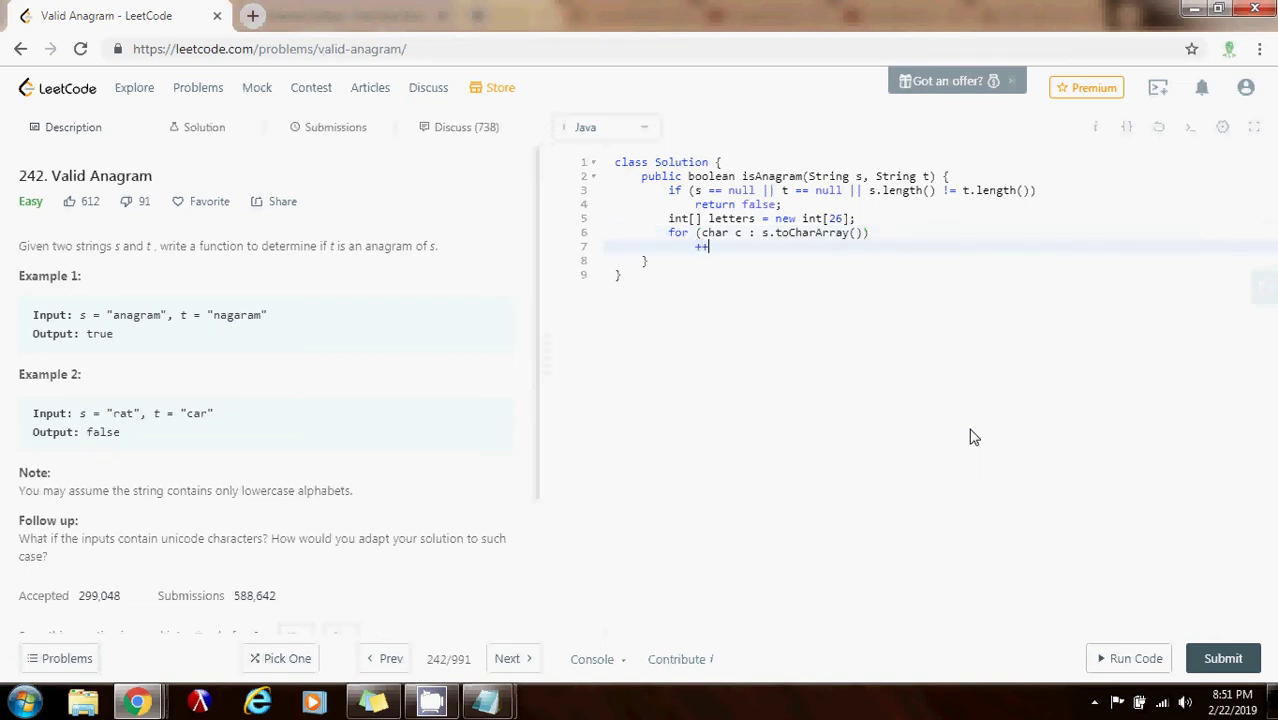
pyautogui.write('letters[')
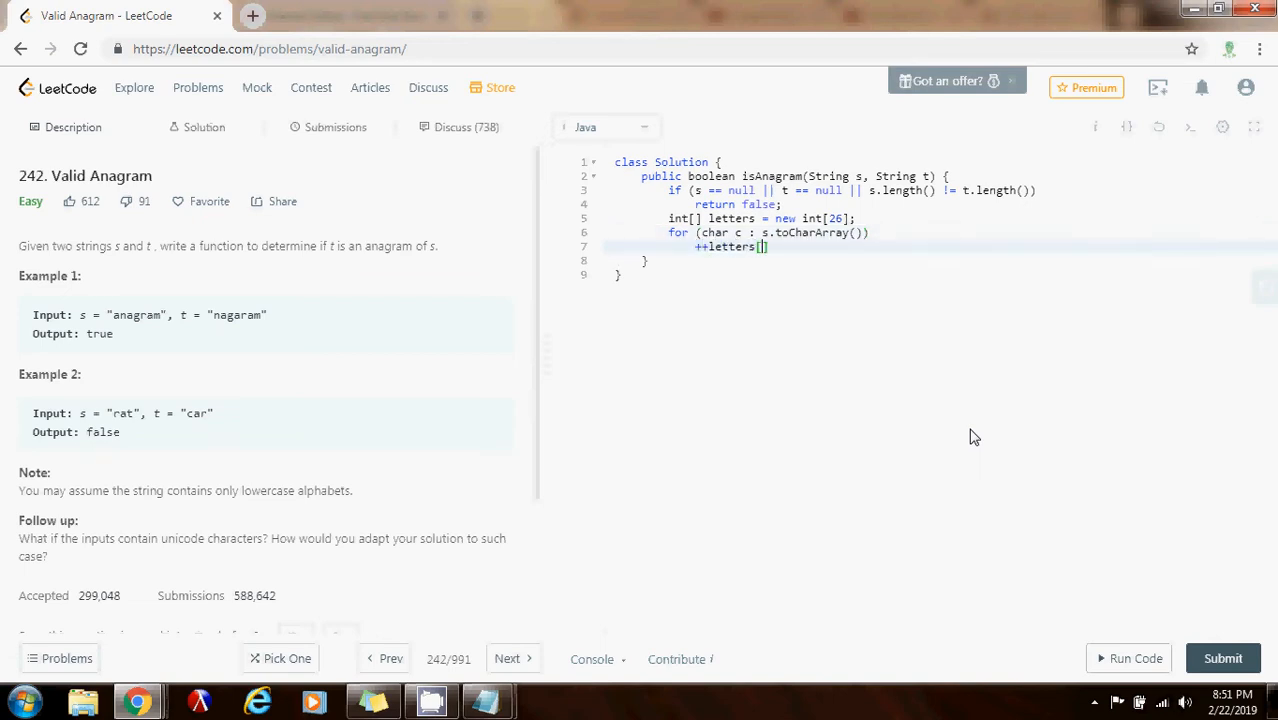
pyautogui.write("c - 'a'")
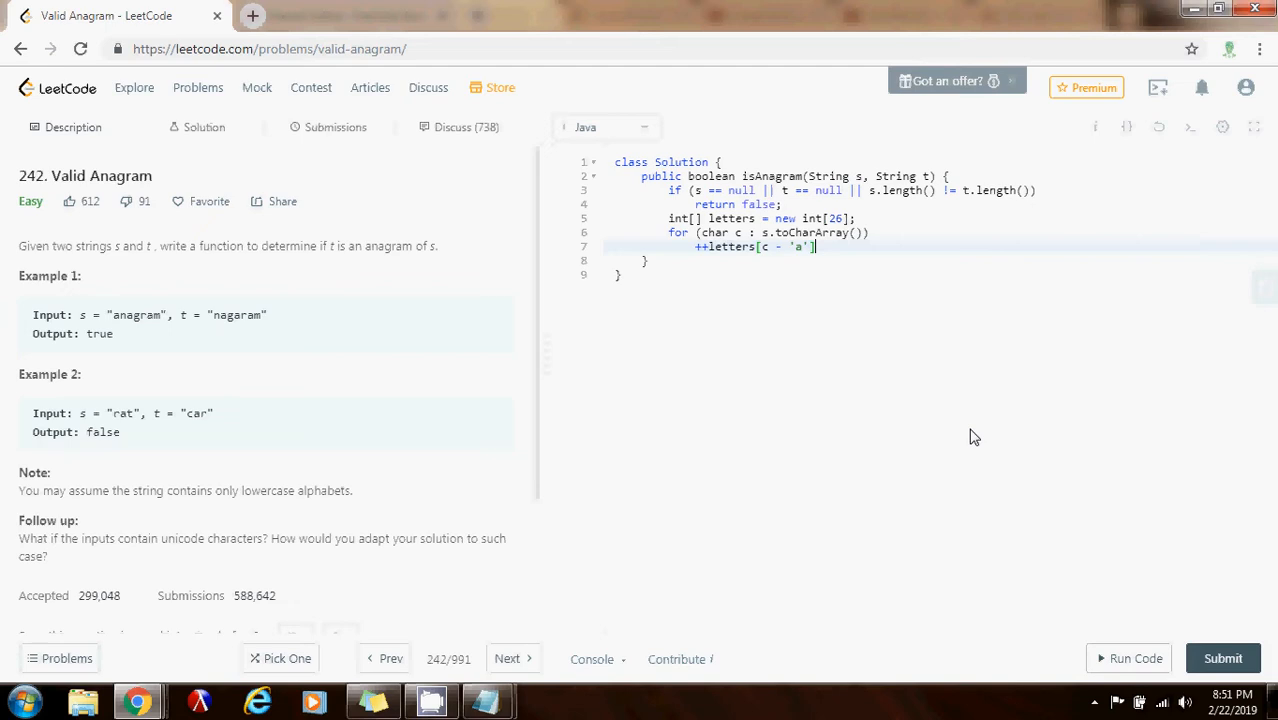
pyautogui.write(';')
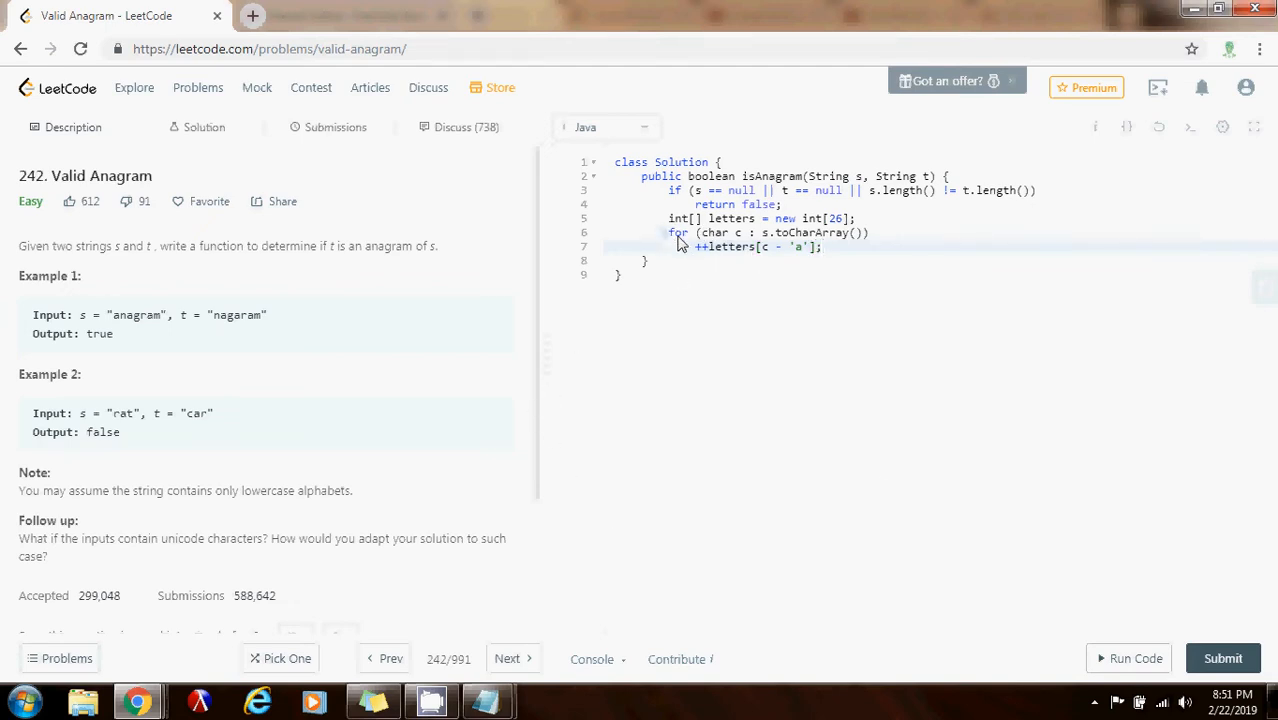
pyautogui.moveTo(675, 232); pyautogui.dragTo(823, 247)
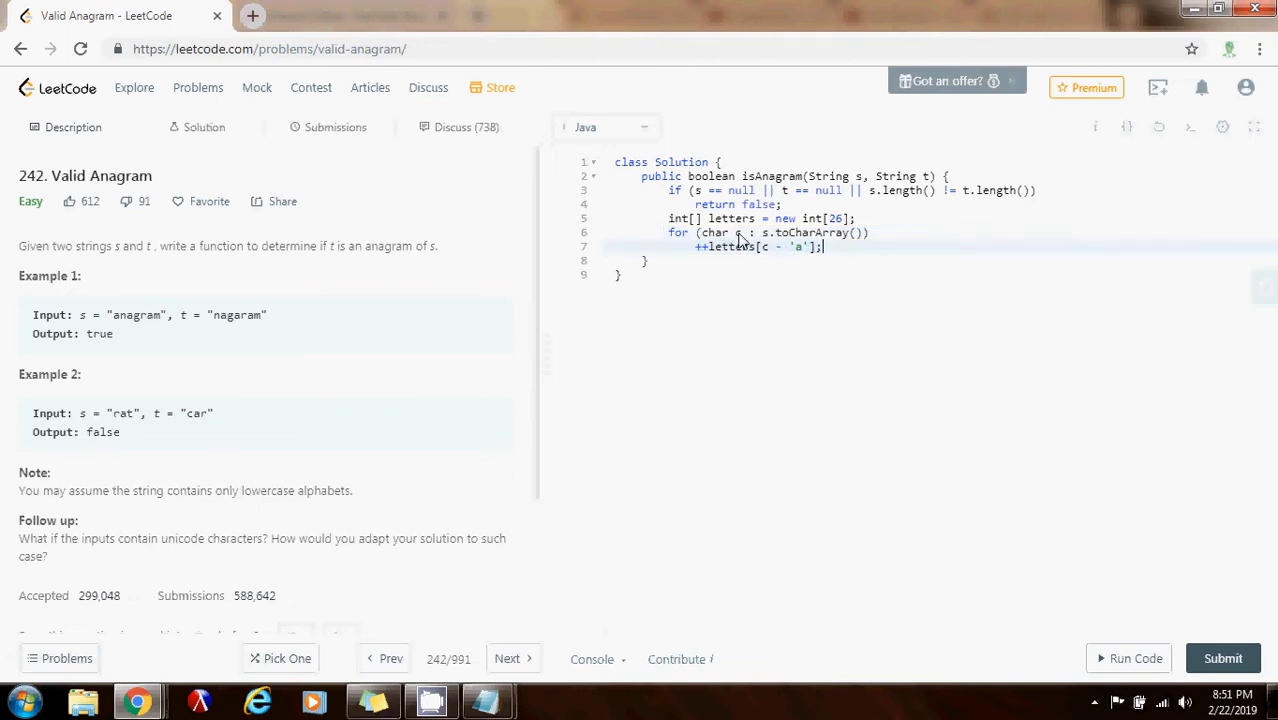
pyautogui.moveTo(840, 260)
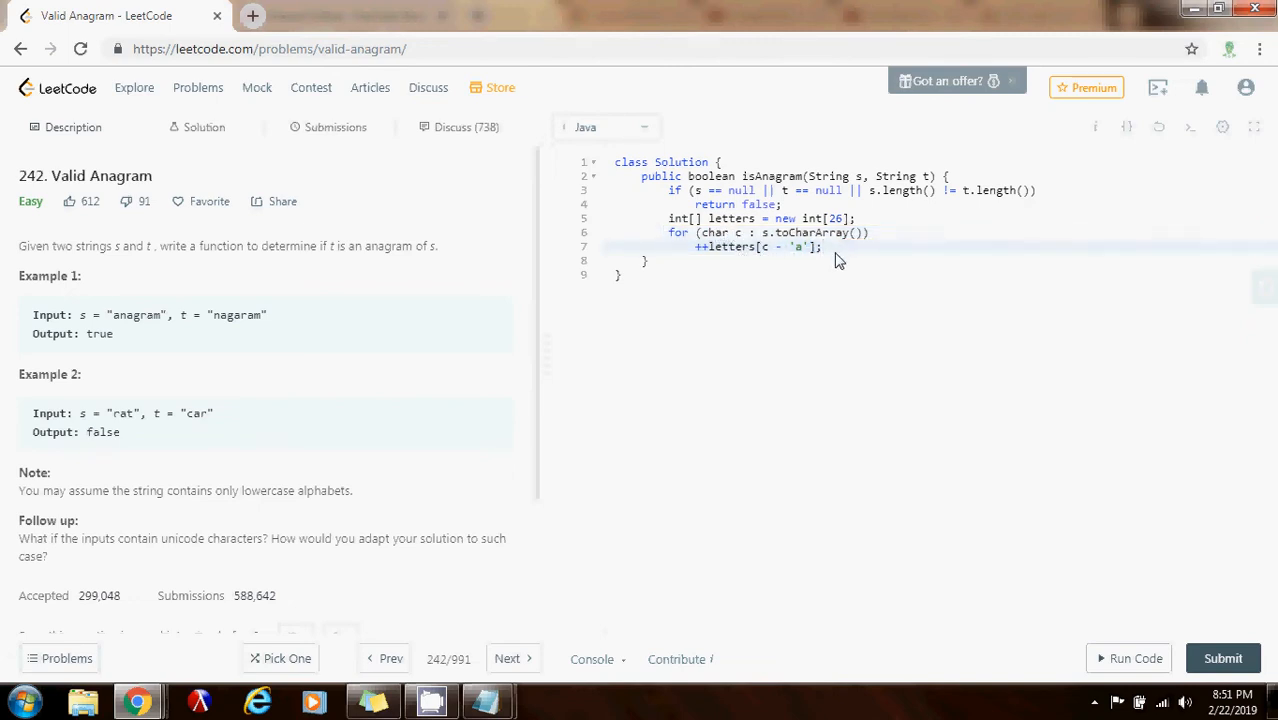
pyautogui.moveTo(714, 249)
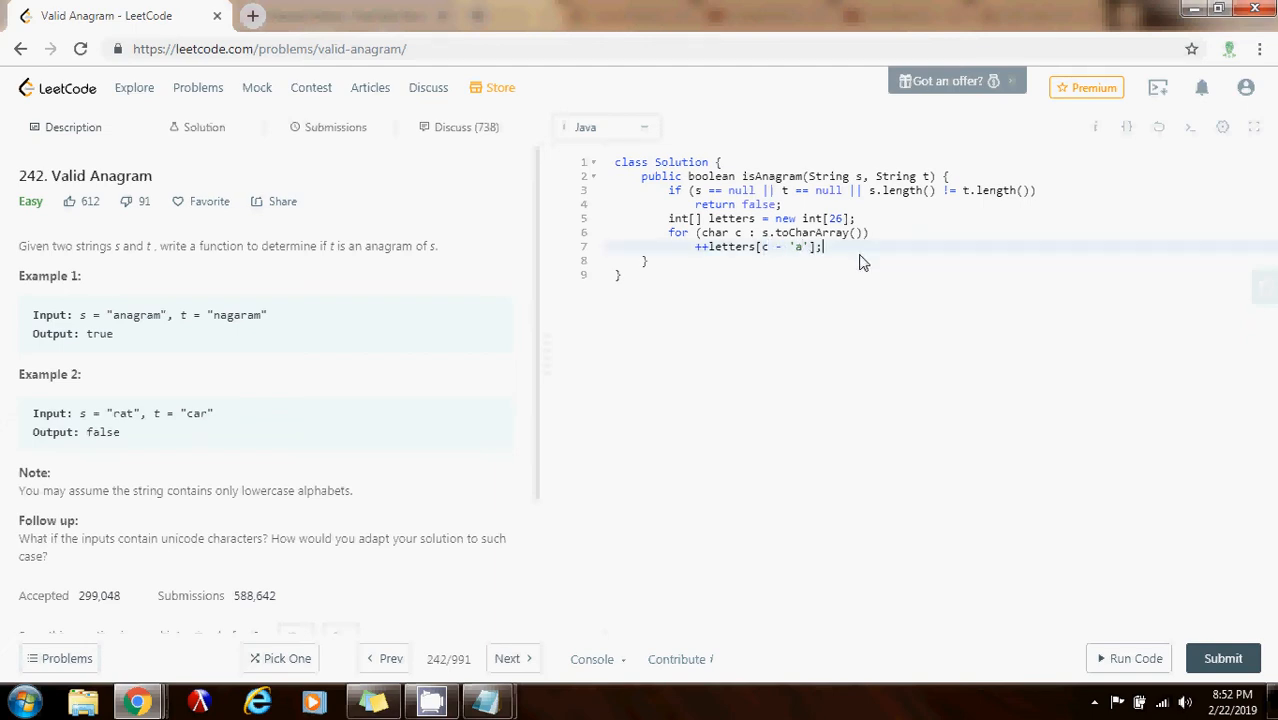
# Start a second for-each loop over t.toCharArray() below the counting loop.
pyautogui.press('Enter')
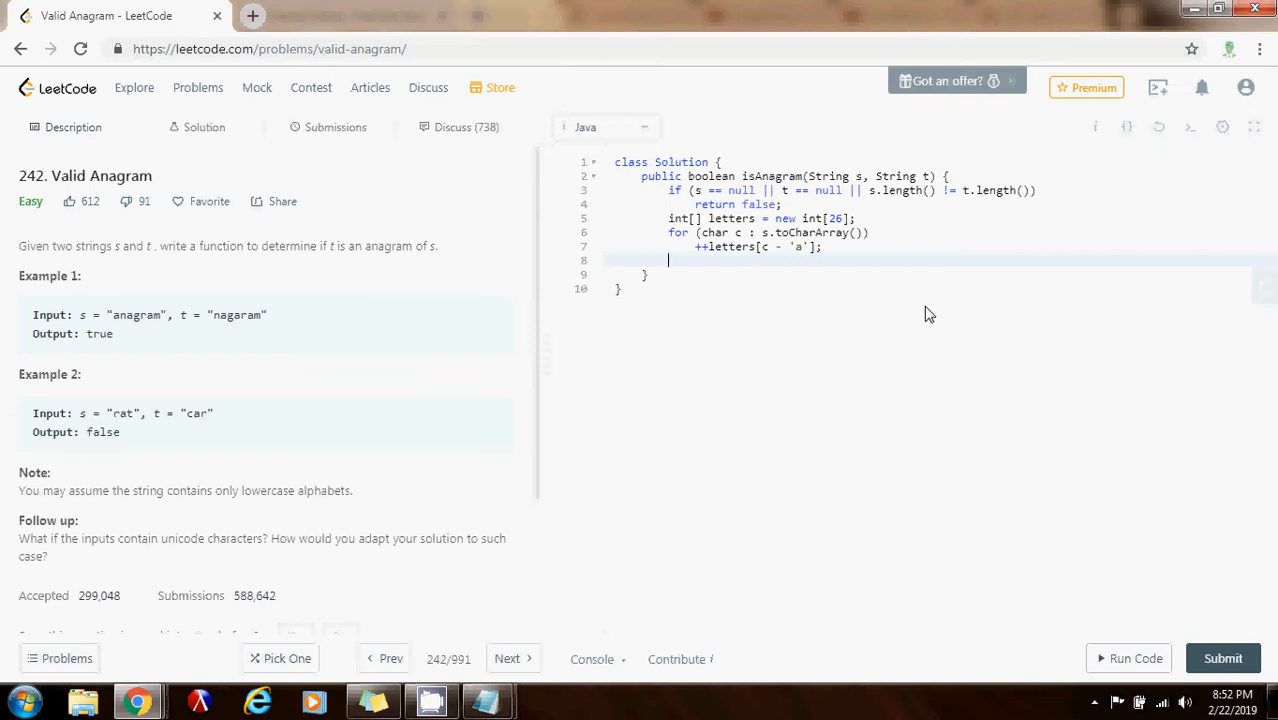
pyautogui.moveTo(1072, 646)
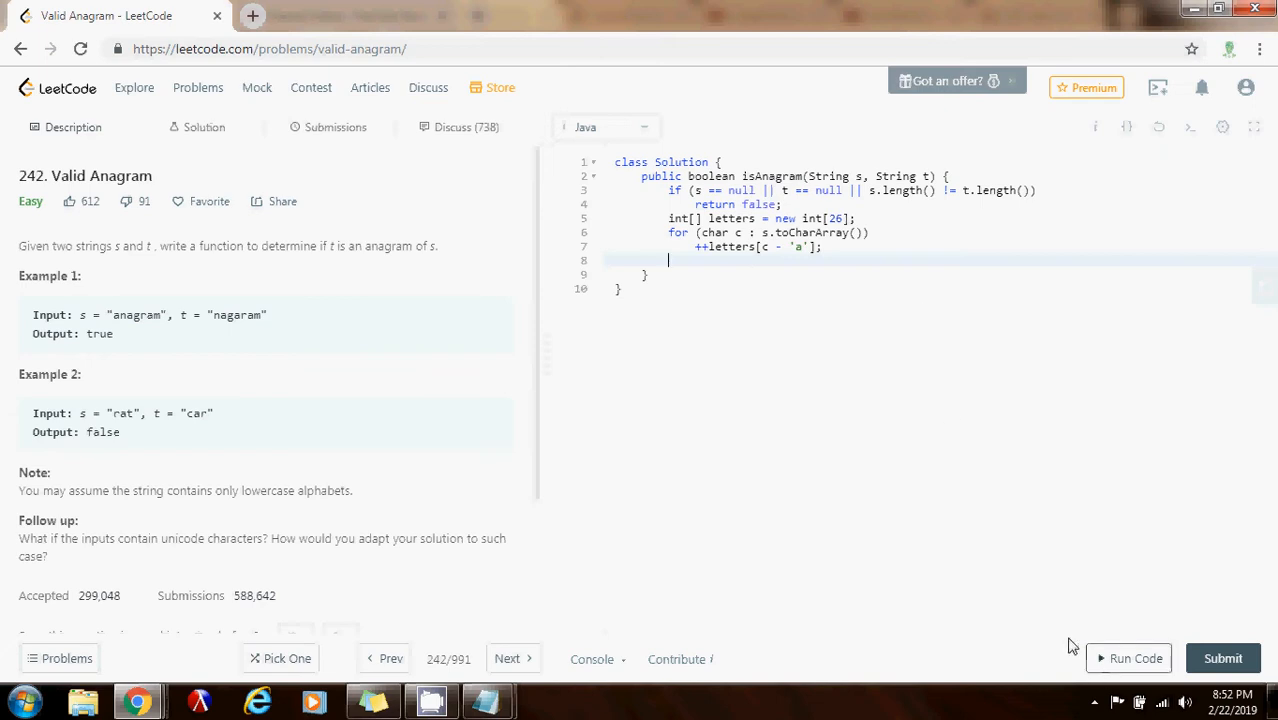
pyautogui.write('for')
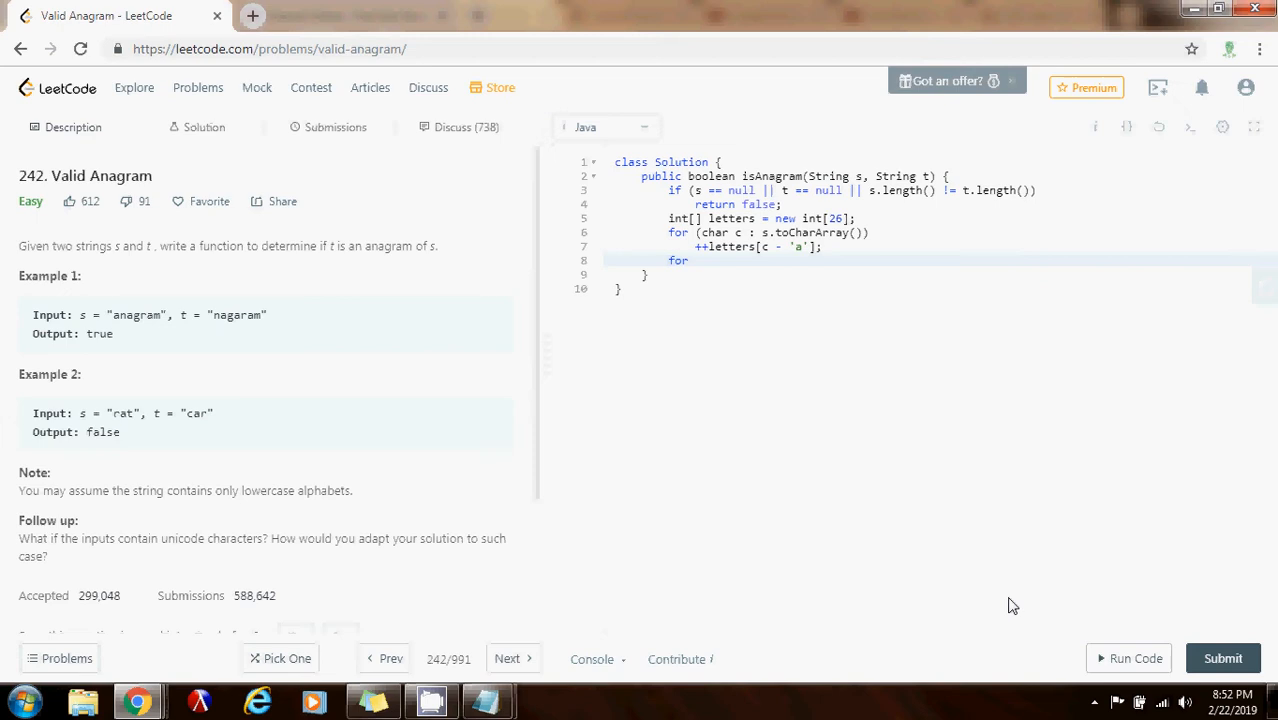
pyautogui.write('(')
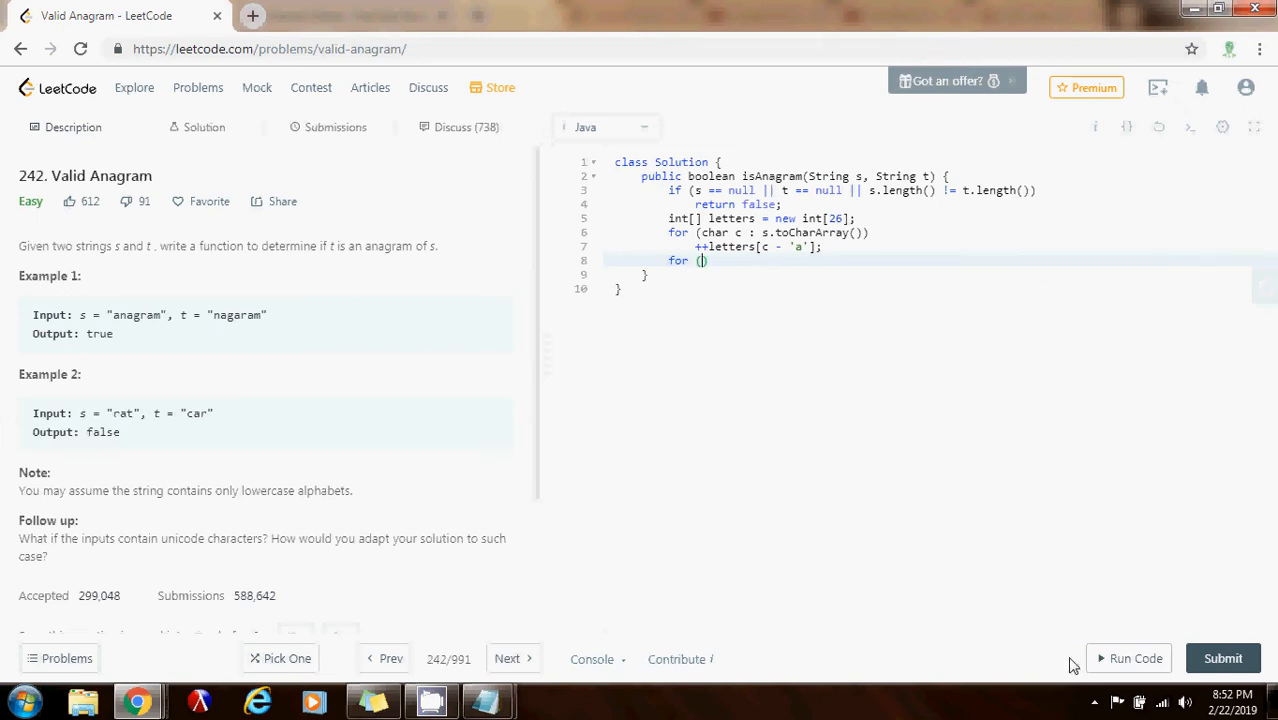
pyautogui.write('char c :')
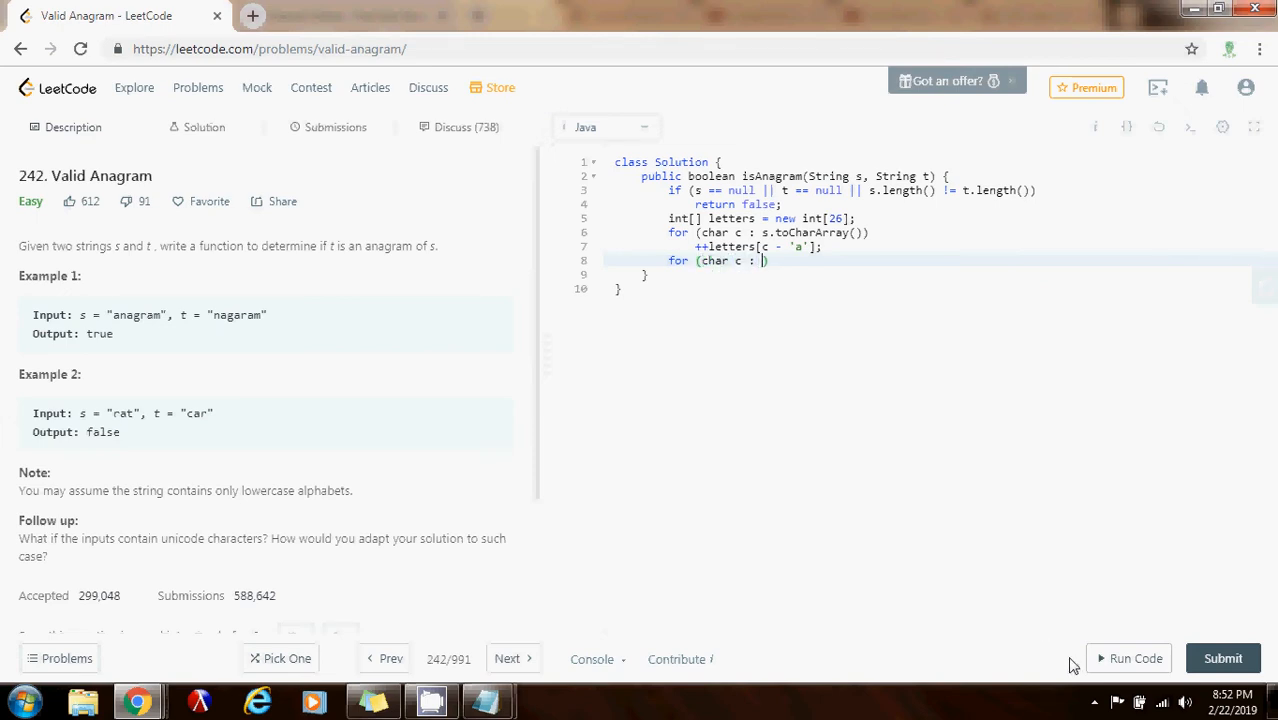
pyautogui.write('t.toCharArray')
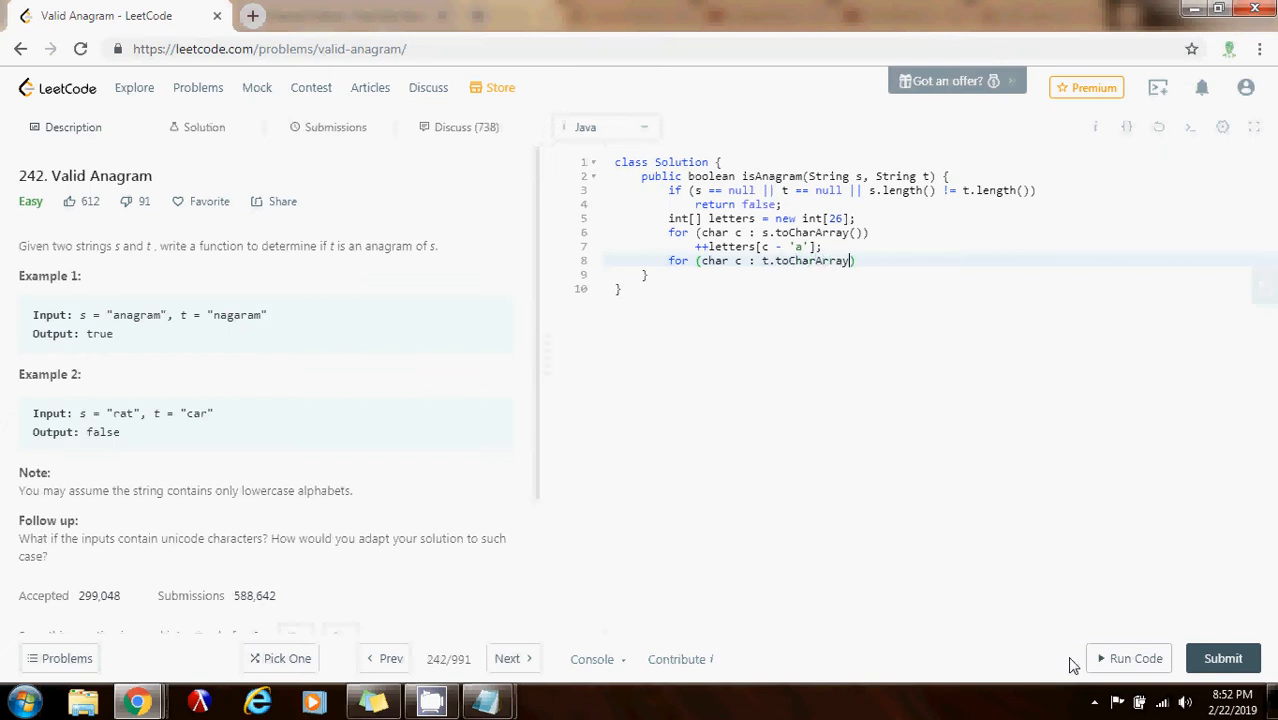
pyautogui.write(')')
pyautogui.write('if (')
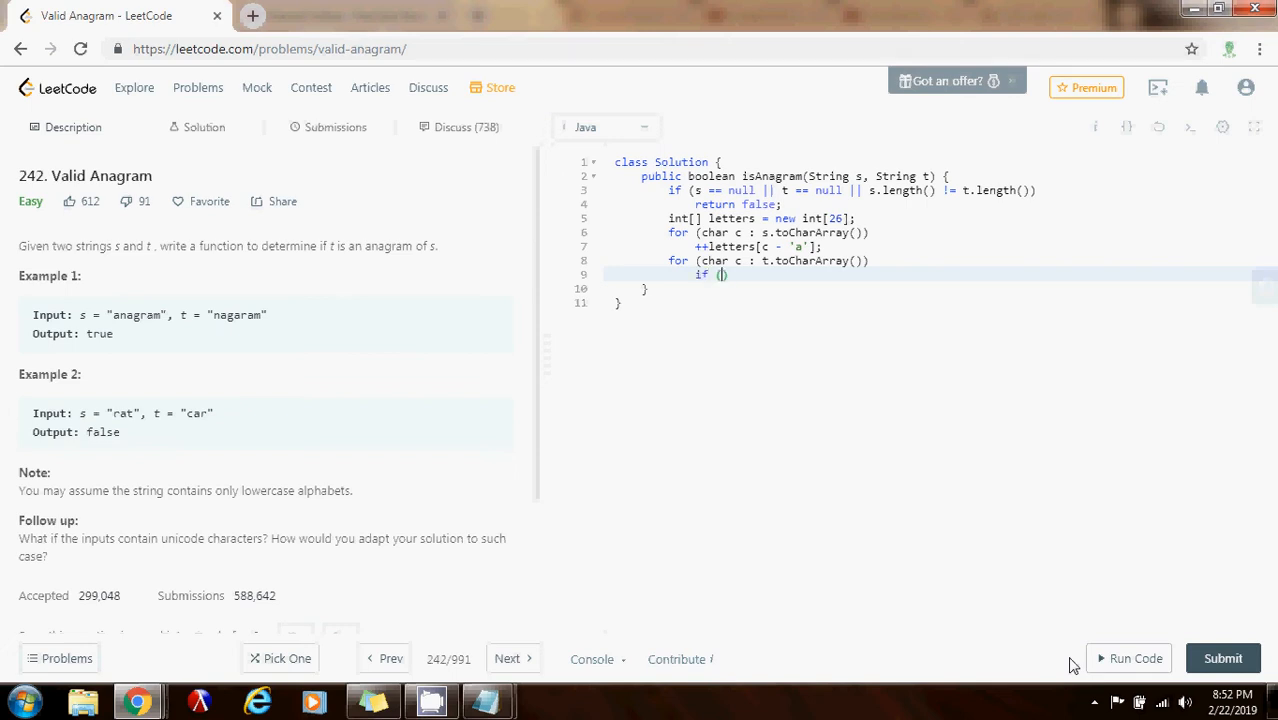
# Give the loop body 'if (--letters[c - 'a'] < 0) return false;'.
pyautogui.write('--letters[')
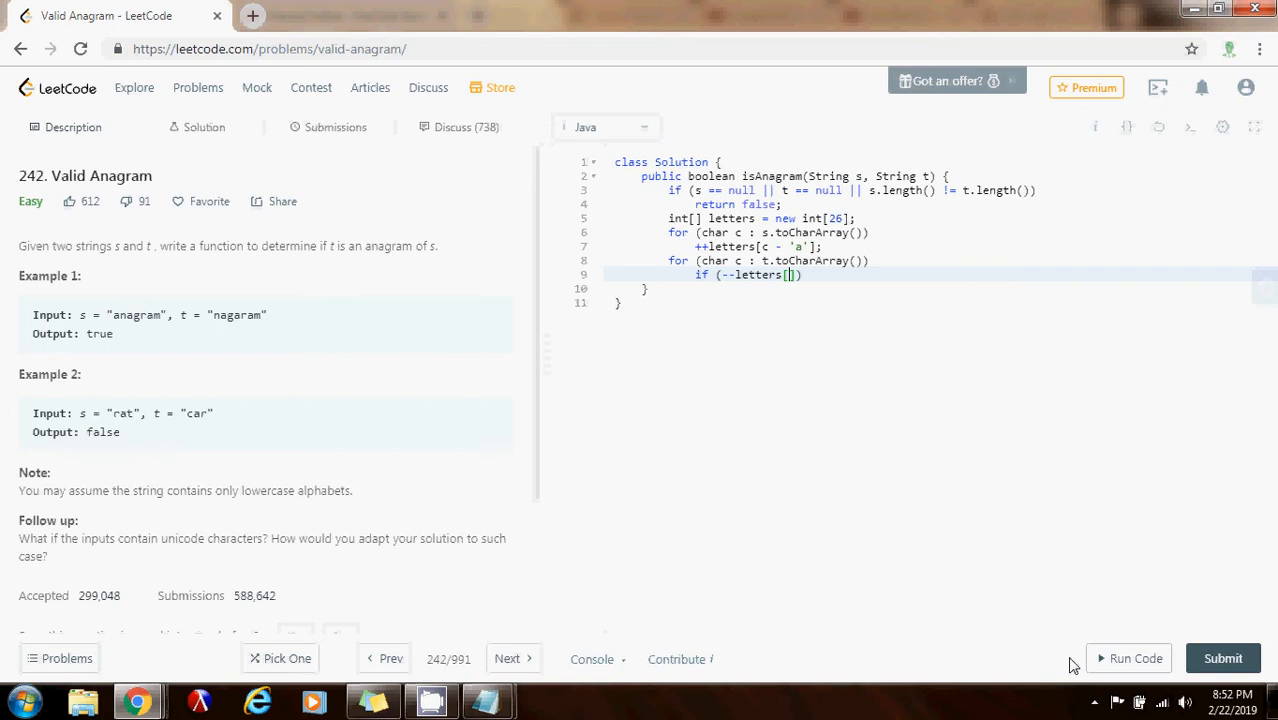
pyautogui.write("c - 'a'")
pyautogui.write('return')
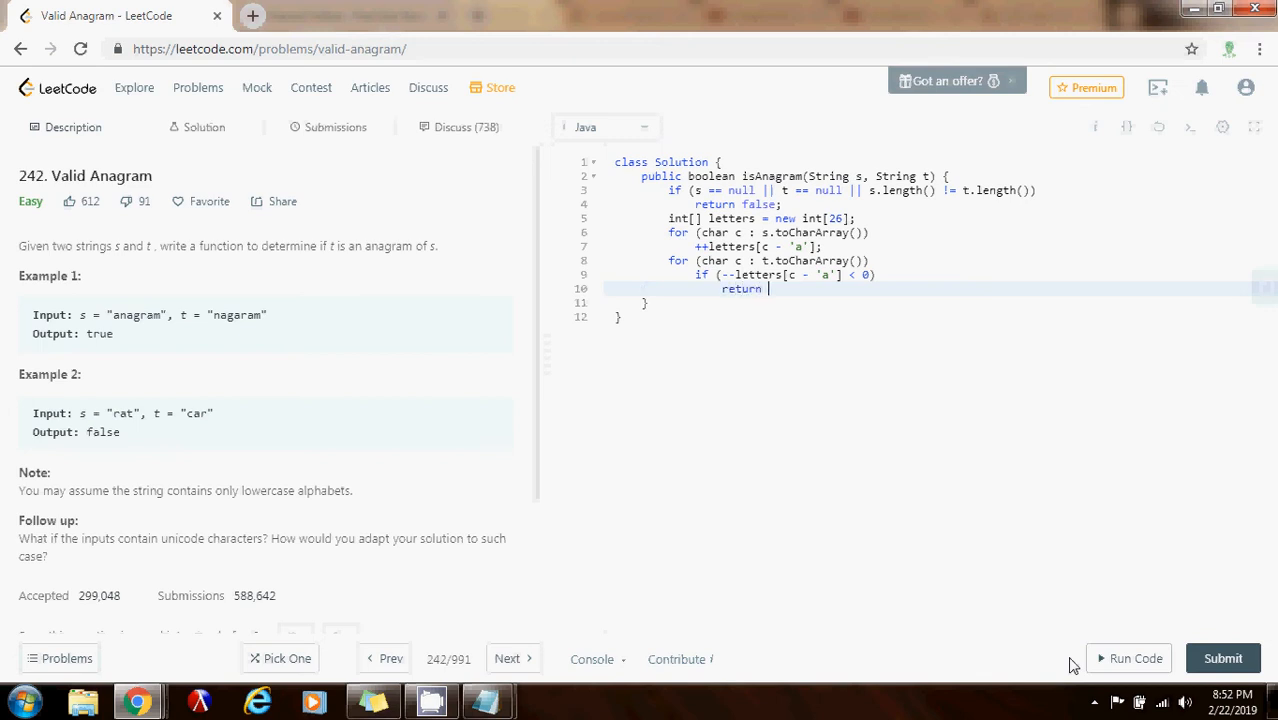
pyautogui.write('false;')
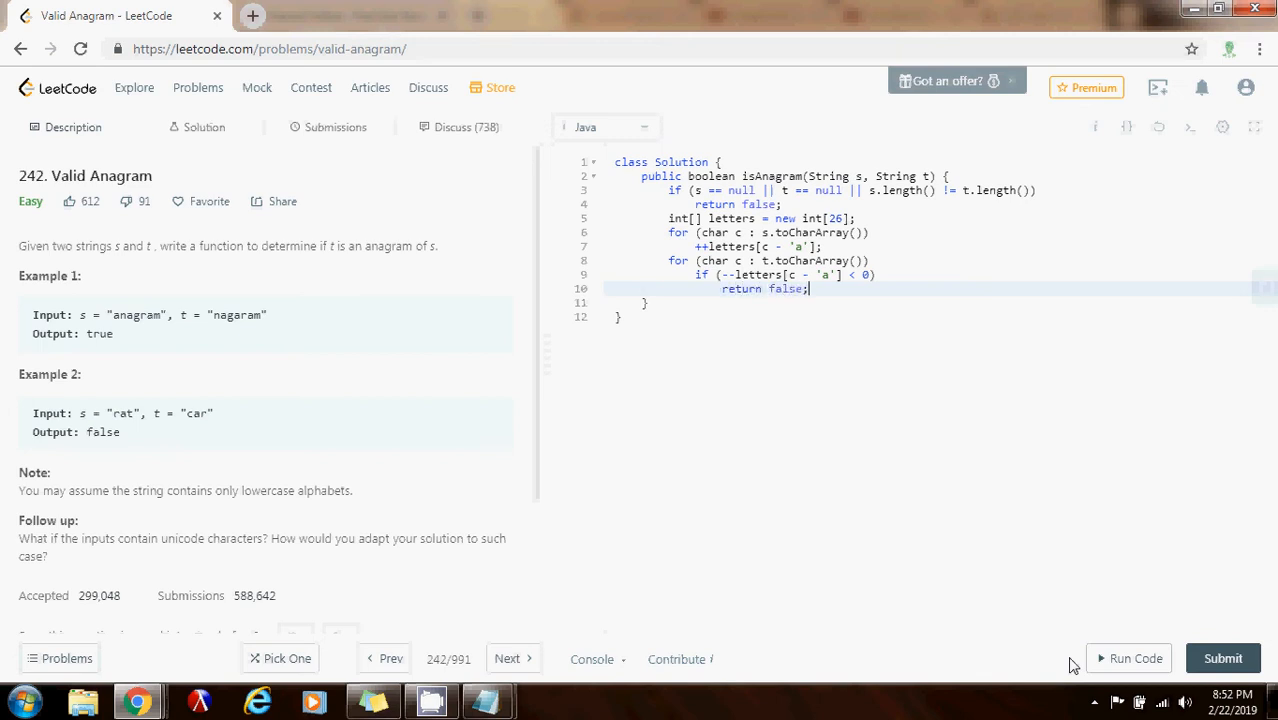
pyautogui.moveTo(228, 320)
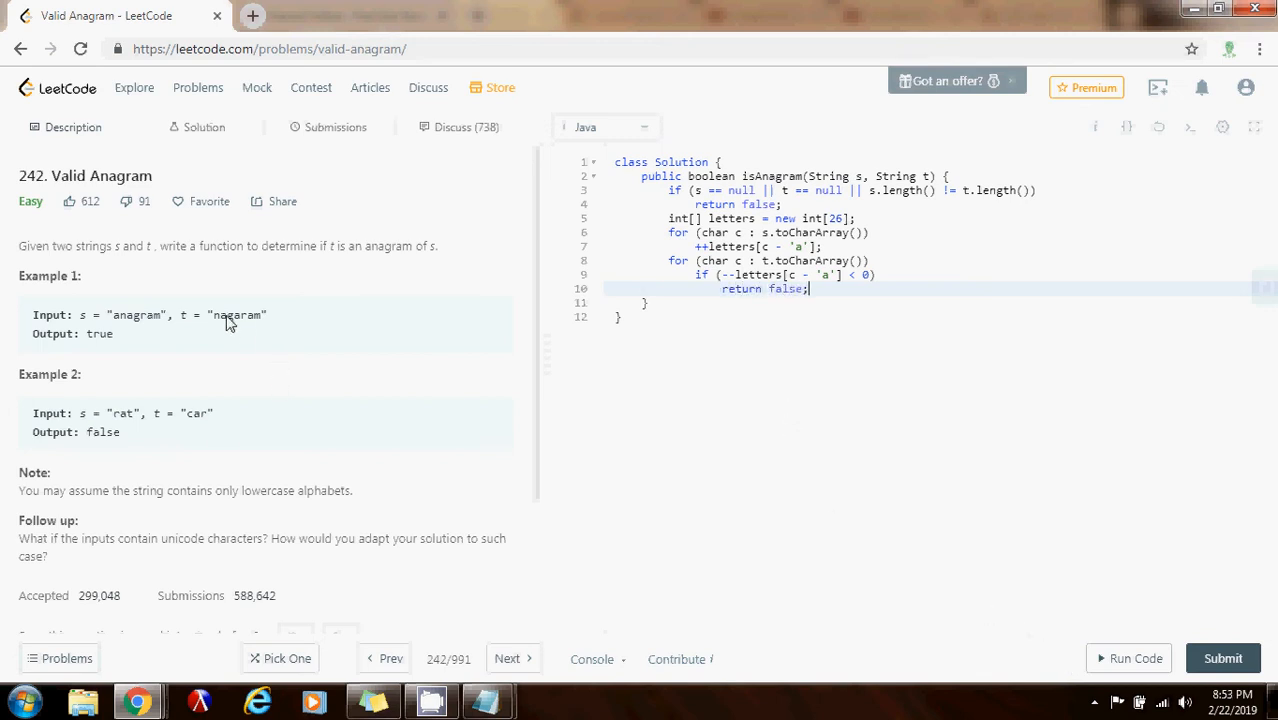
pyautogui.moveTo(780, 260)
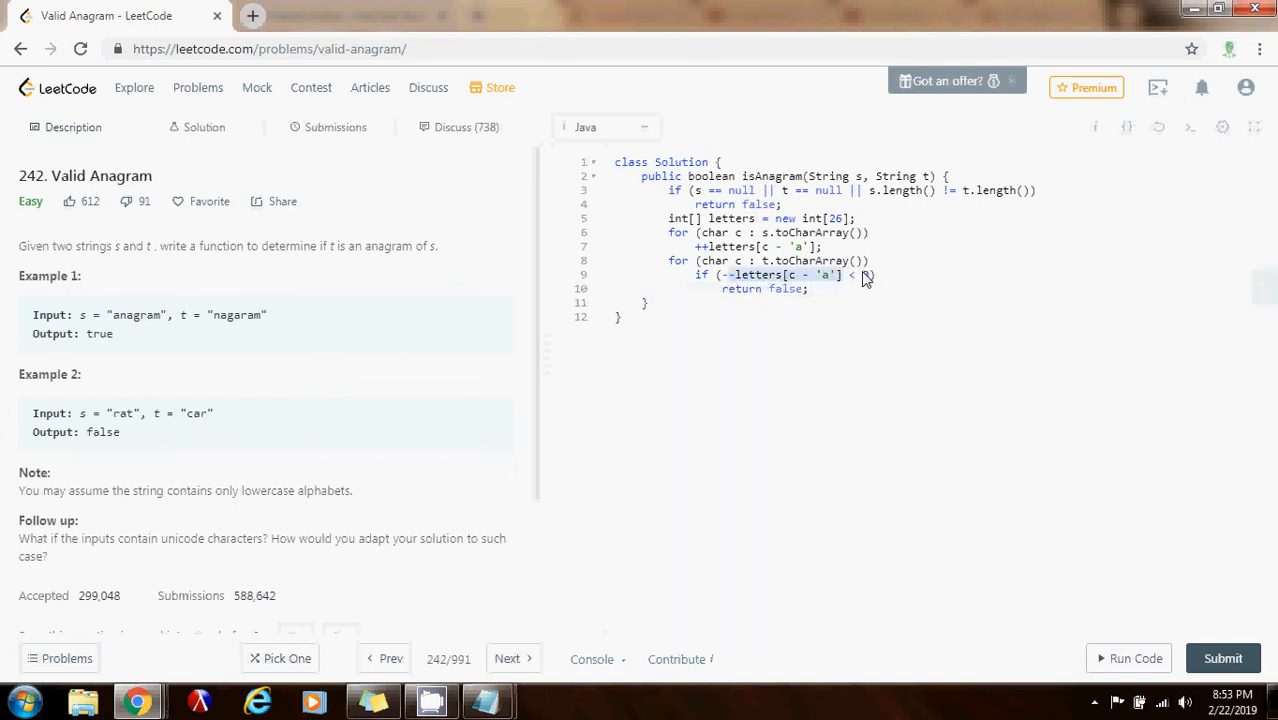
pyautogui.write('0')
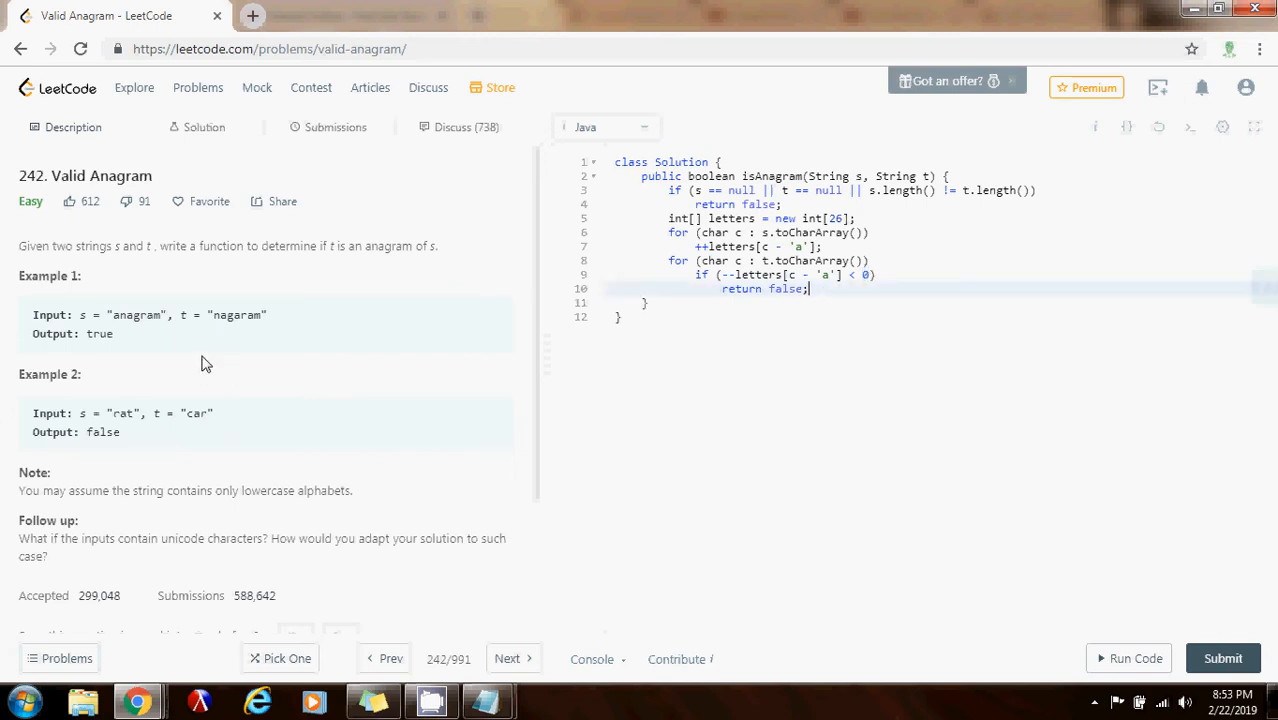
pyautogui.doubleClick(234, 314)
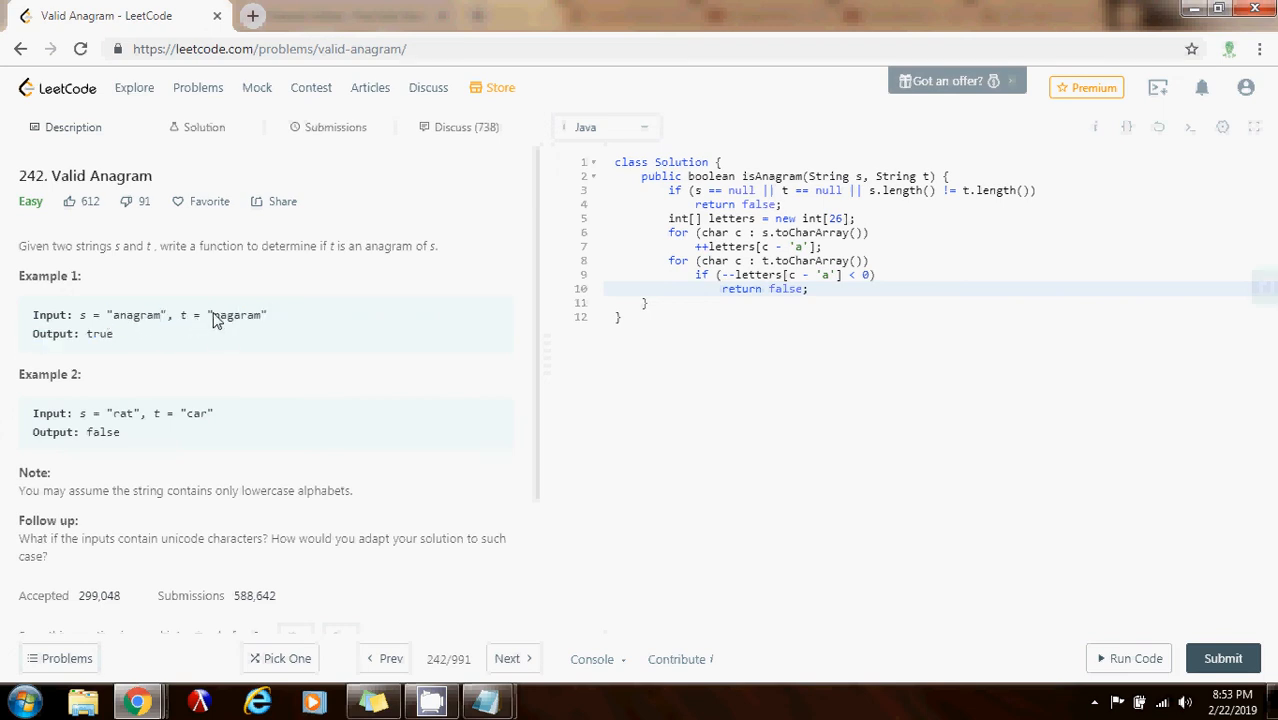
pyautogui.doubleClick(235, 314)
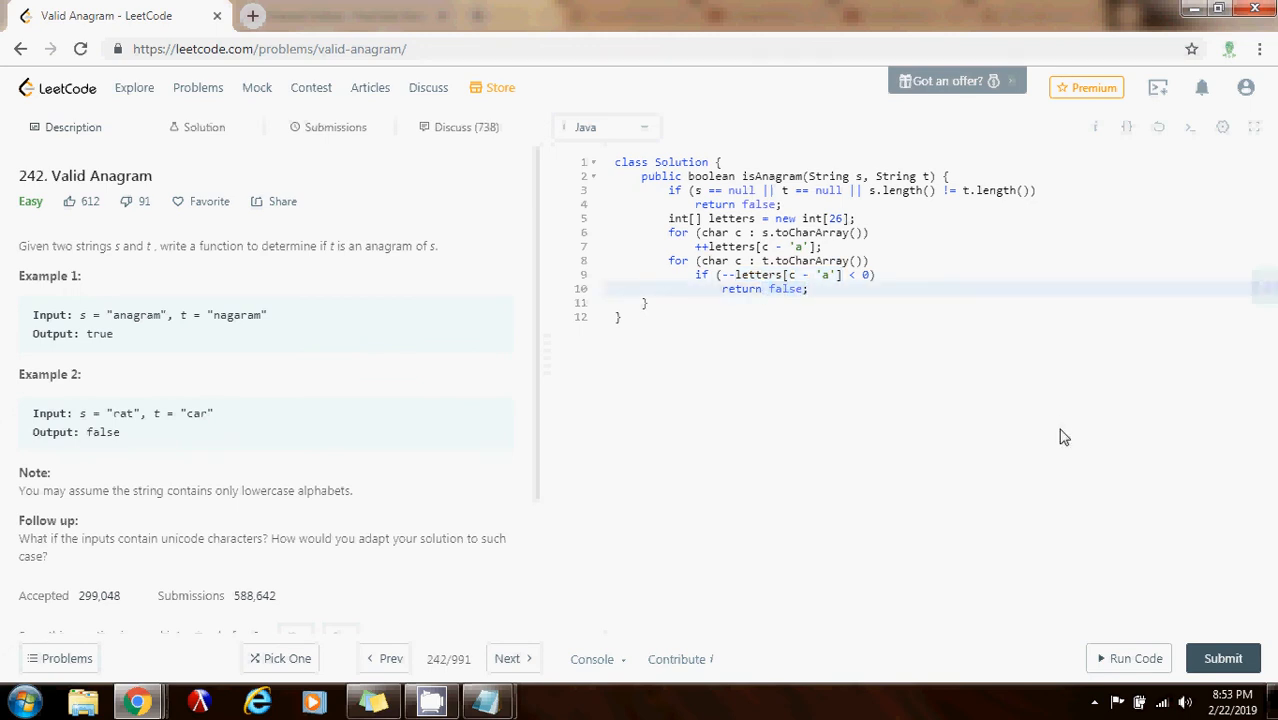
# End the method with 'return true;' and run it on the anagram/nagaram testcase.
pyautogui.write('return')
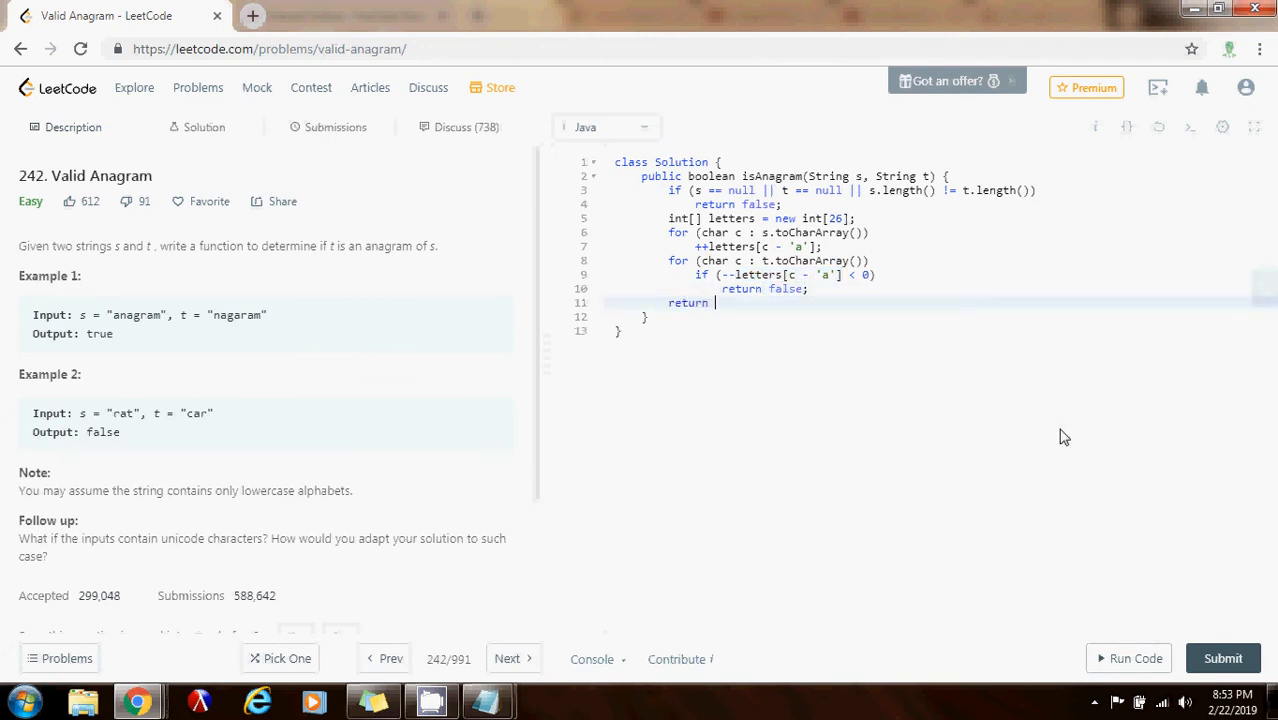
pyautogui.write('true;')
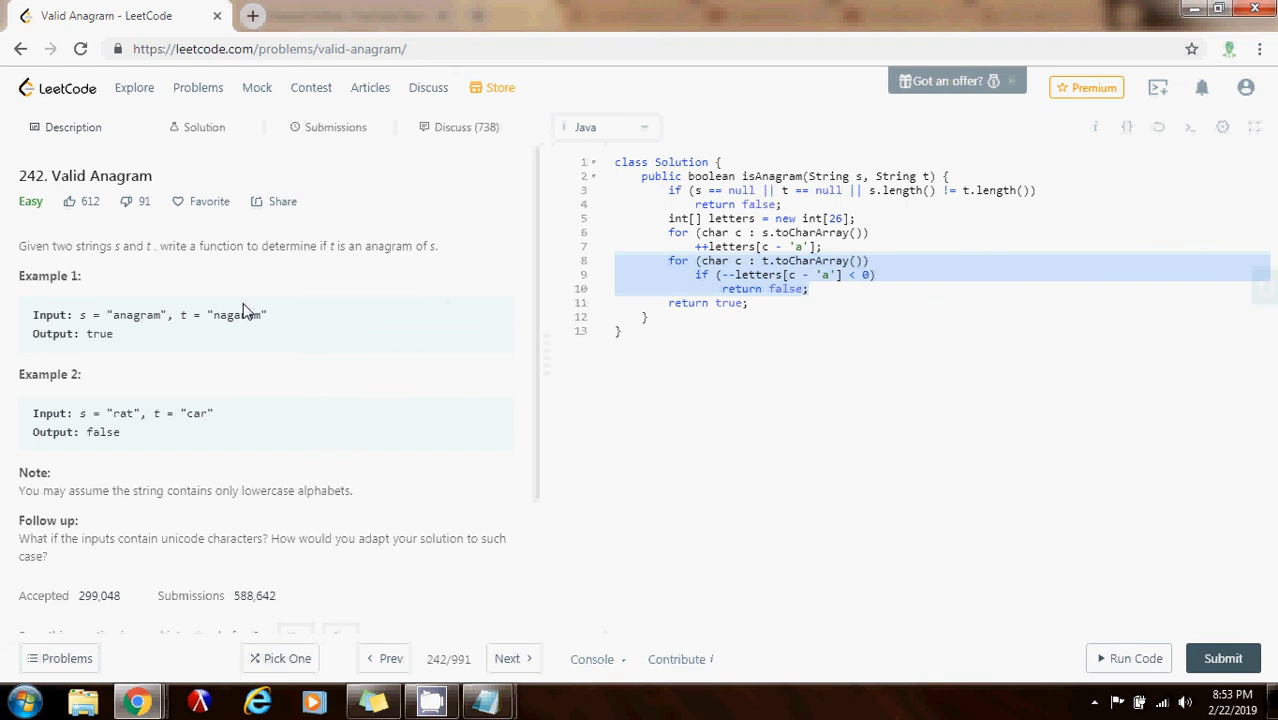
pyautogui.click(648, 317)
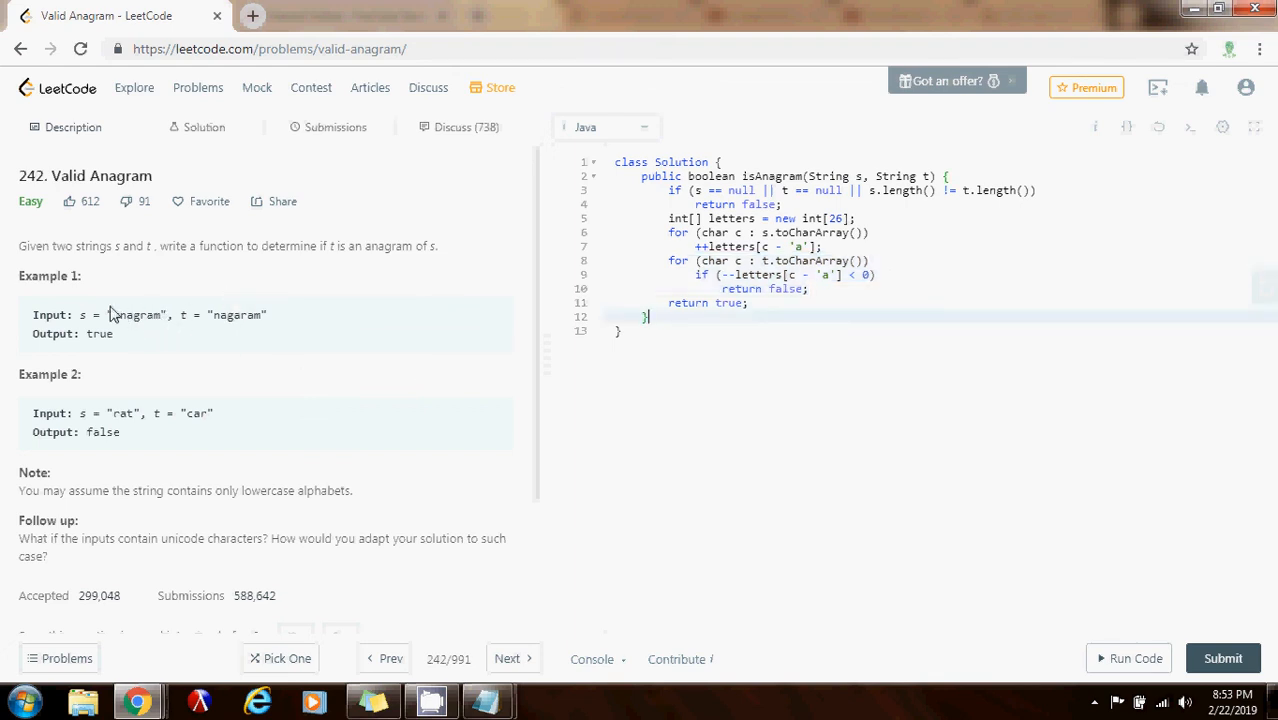
pyautogui.moveTo(218, 325)
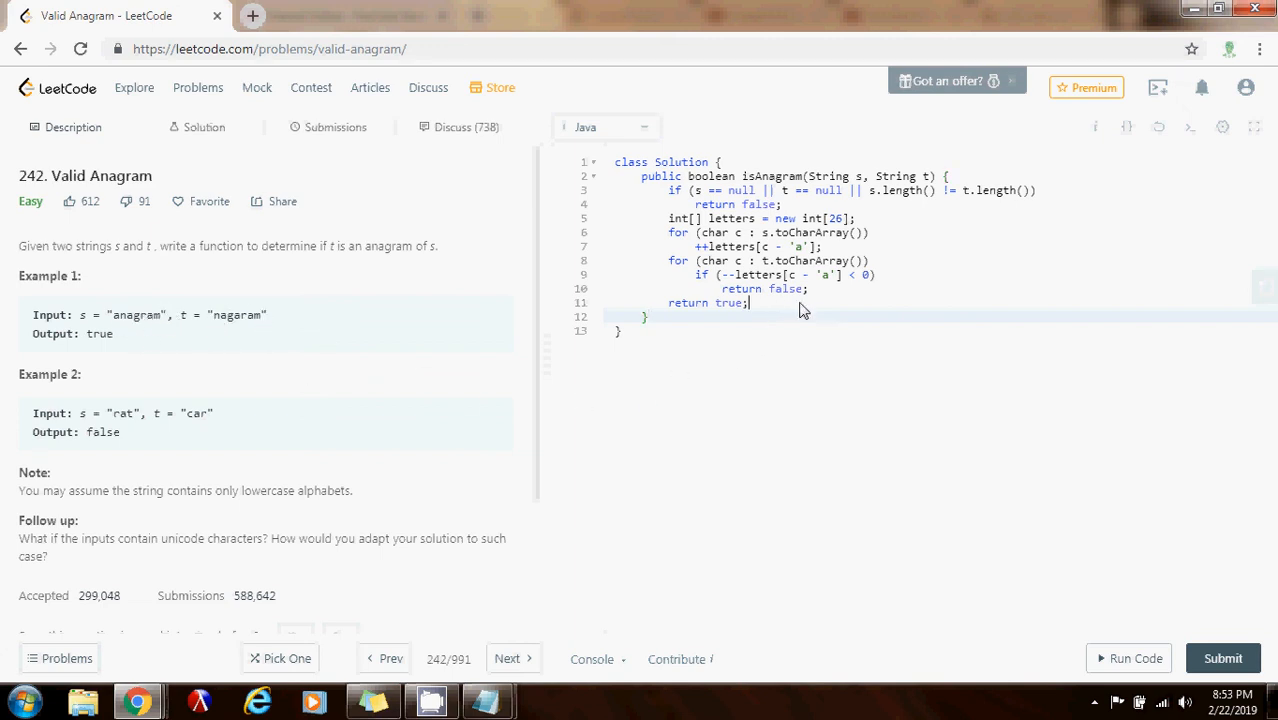
pyautogui.click(1129, 658)
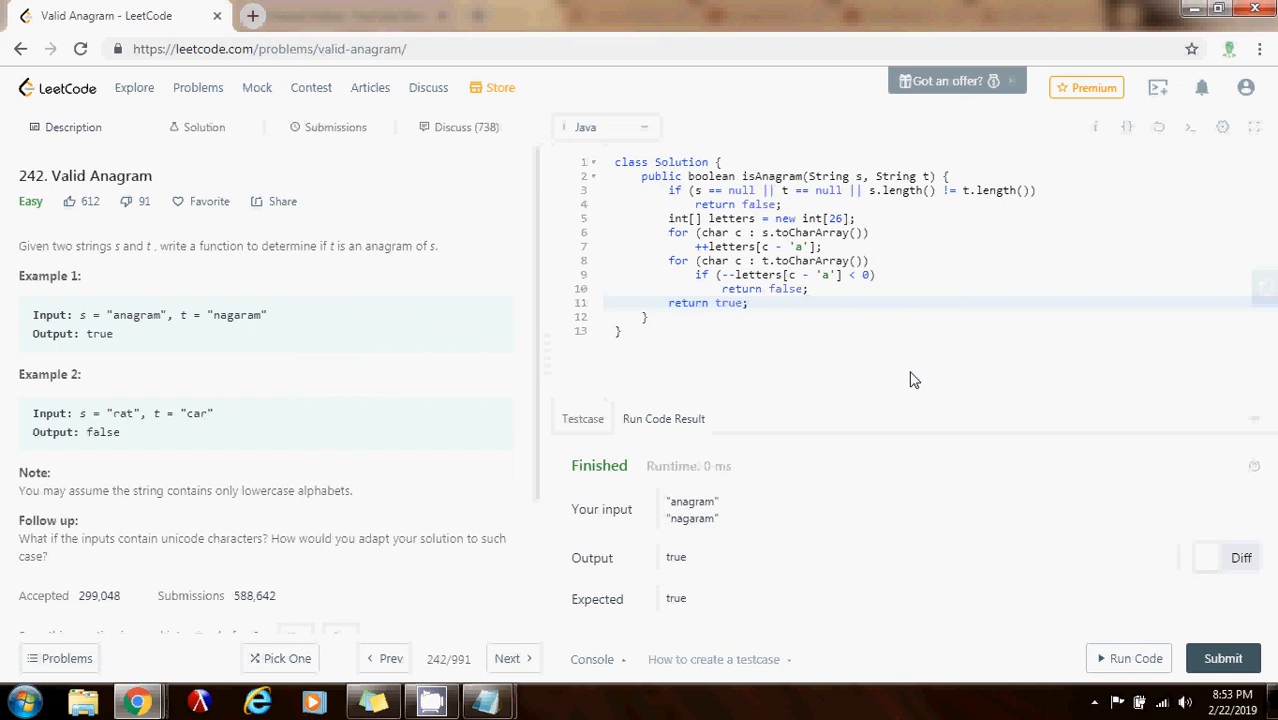
# Submit the solution and review the Success page with 2 ms runtime.
pyautogui.click(1223, 658)
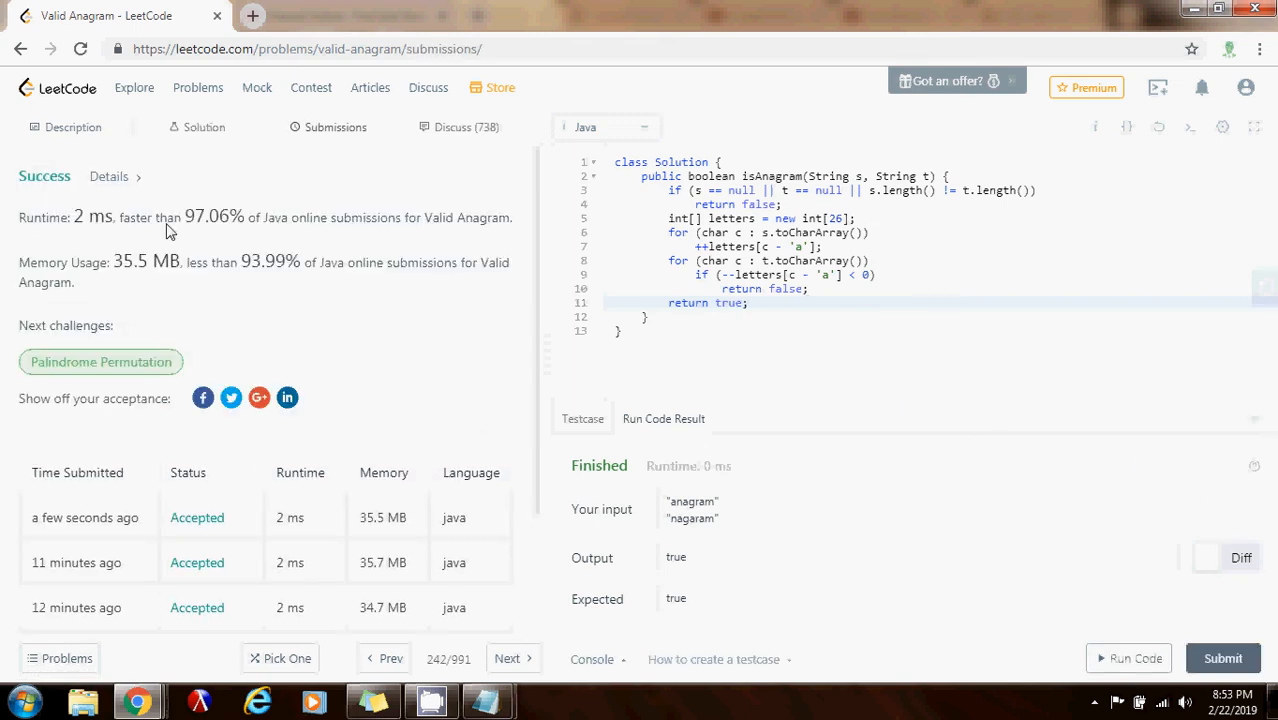
pyautogui.moveTo(201, 230)
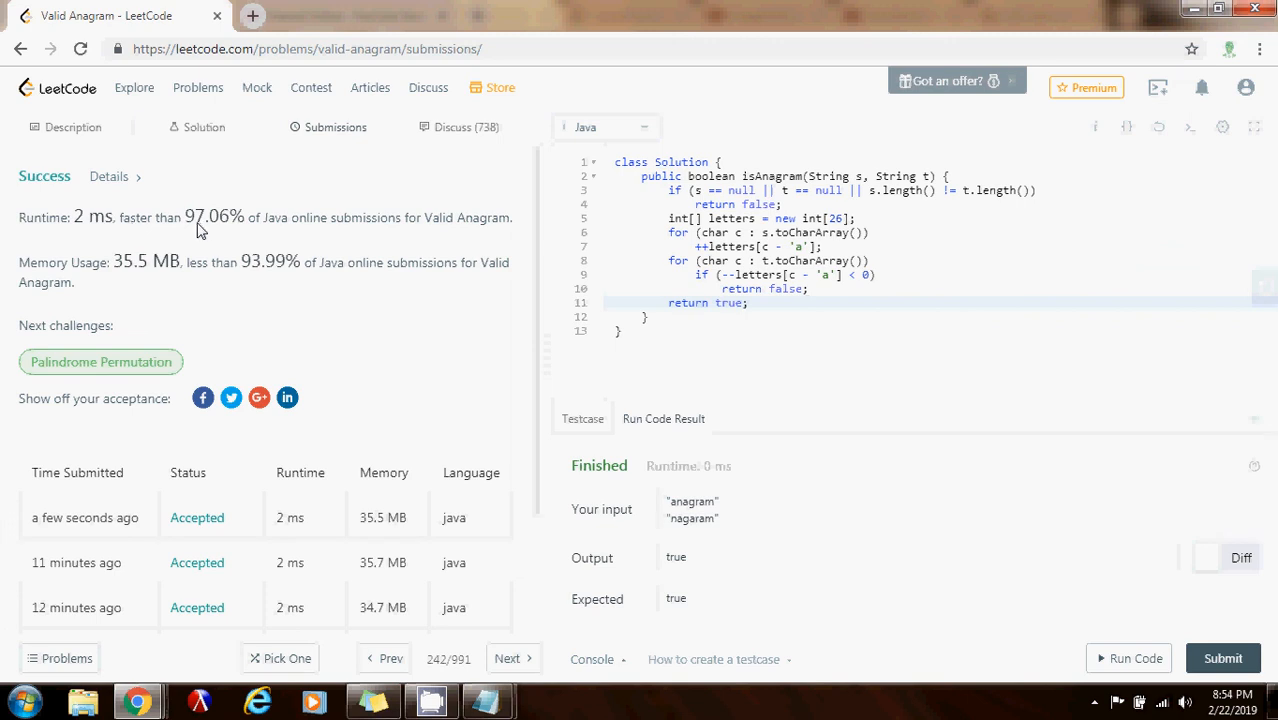
pyautogui.moveTo(275, 227)
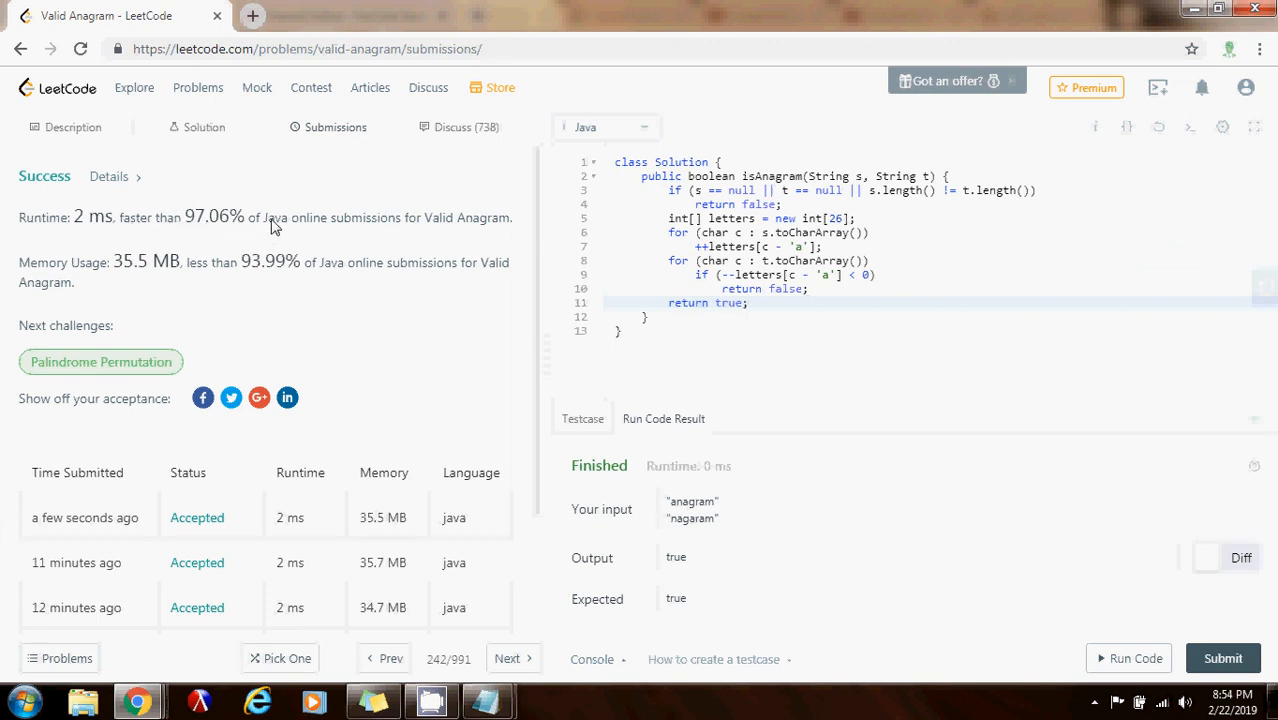
pyautogui.moveTo(809, 310)
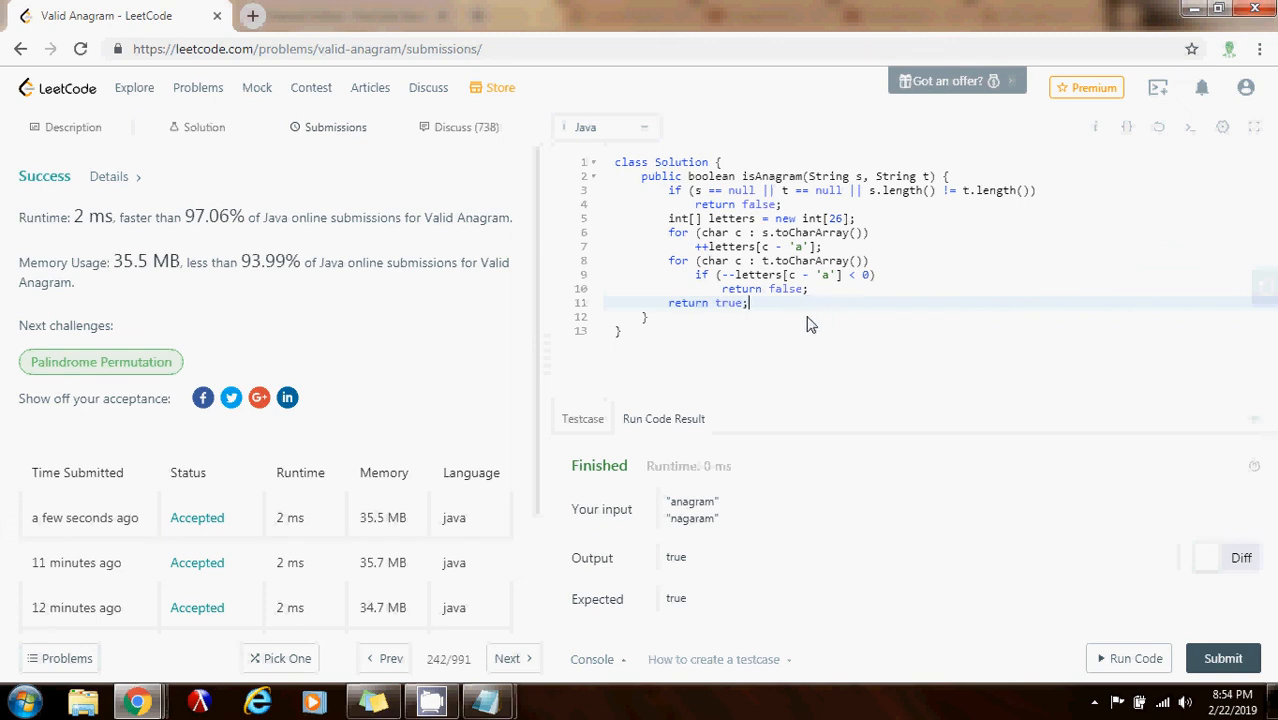
pyautogui.moveTo(829, 307)
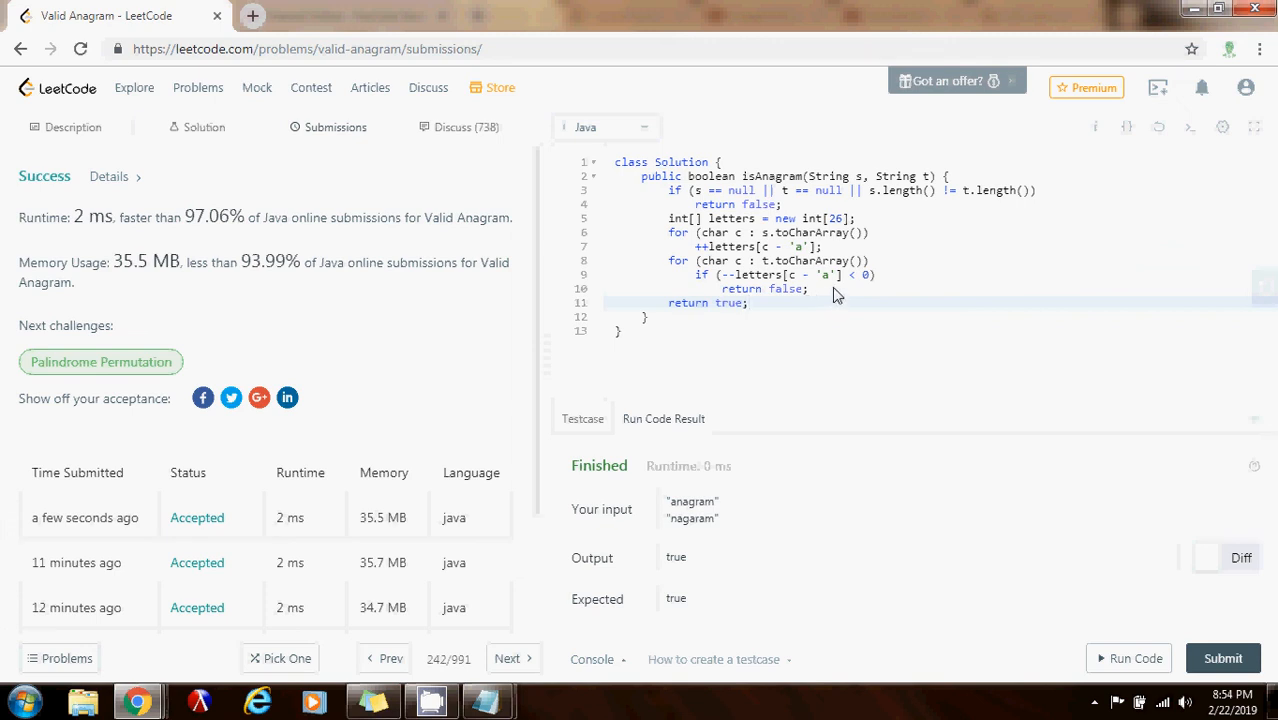
pyautogui.moveTo(838, 262)
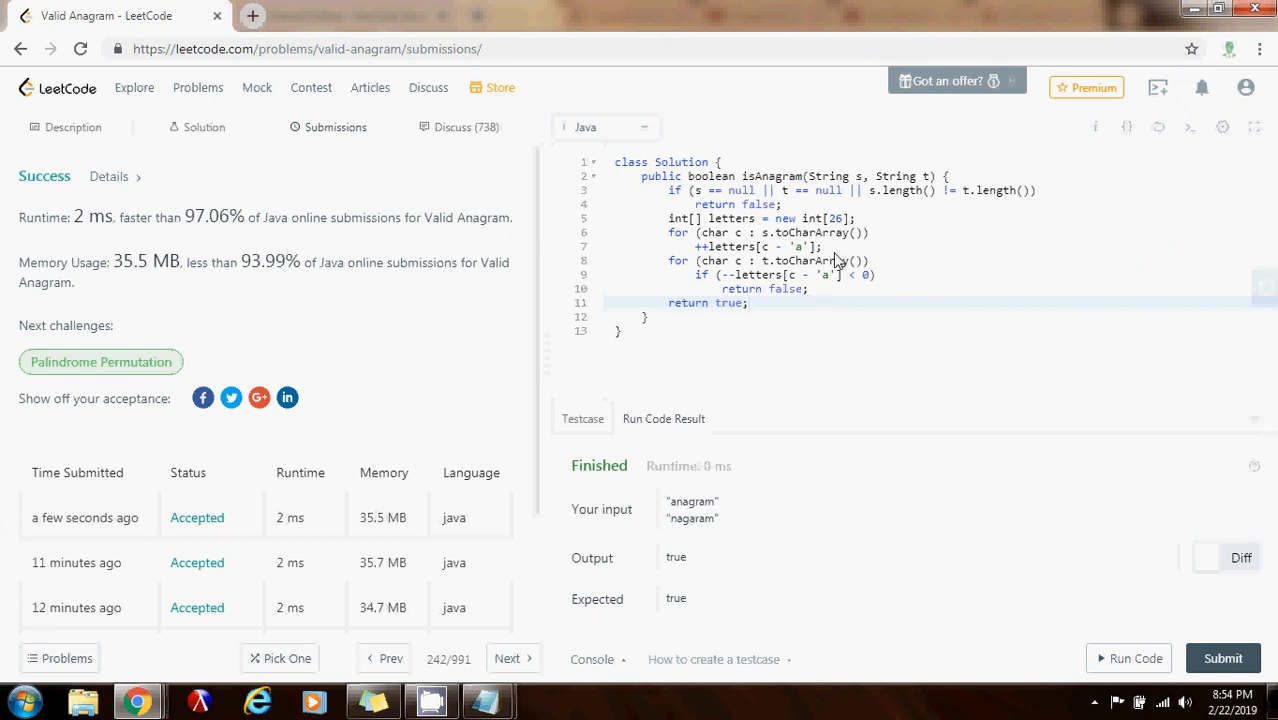